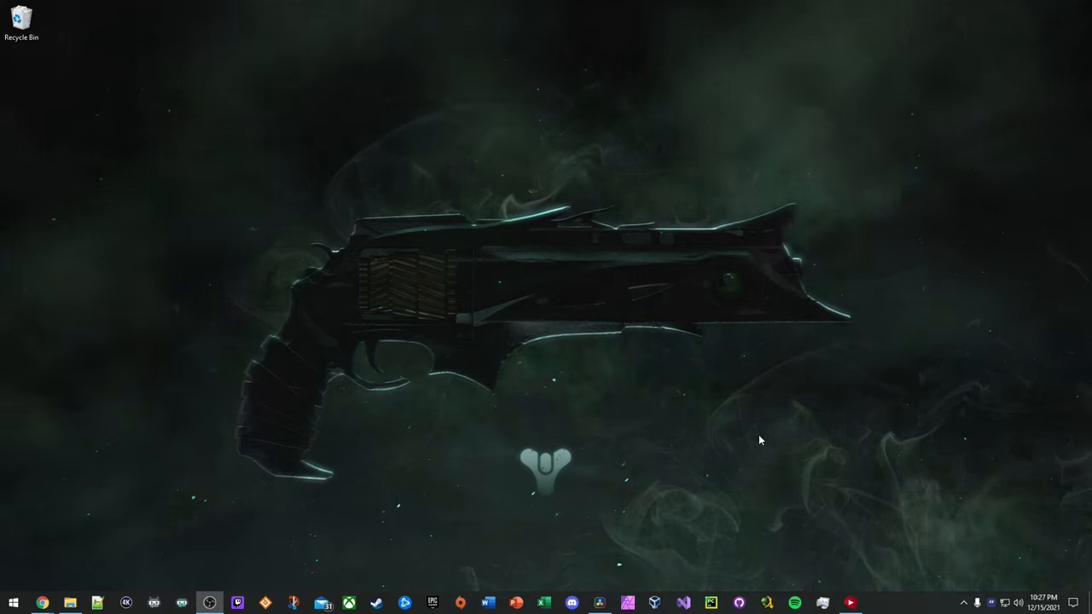
pyautogui.moveTo(382, 566)
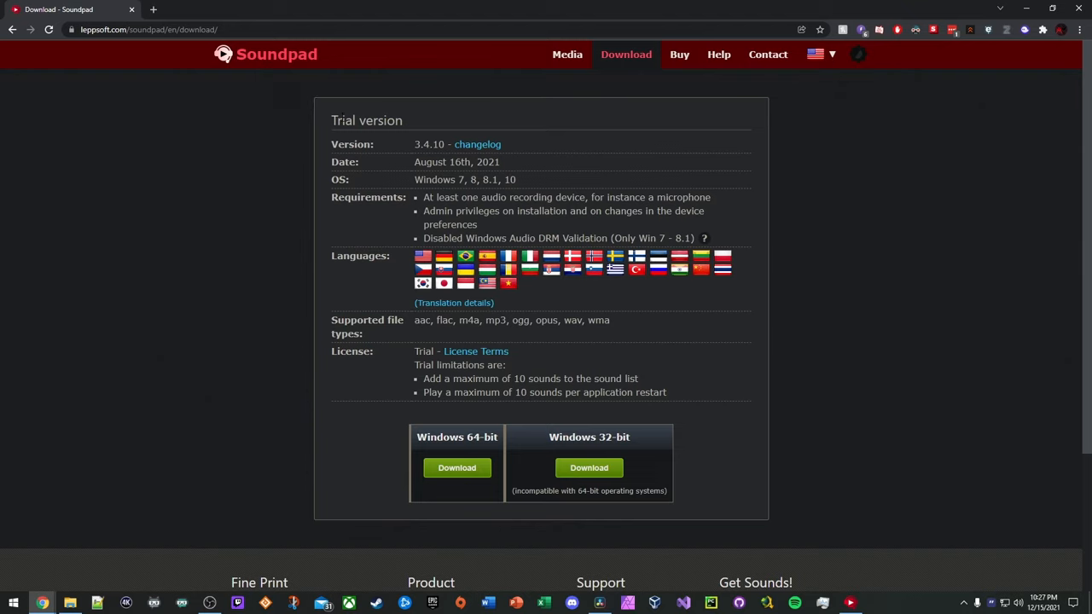
pyautogui.moveTo(536, 428)
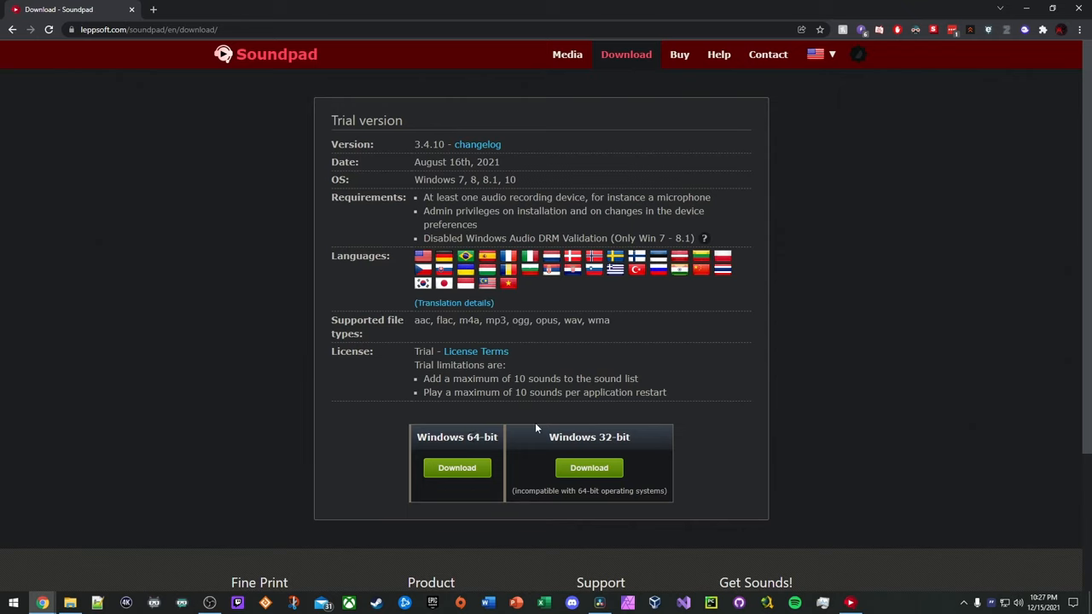
pyautogui.moveTo(539, 437)
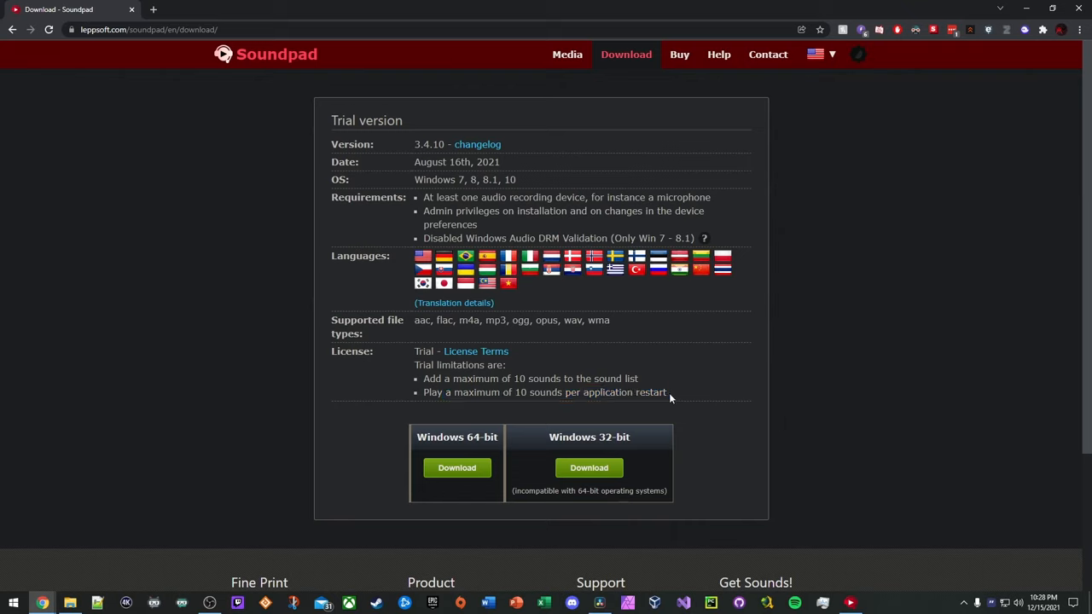
pyautogui.moveTo(669, 394)
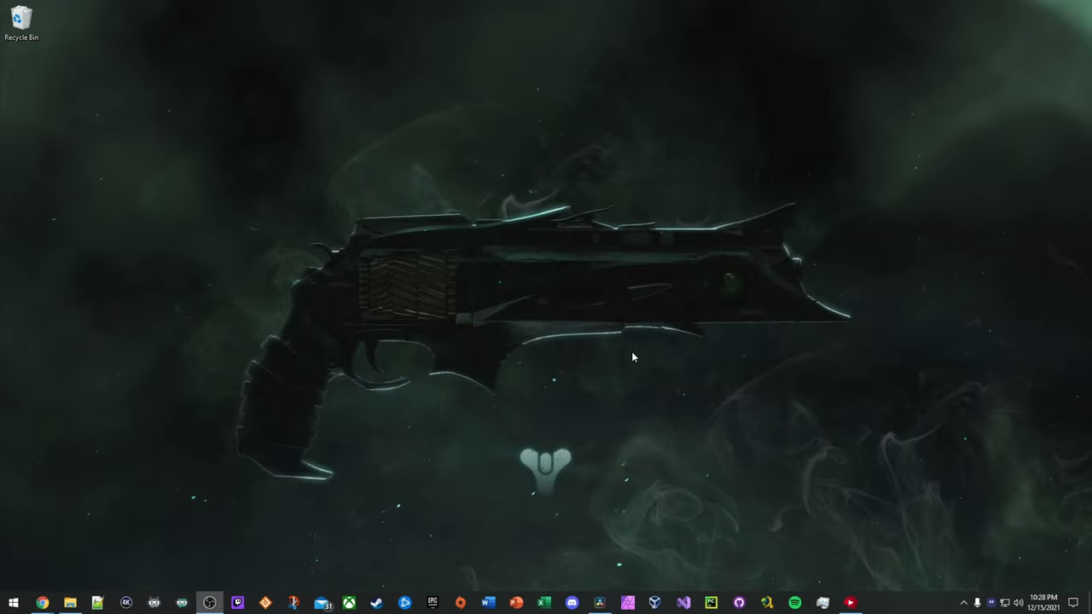
pyautogui.moveTo(849, 601)
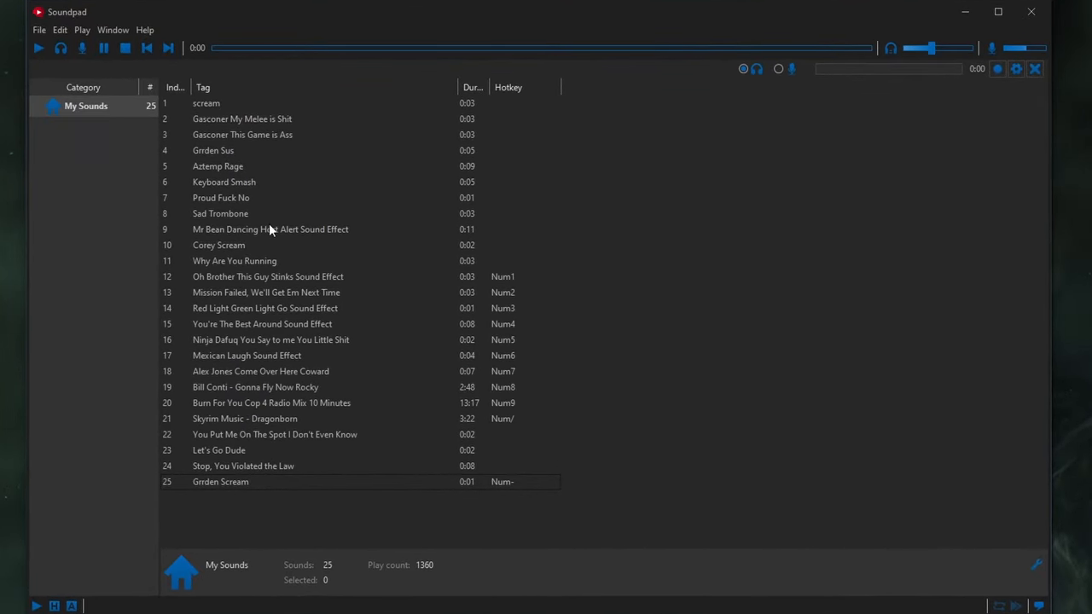
pyautogui.moveTo(273, 296)
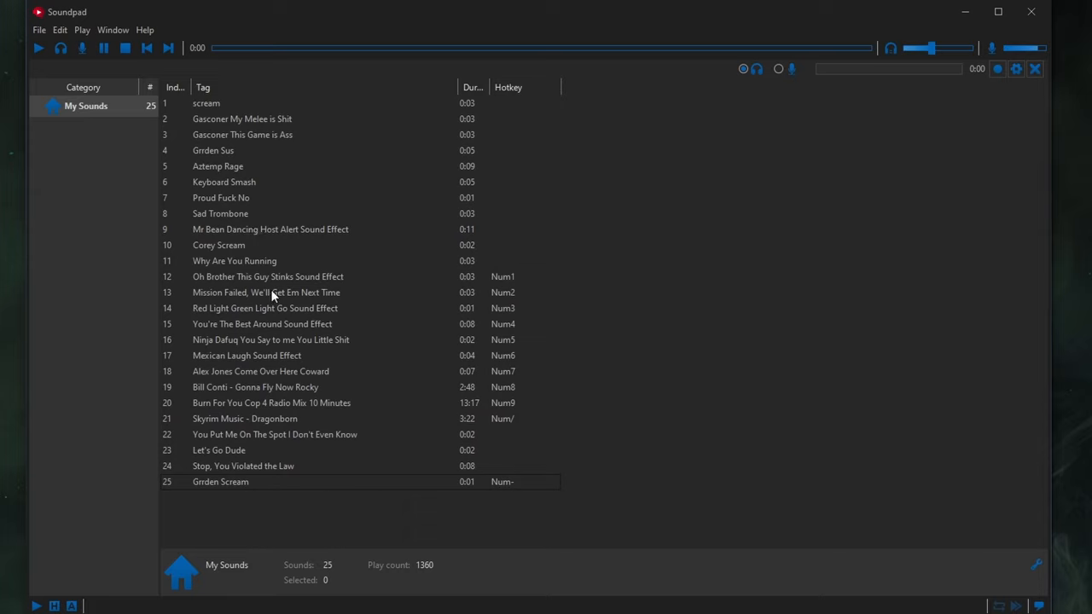
pyautogui.moveTo(293, 273)
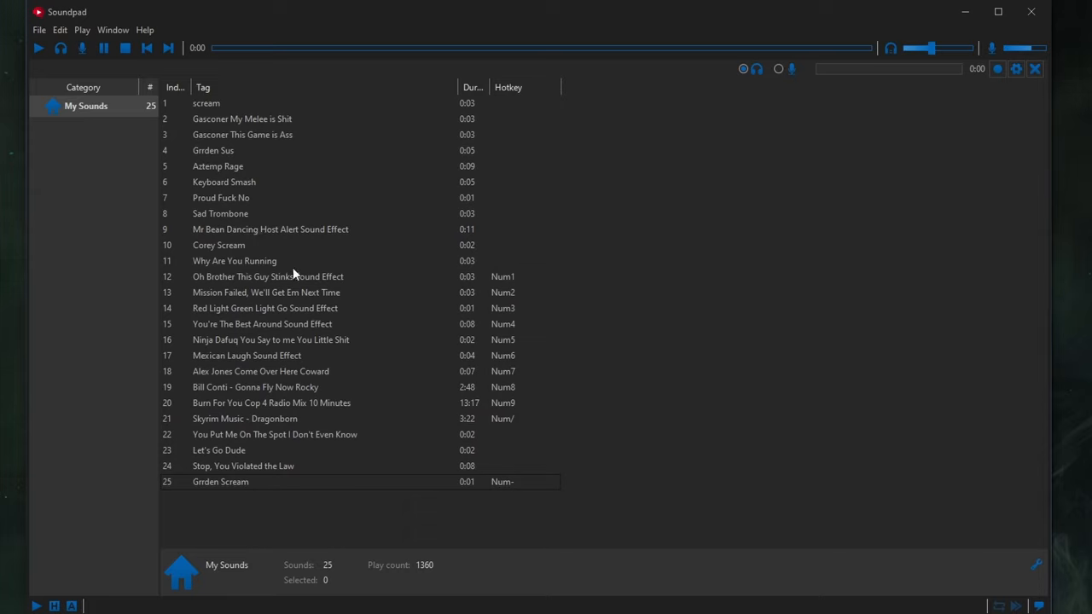
pyautogui.moveTo(253, 280)
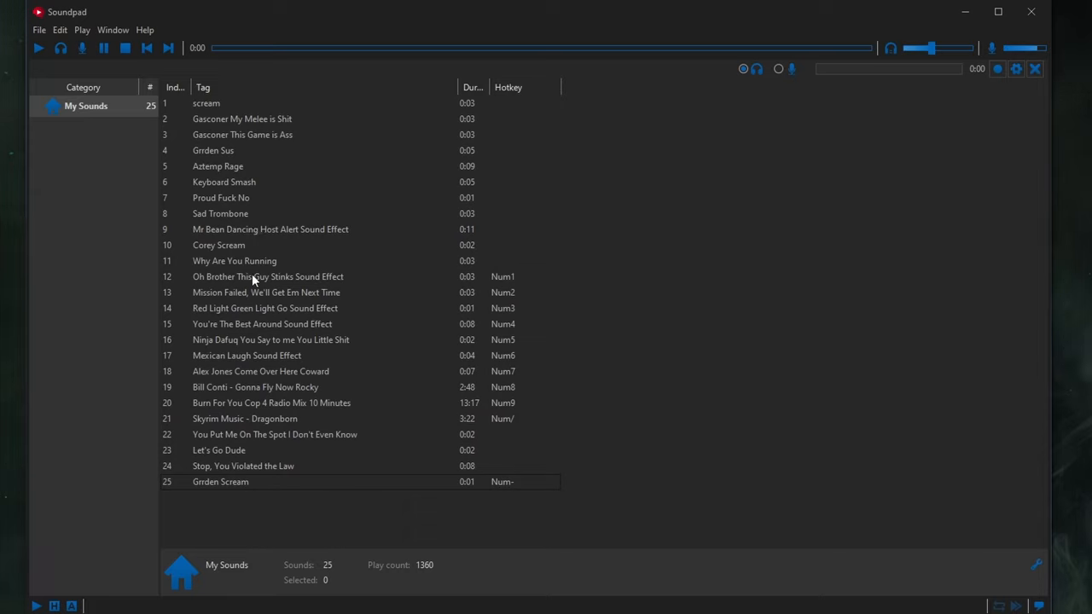
# - Play the Ninja sound in row 16, then the Oh Brother This Guy Stinks sound in row 12
pyautogui.click(270, 339)
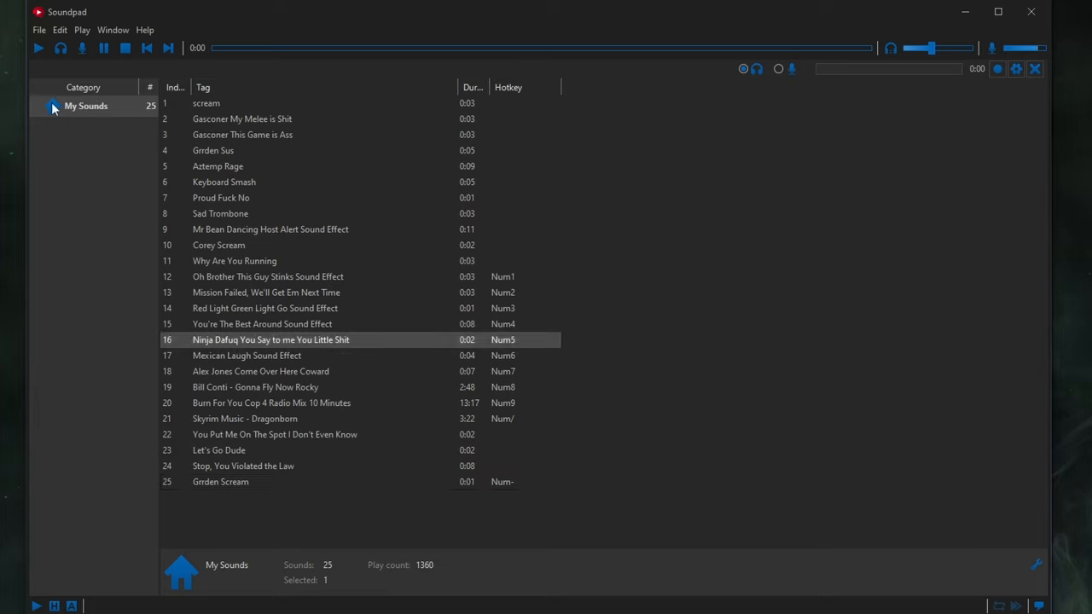
pyautogui.doubleClick(269, 339)
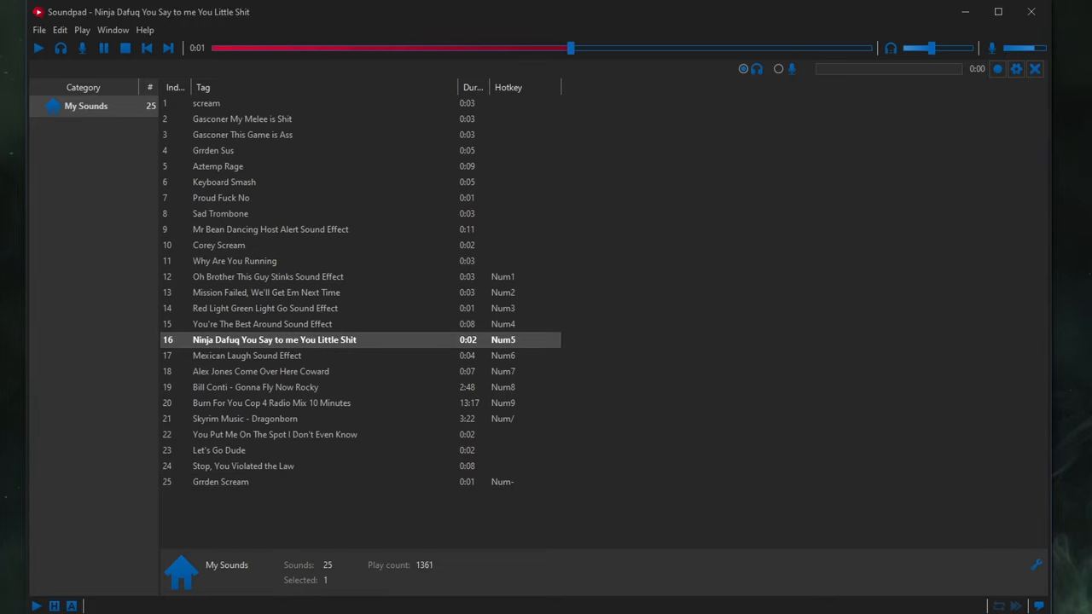
pyautogui.click(125, 48)
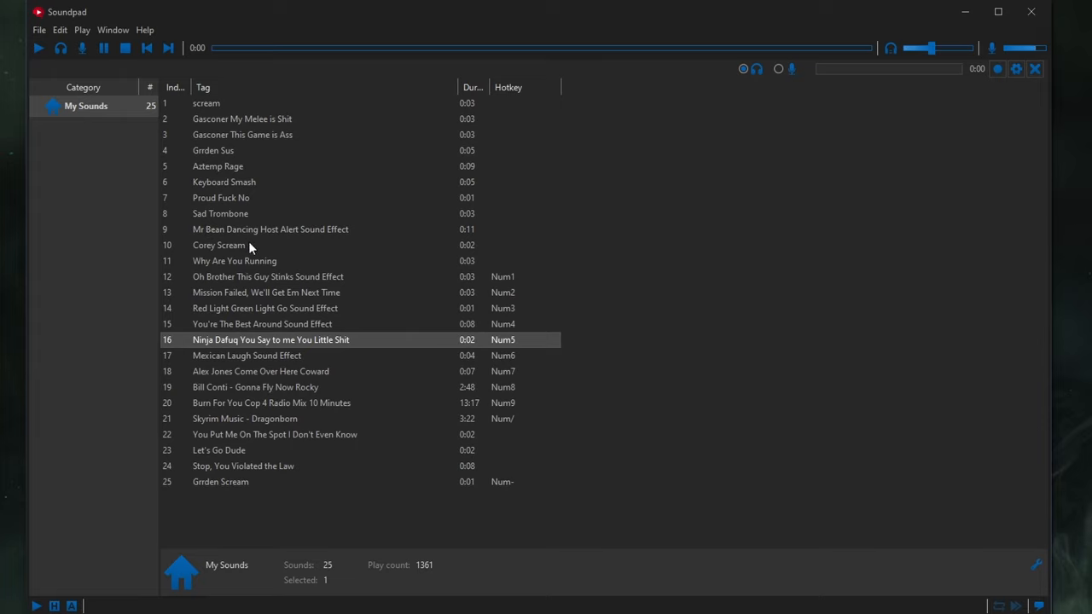
pyautogui.click(268, 276)
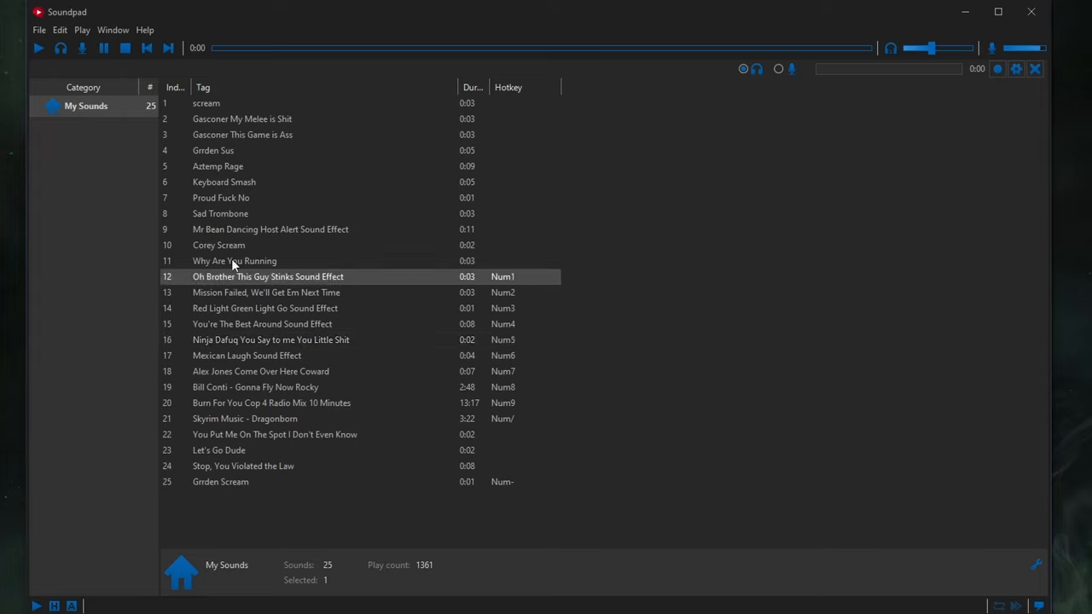
pyautogui.doubleClick(267, 276)
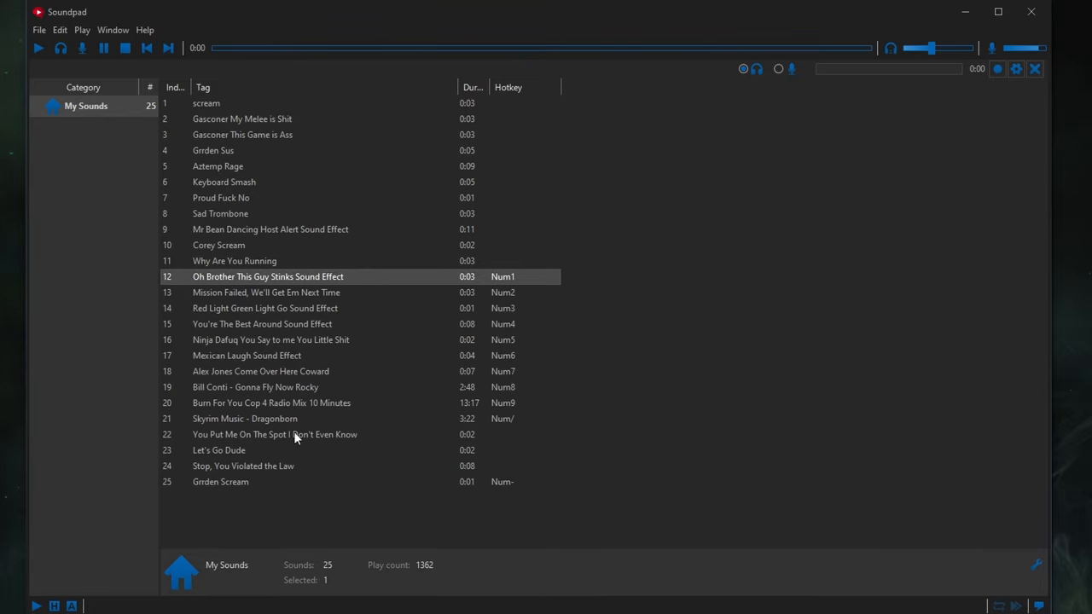
pyautogui.moveTo(253, 162)
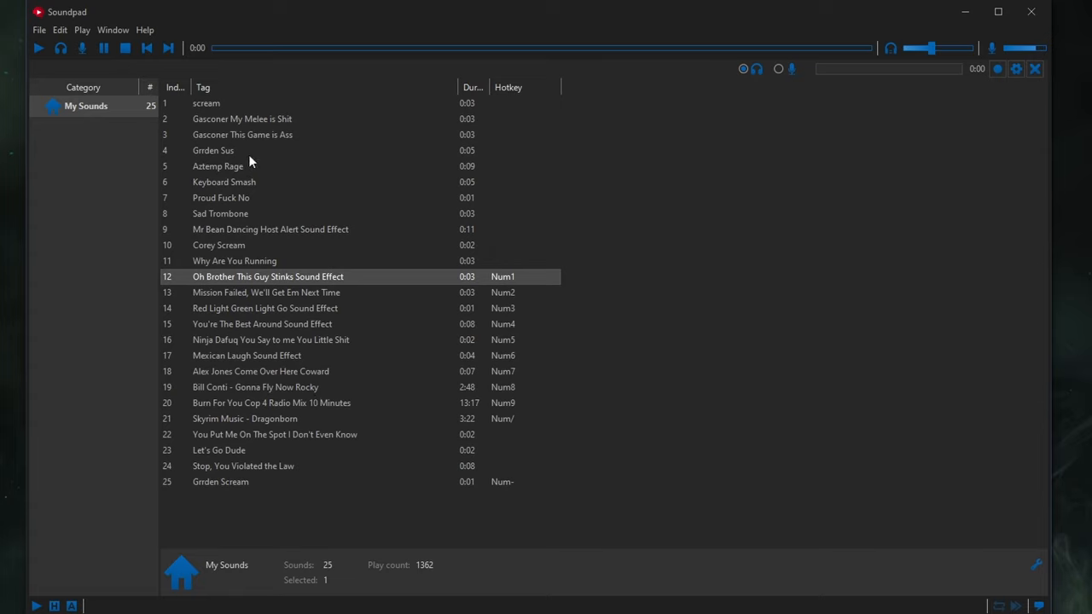
pyautogui.moveTo(235, 138)
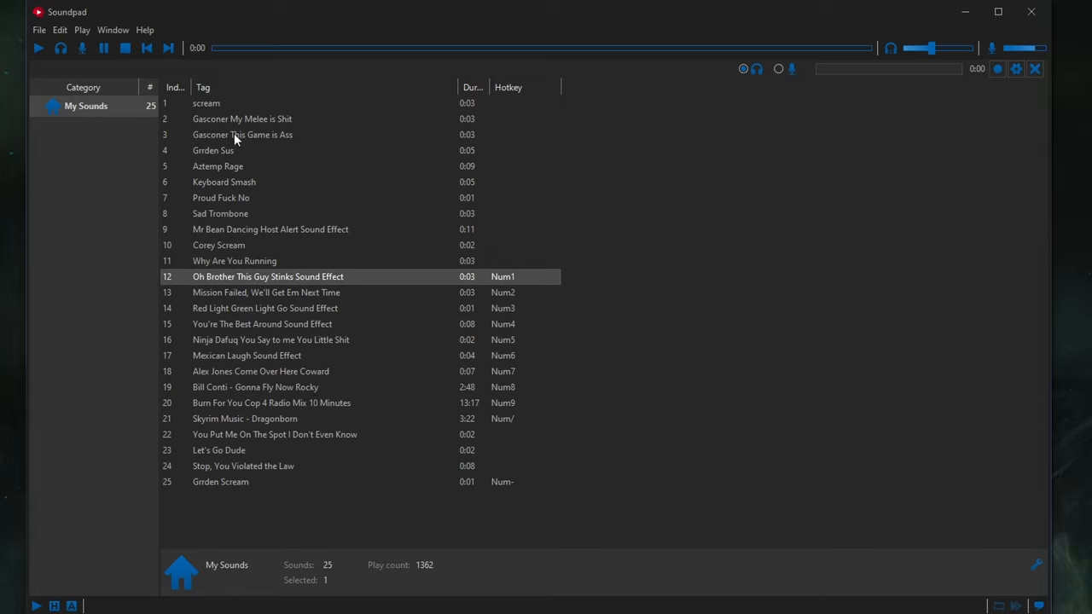
pyautogui.moveTo(239, 198)
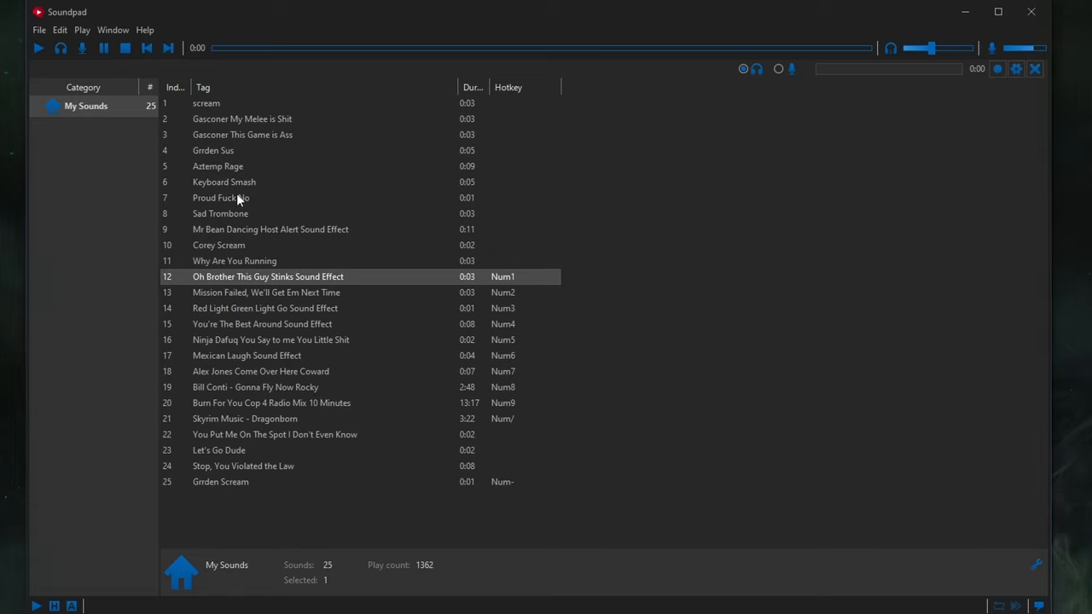
pyautogui.moveTo(130, 150)
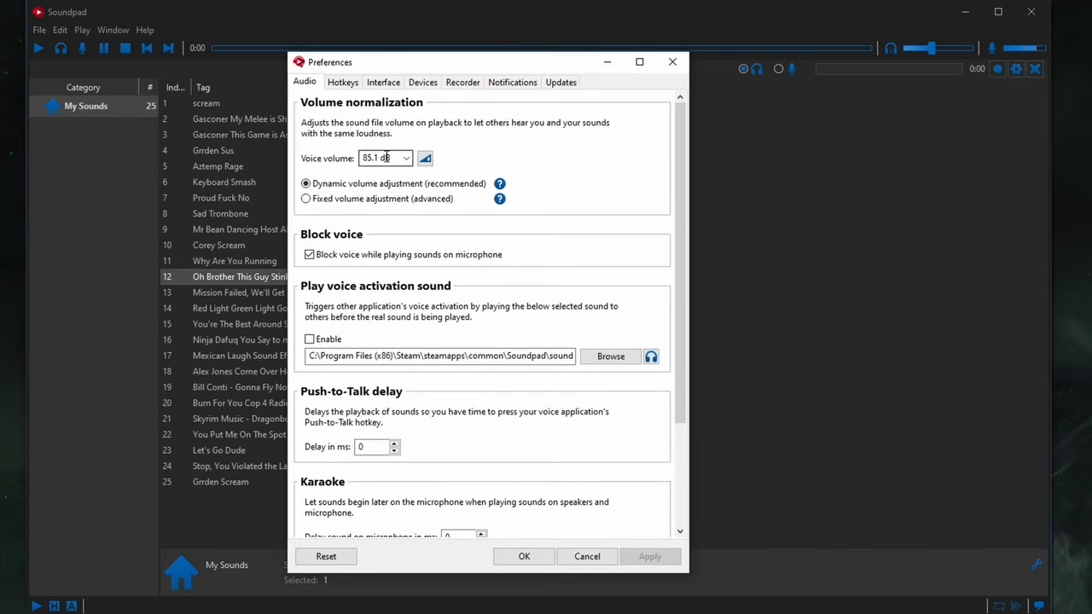
pyautogui.moveTo(426, 157)
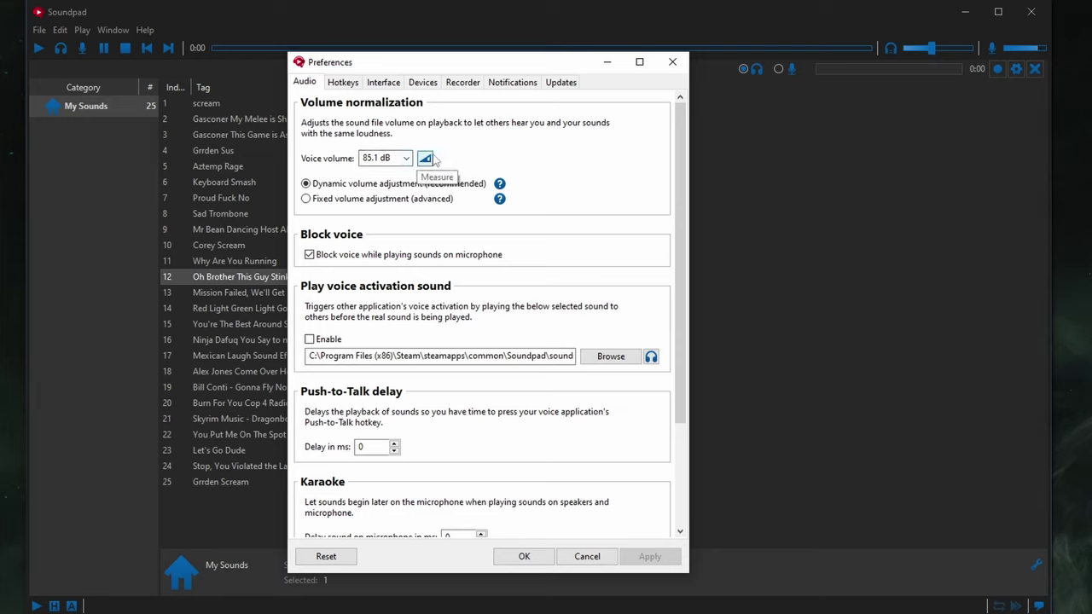
pyautogui.moveTo(426, 133)
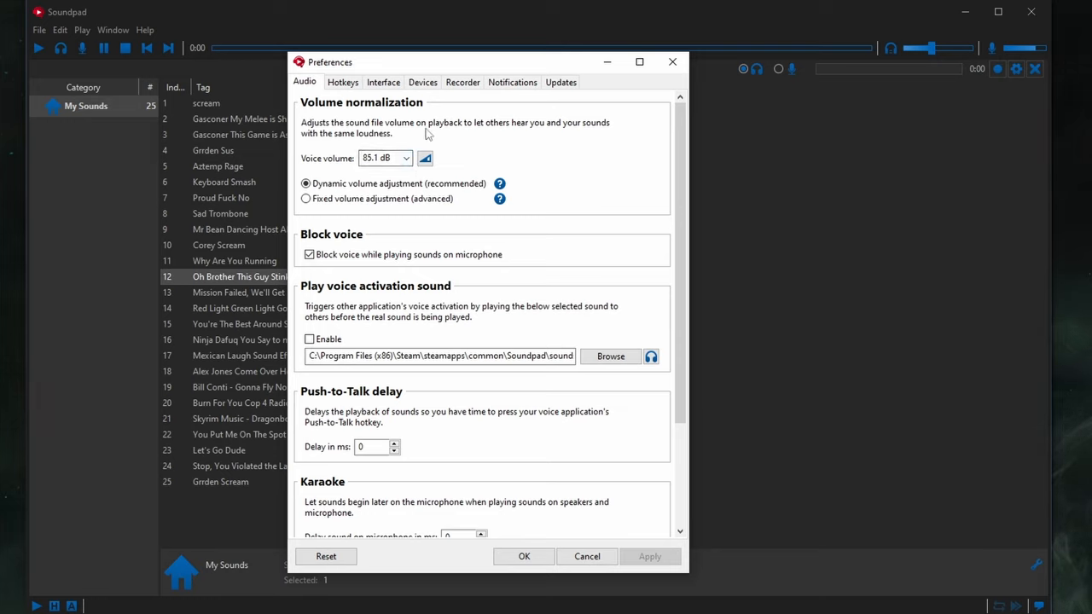
pyautogui.moveTo(467, 123)
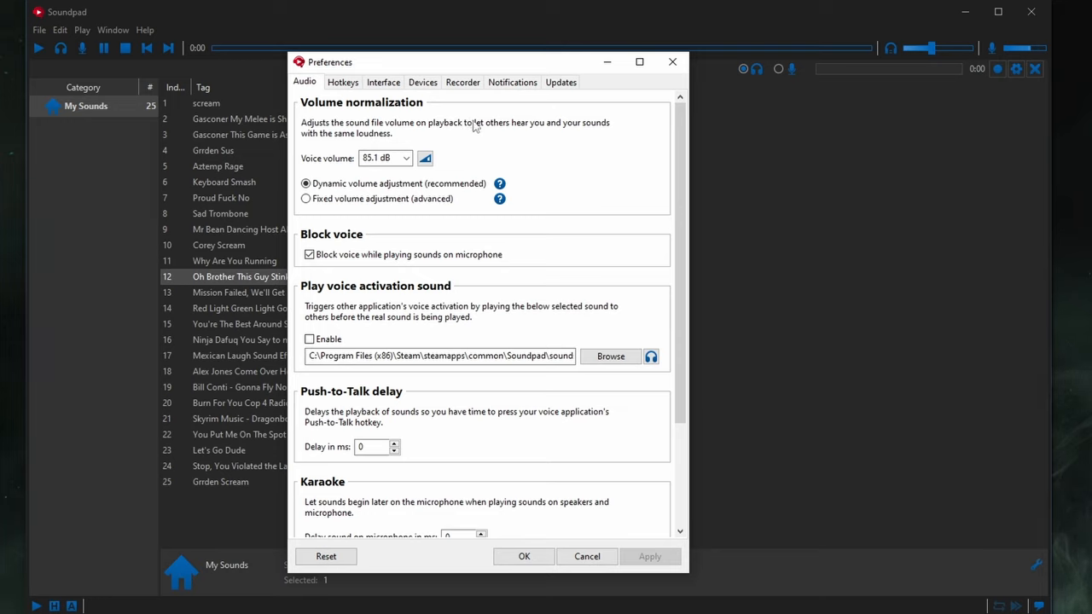
pyautogui.moveTo(389, 133)
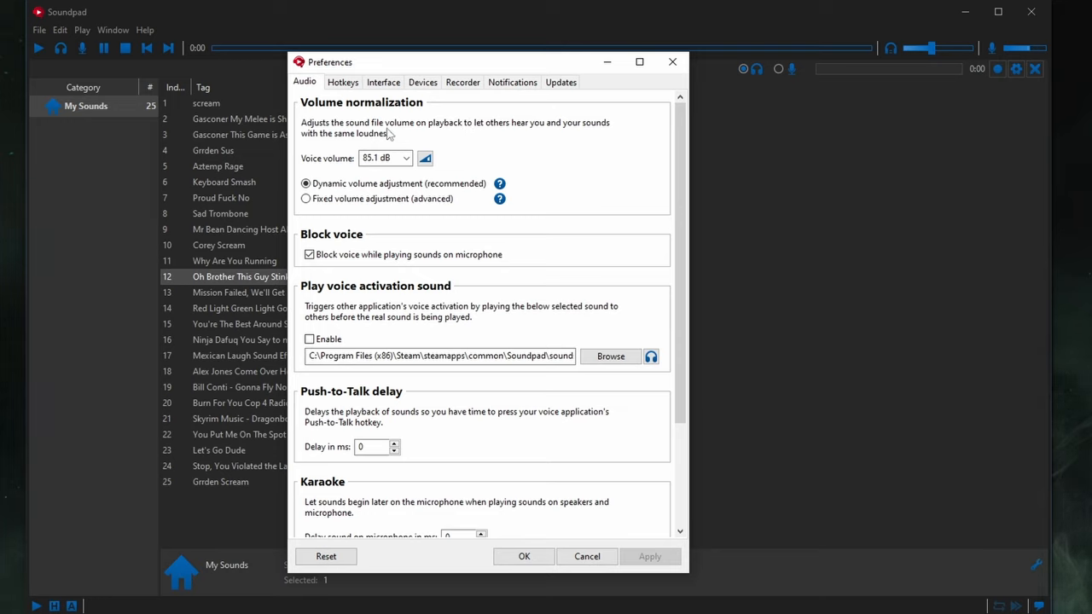
pyautogui.moveTo(424, 157)
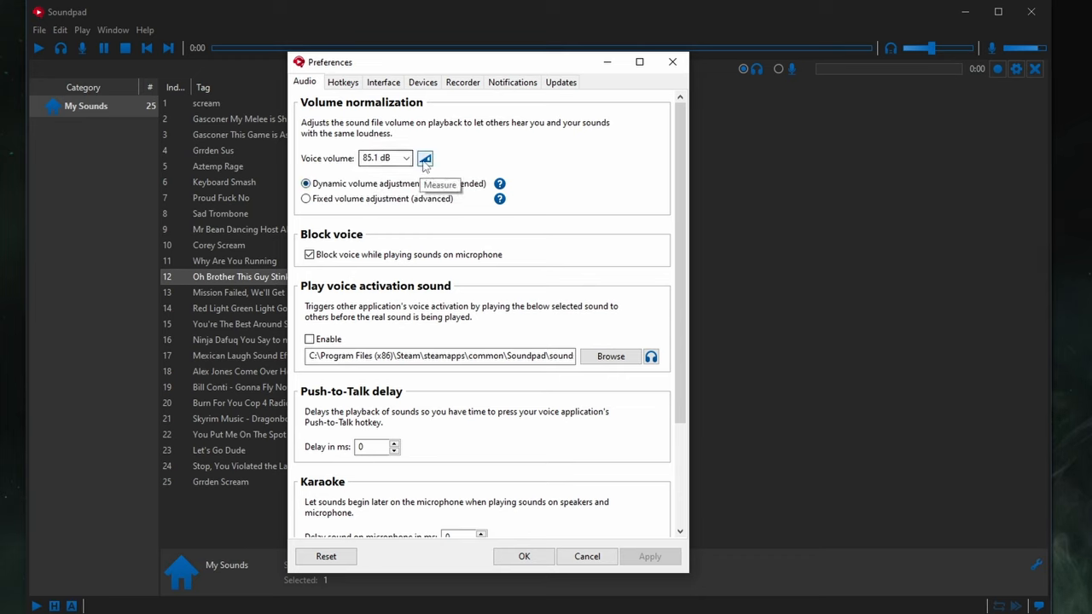
# - Measure the microphone voice volume (reading 86.7 dB) and review the preset levels, keeping 85.1 dB
pyautogui.click(425, 159)
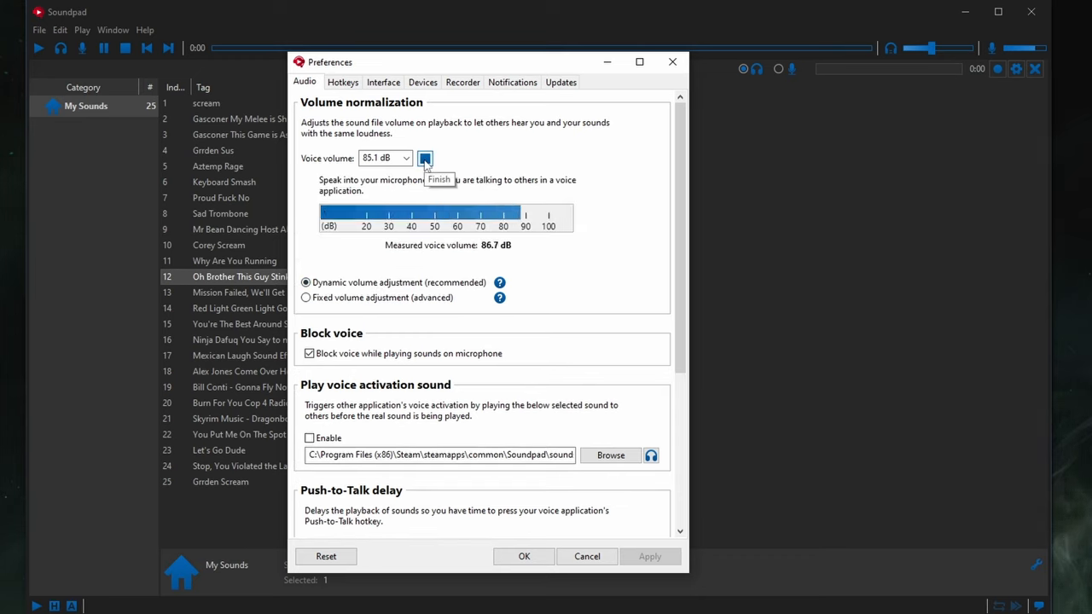
pyautogui.click(424, 159)
pyautogui.write('85')
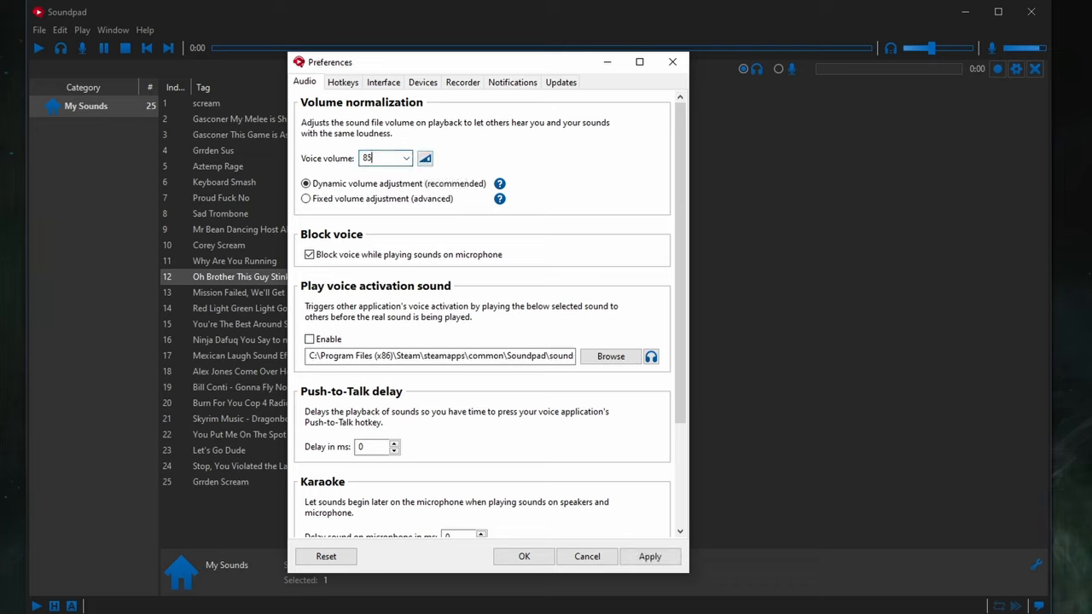
pyautogui.click(425, 154)
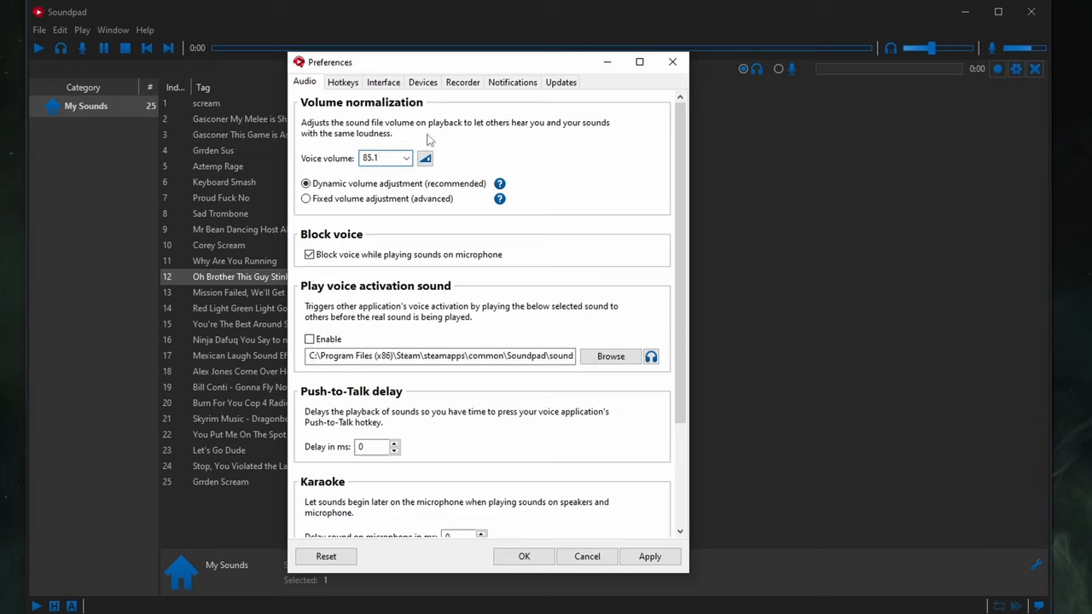
pyautogui.click(406, 157)
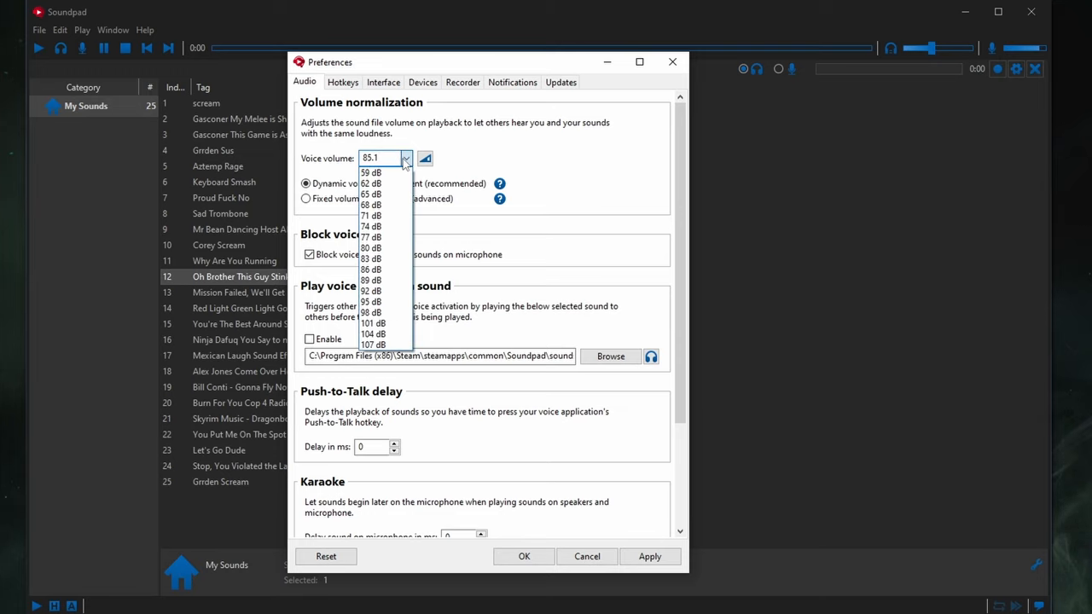
pyautogui.moveTo(372, 322)
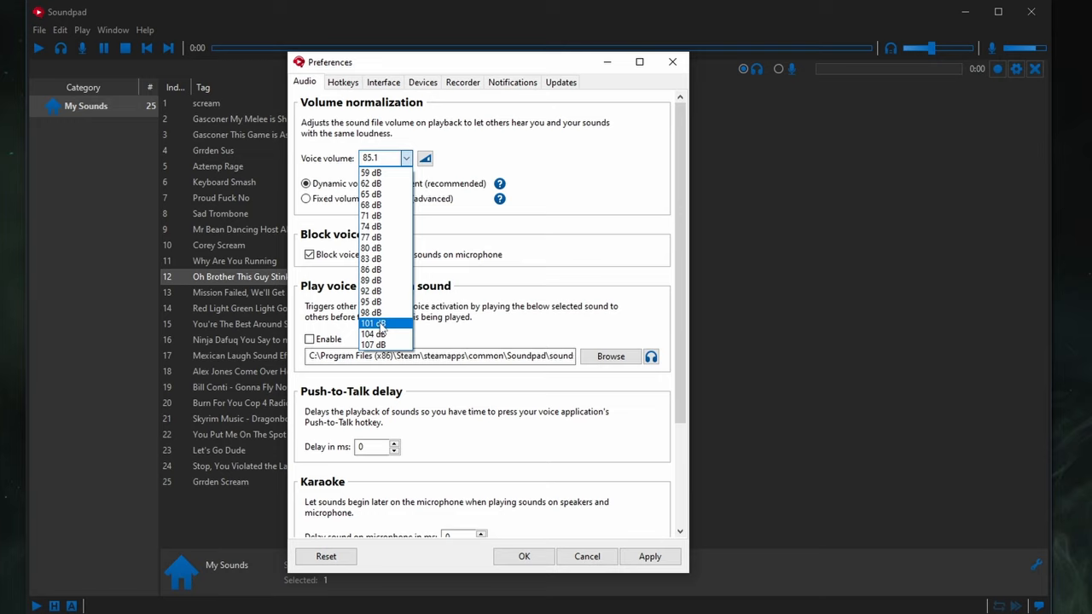
pyautogui.moveTo(372, 345)
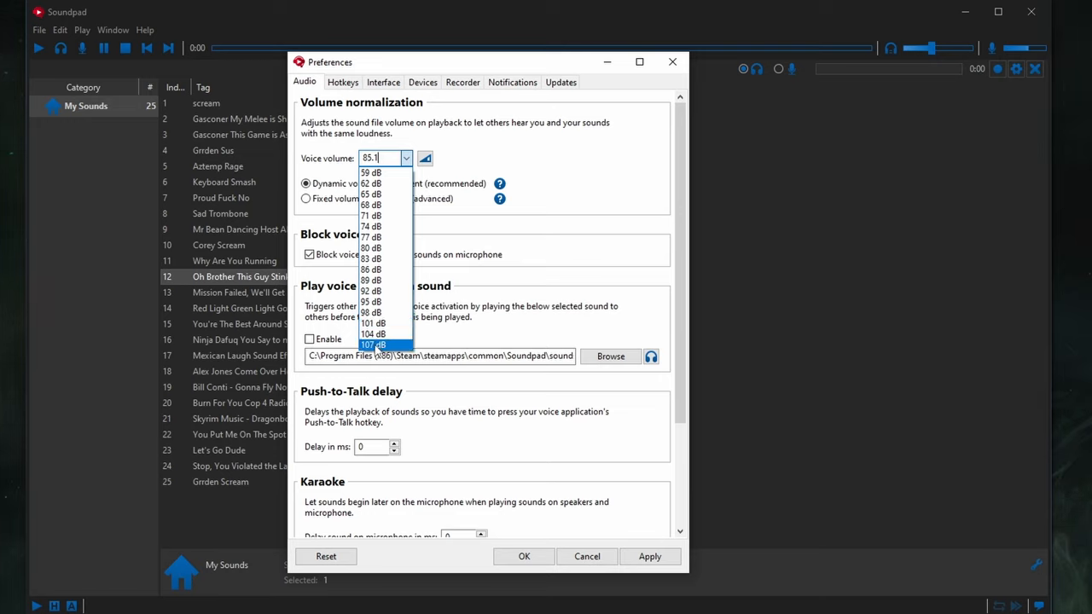
pyautogui.moveTo(372, 322)
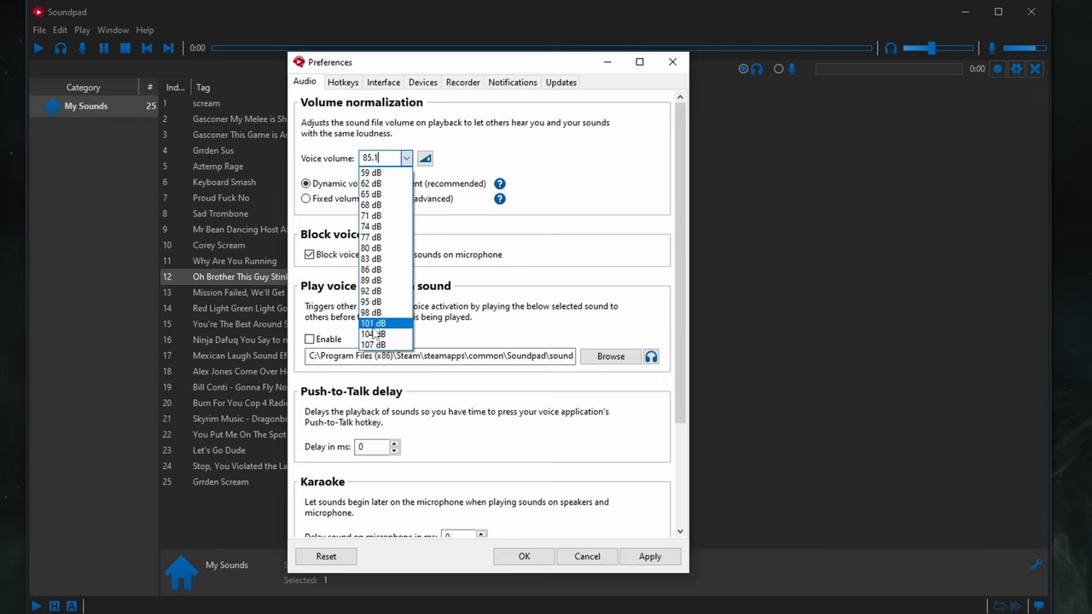
pyautogui.moveTo(372, 332)
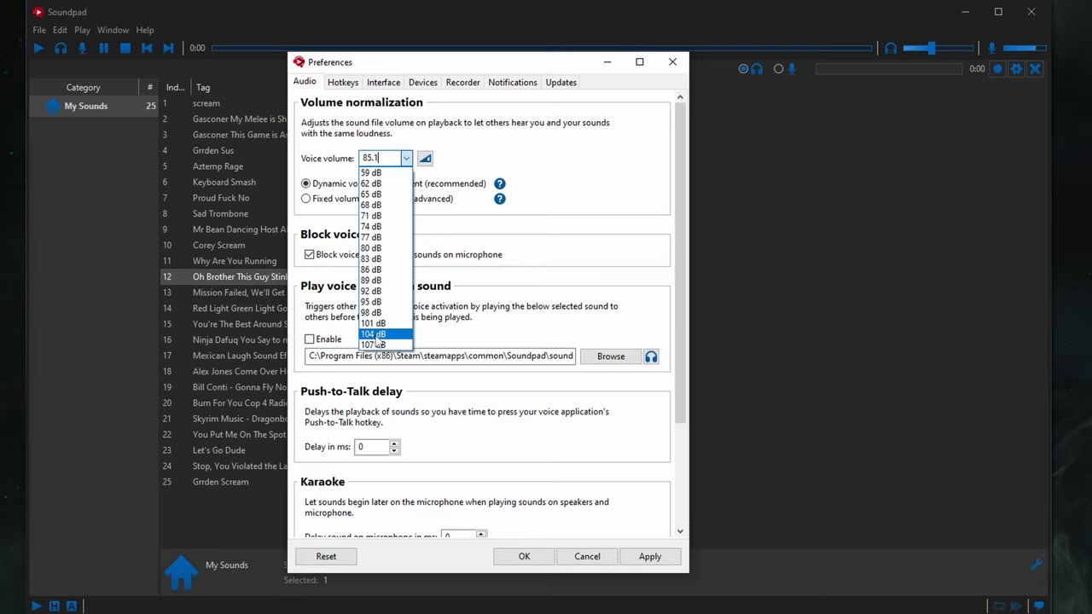
pyautogui.moveTo(374, 345)
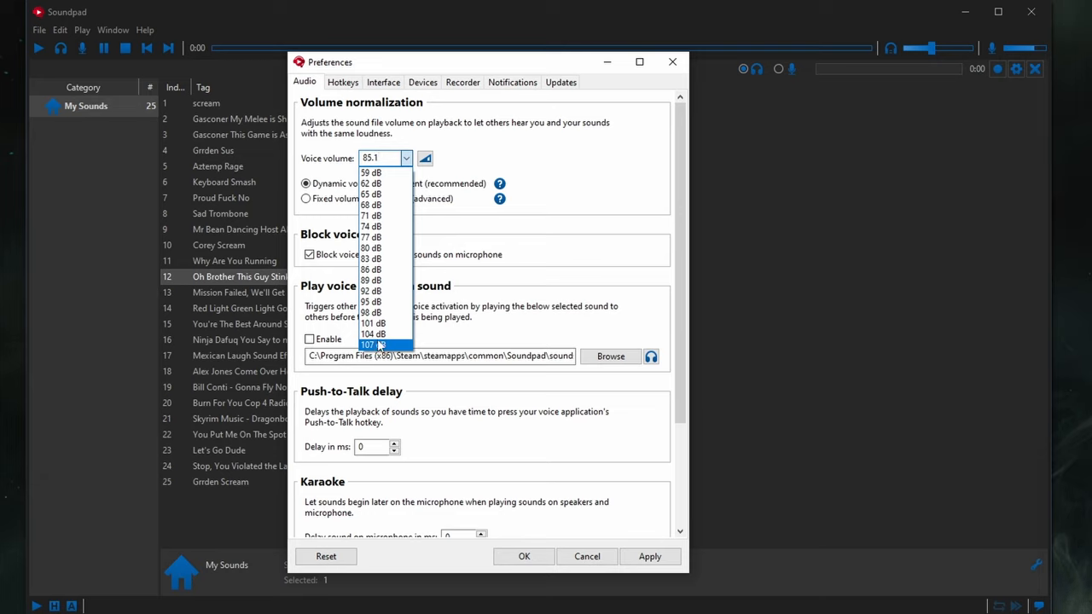
pyautogui.moveTo(383, 322)
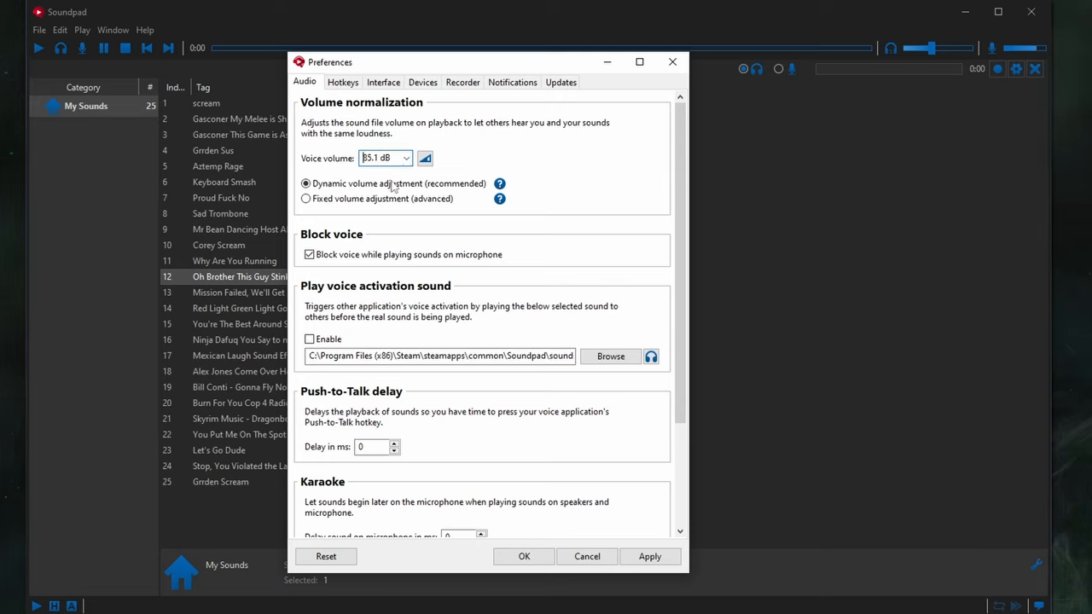
pyautogui.moveTo(410, 263)
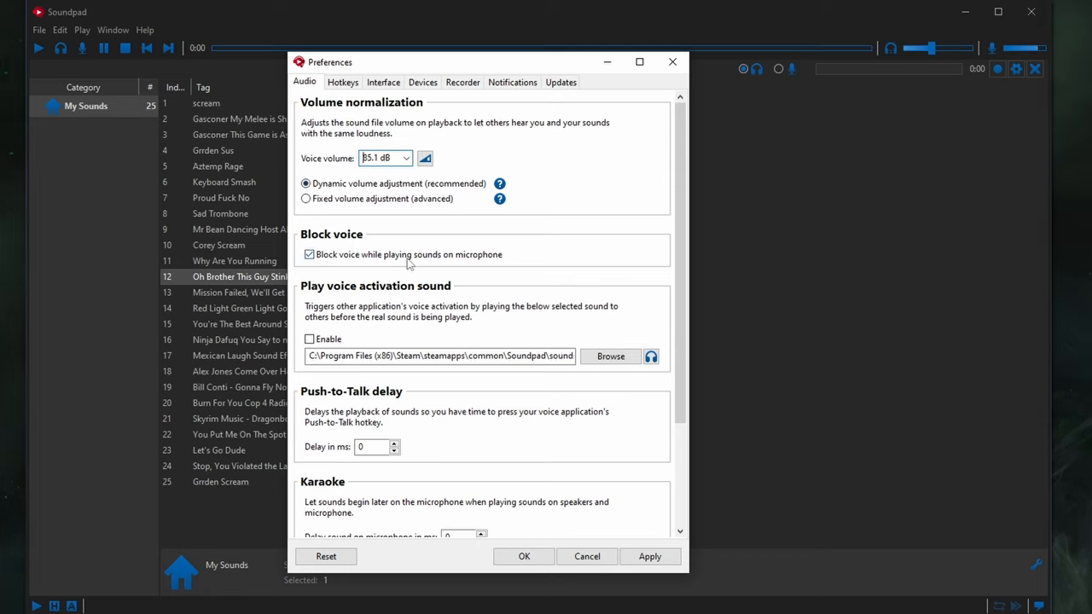
pyautogui.moveTo(478, 263)
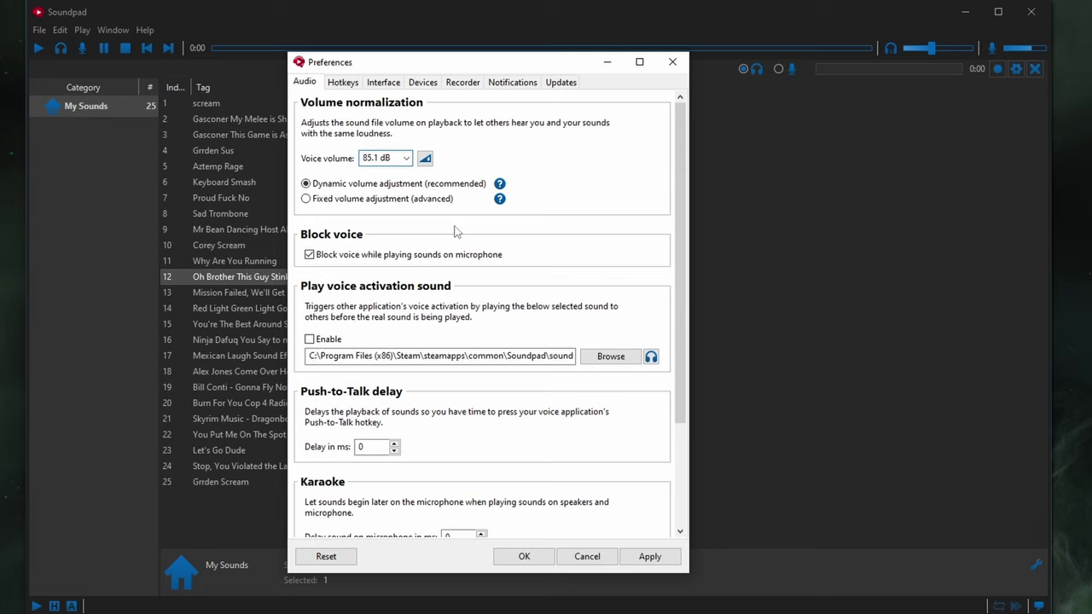
pyautogui.moveTo(416, 245)
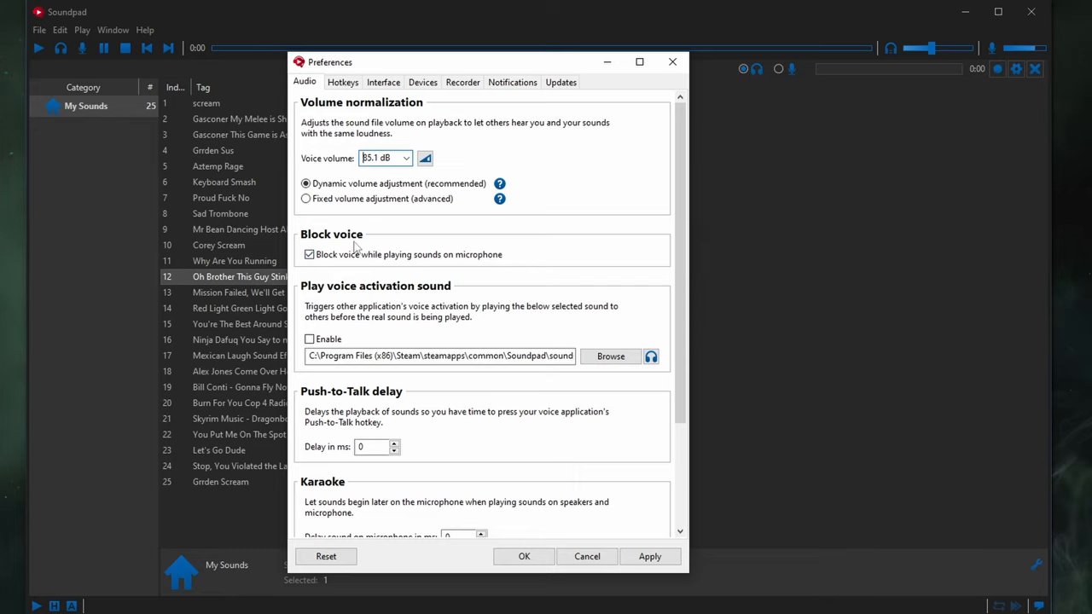
pyautogui.scroll(-3)
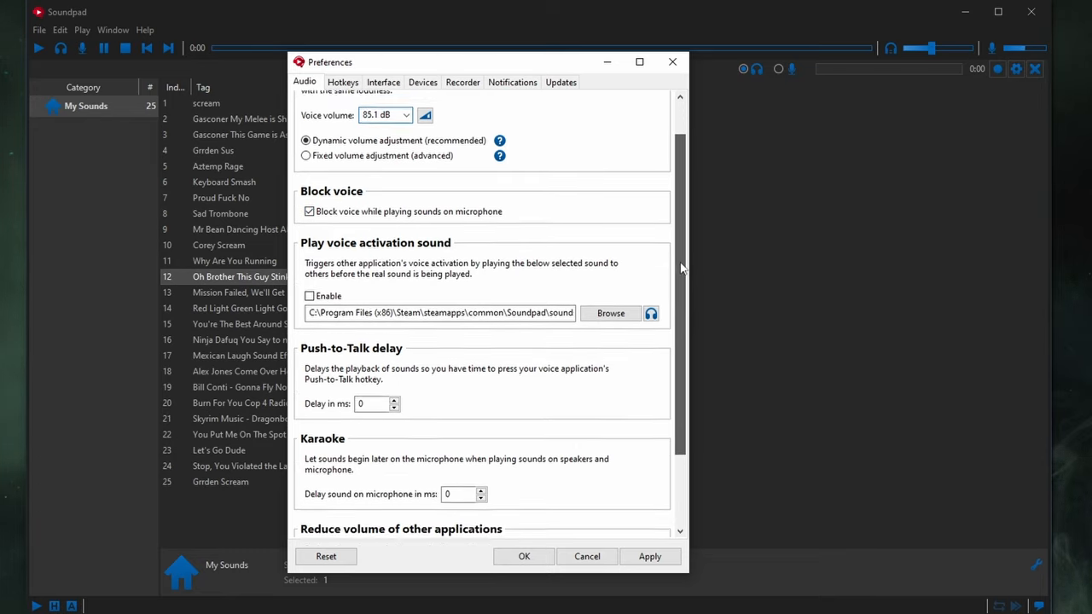
pyautogui.scroll(-3)
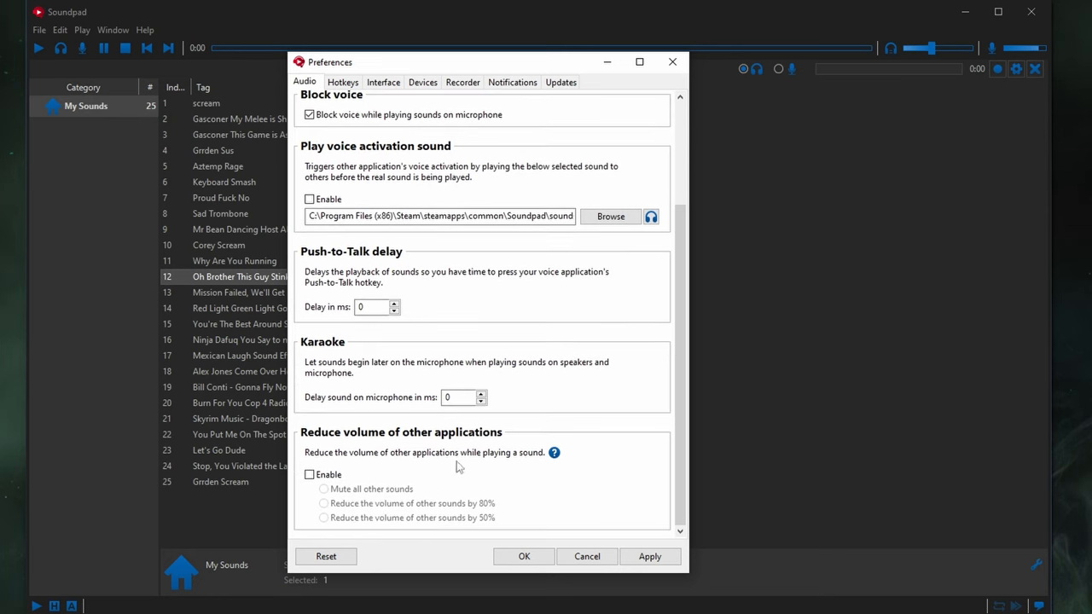
# - Show the Hotkeys preferences and scroll through the special hotkeys, numpad and auto keys settings
pyautogui.click(341, 82)
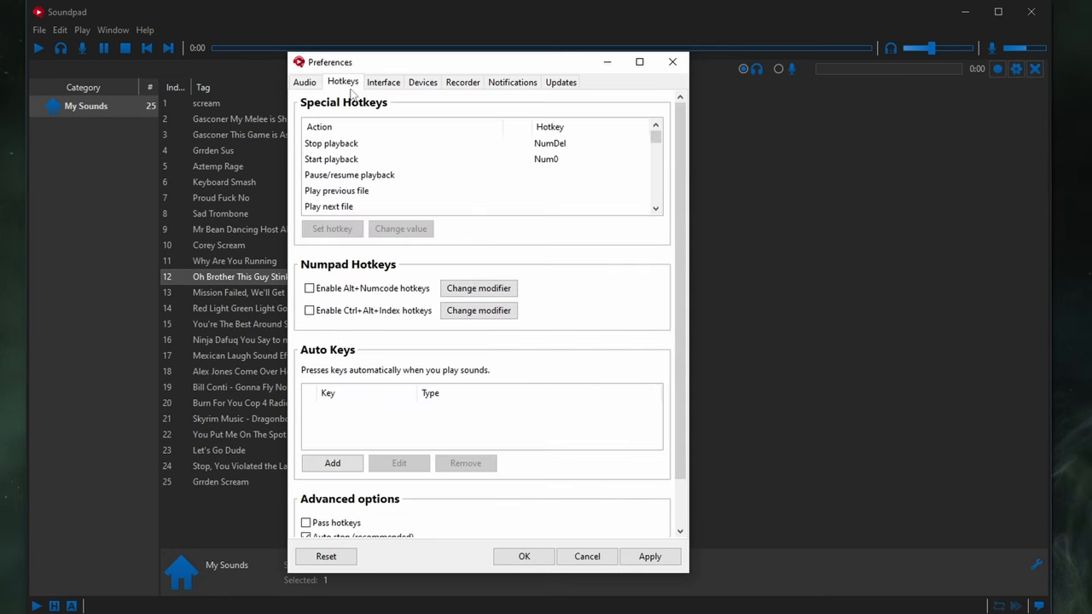
pyautogui.moveTo(384, 145)
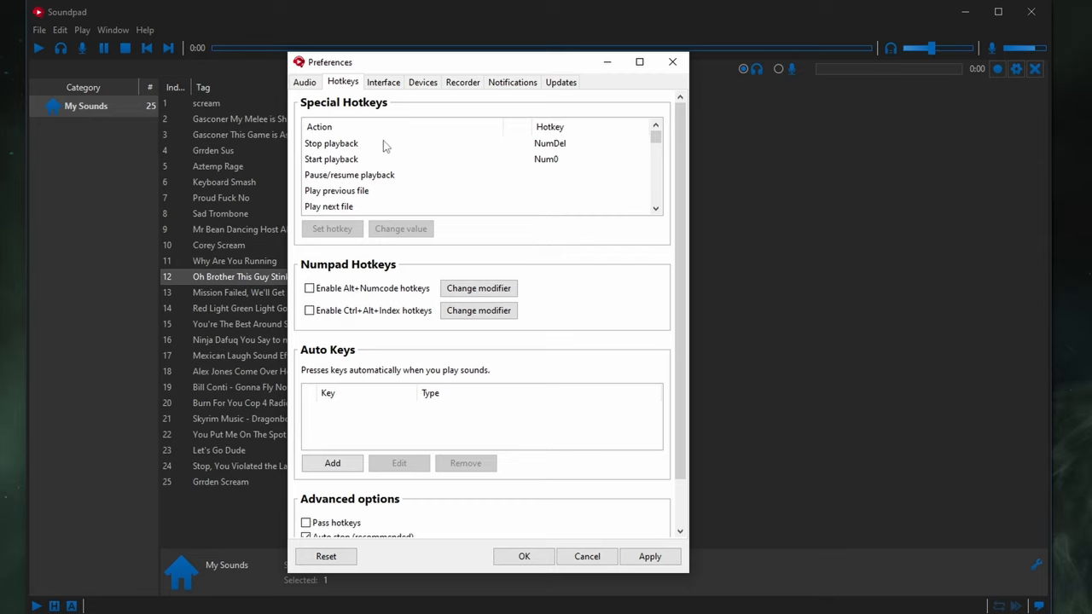
pyautogui.moveTo(361, 162)
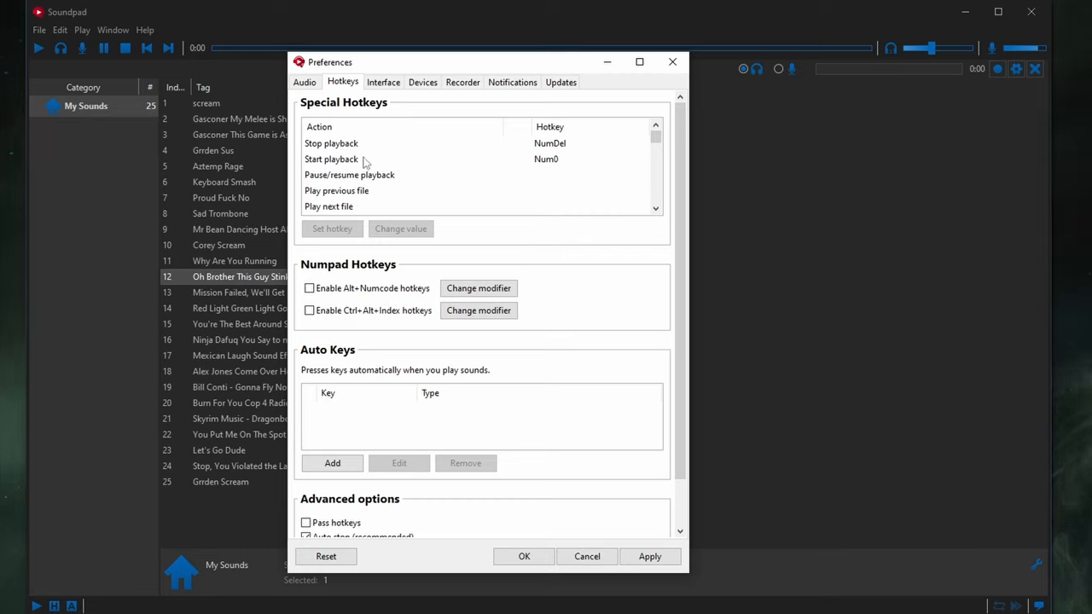
pyautogui.moveTo(430, 154)
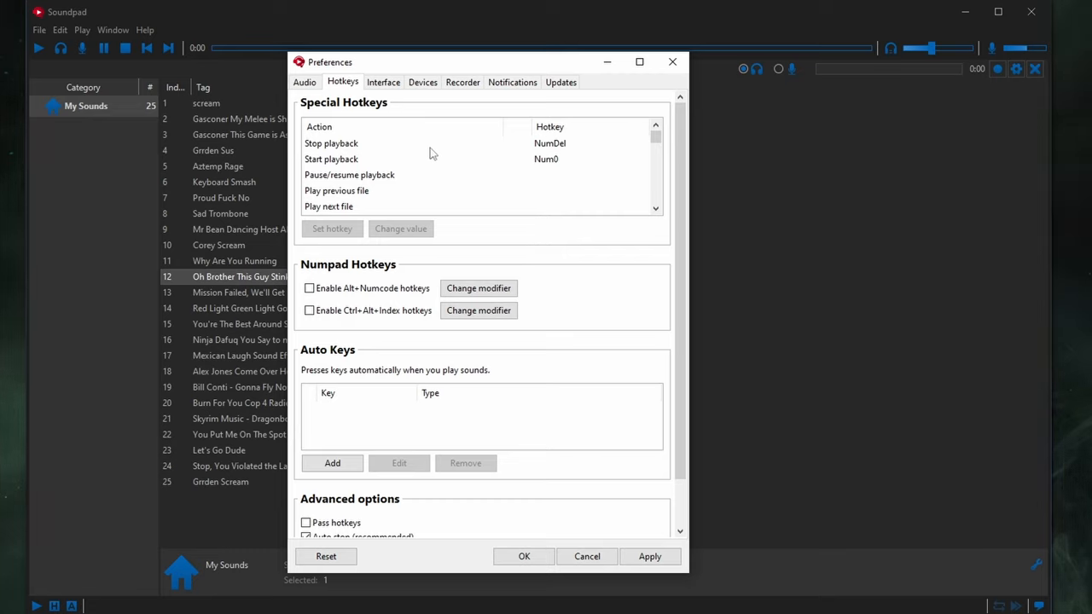
pyautogui.moveTo(656, 137)
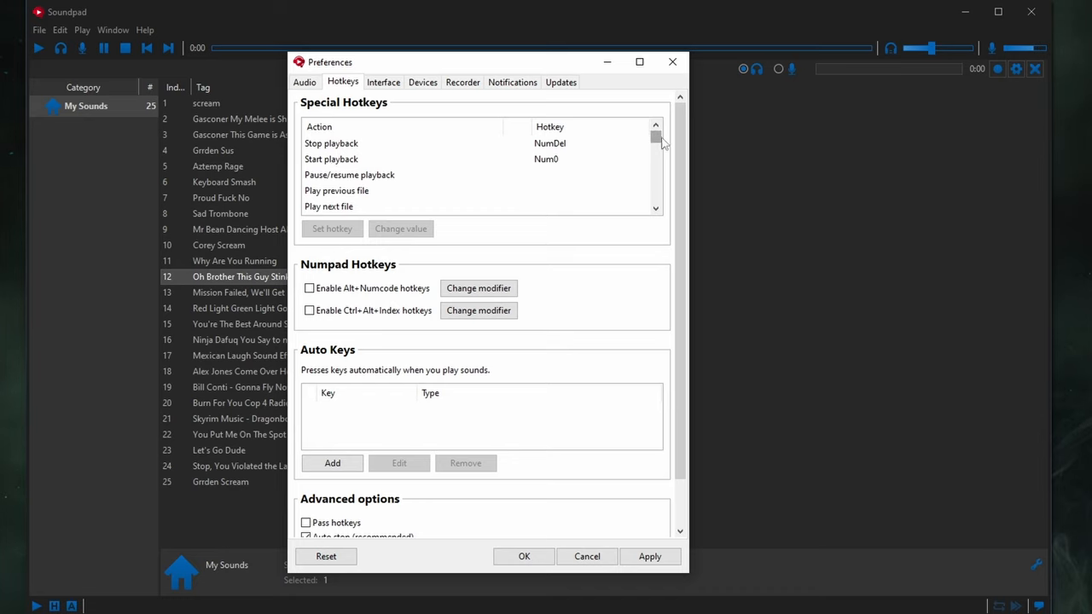
pyautogui.scroll(-3)
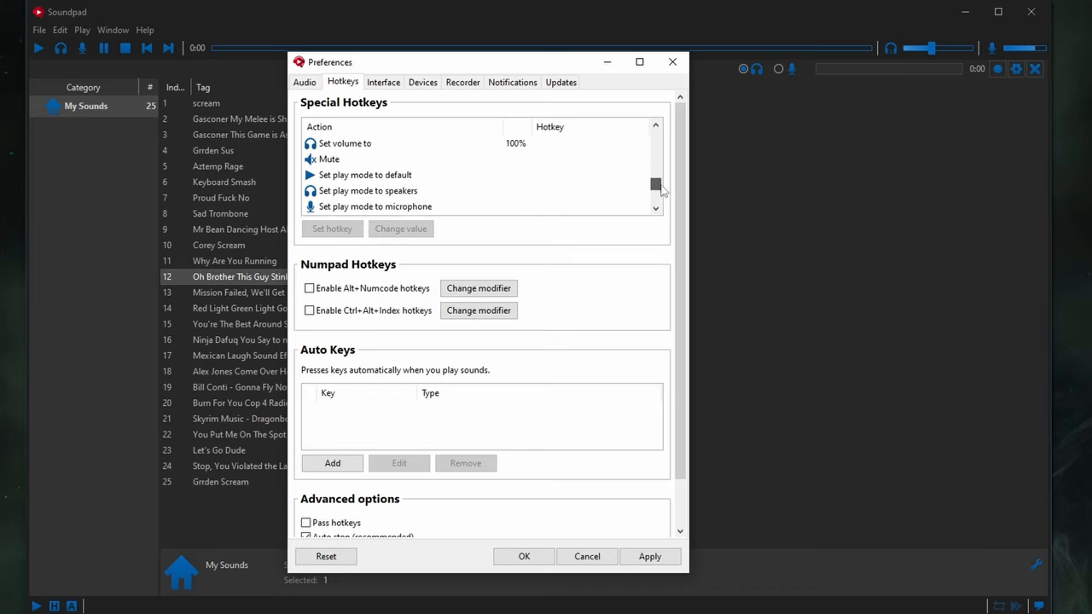
pyautogui.scroll(-3)
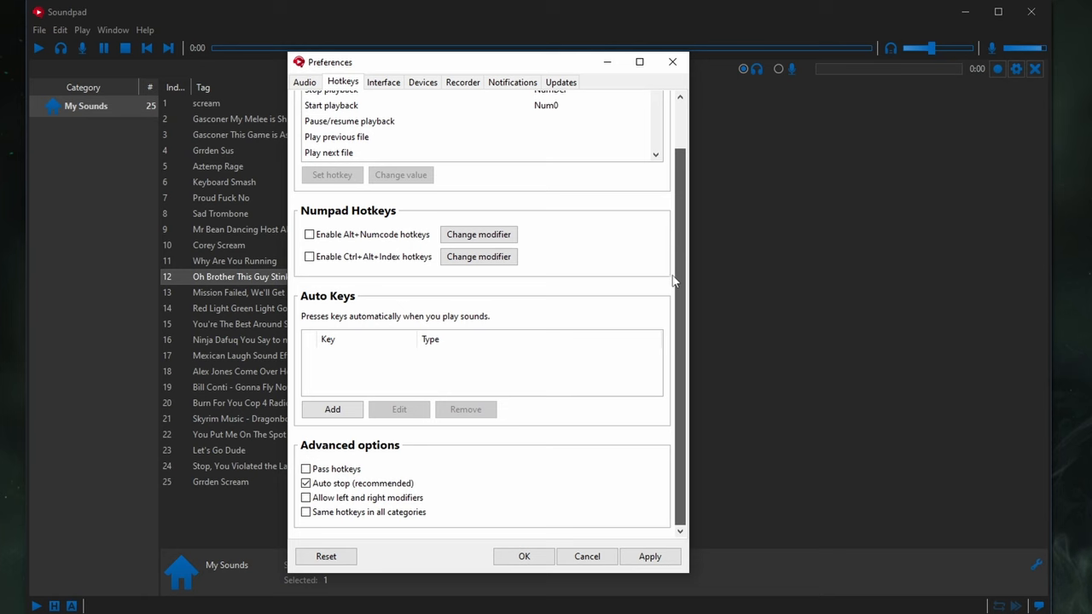
# - Review the Interface preferences, scrolling through its options
pyautogui.click(382, 82)
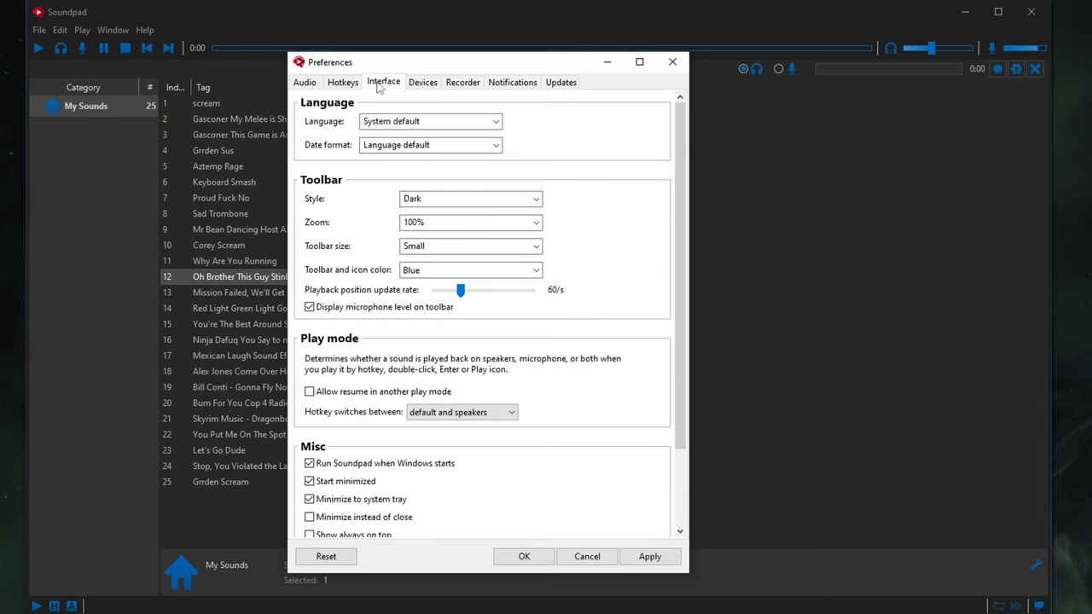
pyautogui.moveTo(342, 208)
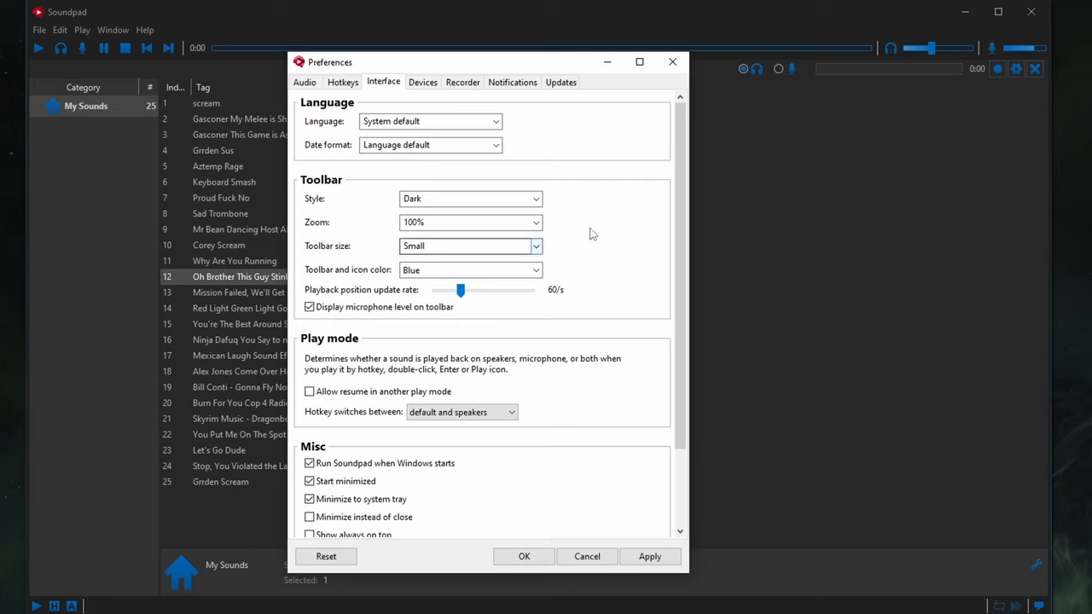
pyautogui.moveTo(689, 238)
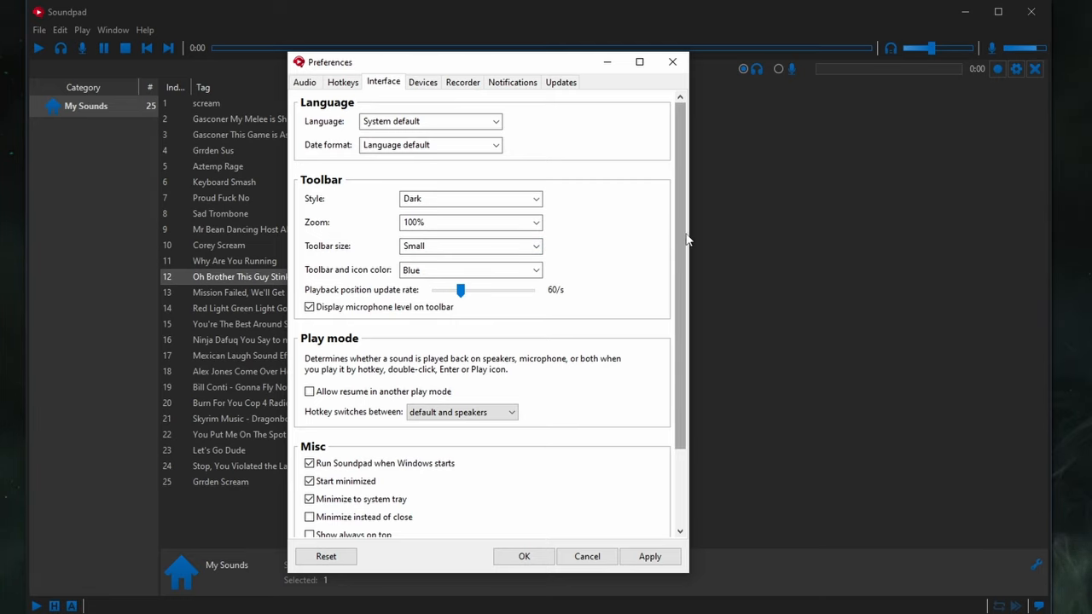
pyautogui.scroll(-3)
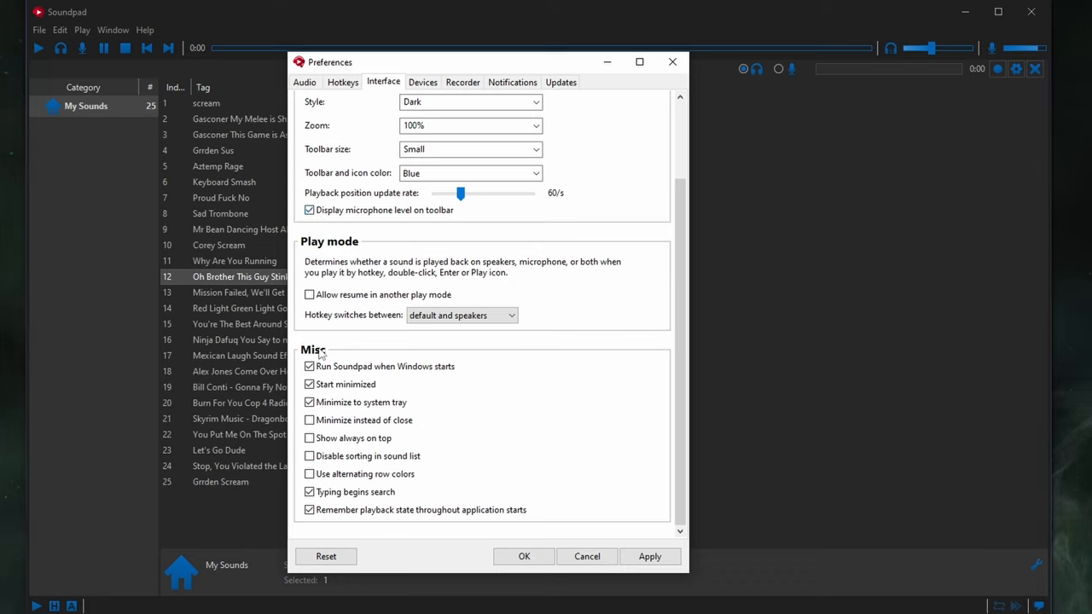
pyautogui.click(309, 384)
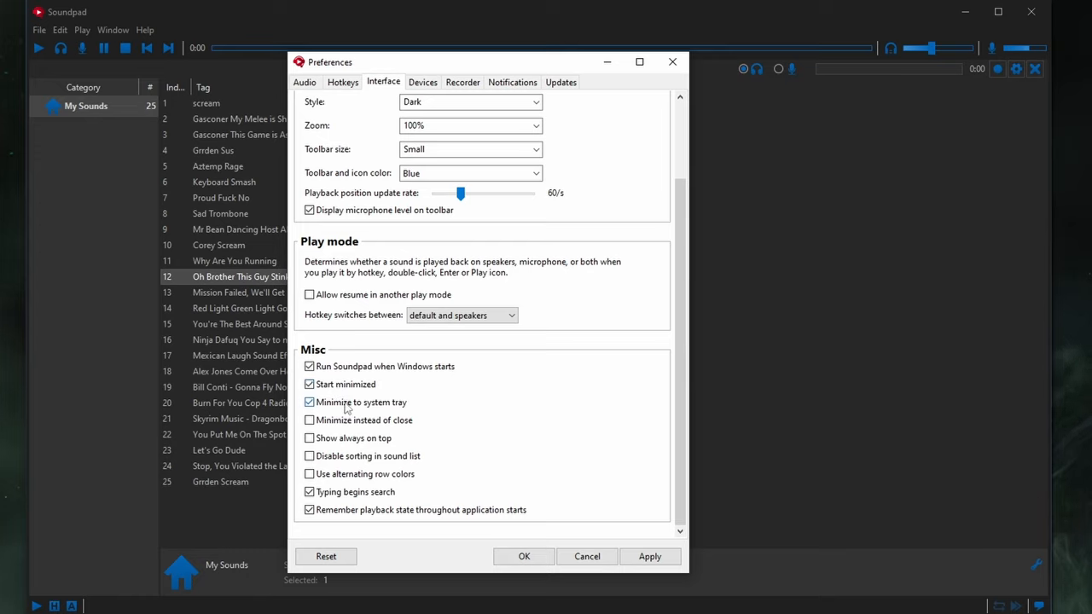
pyautogui.moveTo(372, 406)
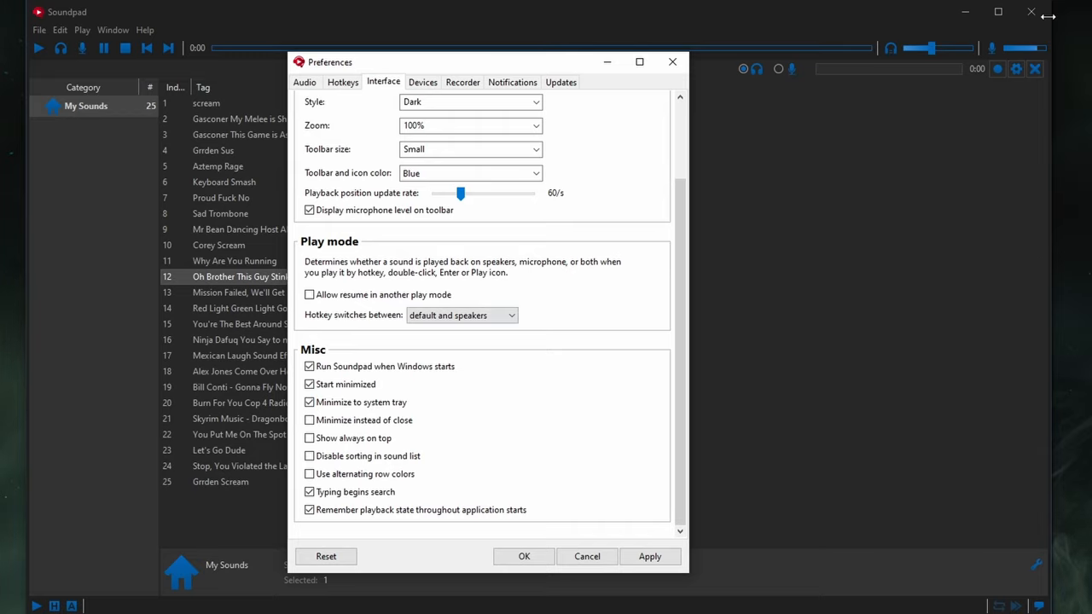
pyautogui.moveTo(652, 360)
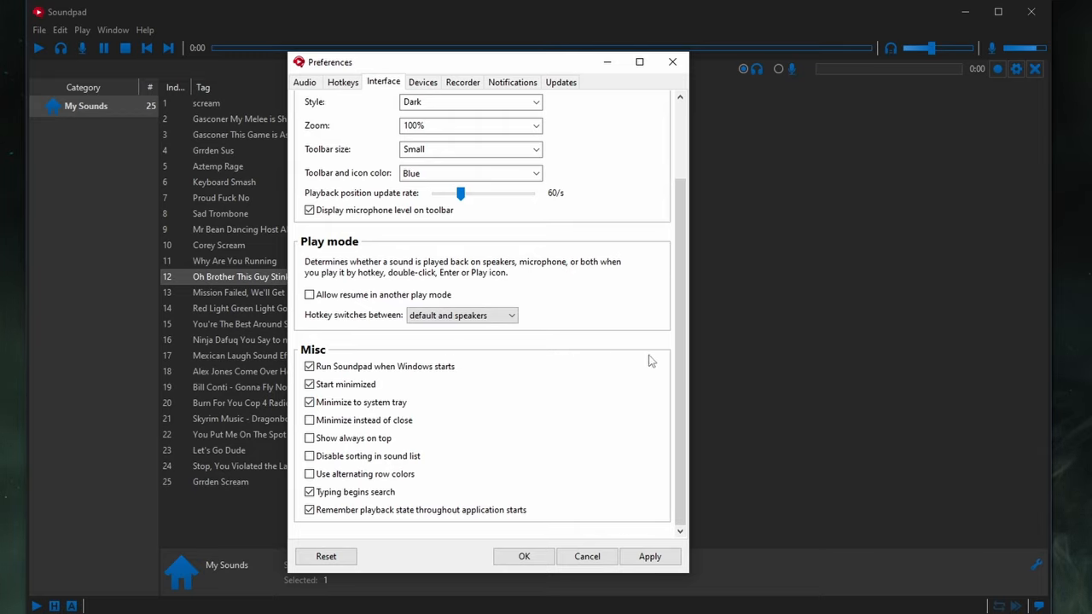
pyautogui.scroll(3)
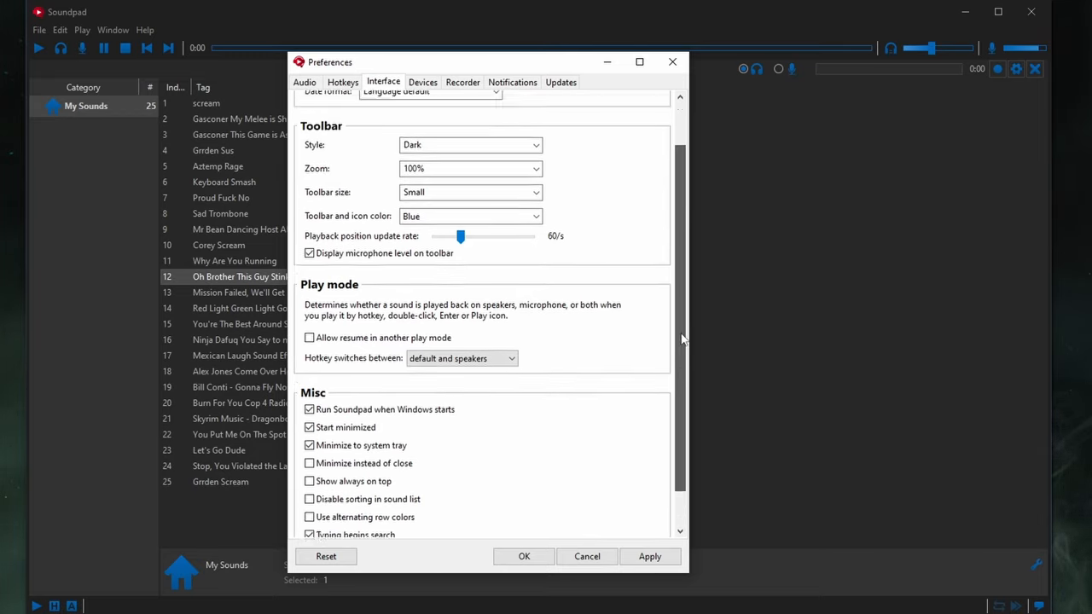
pyautogui.scroll(3)
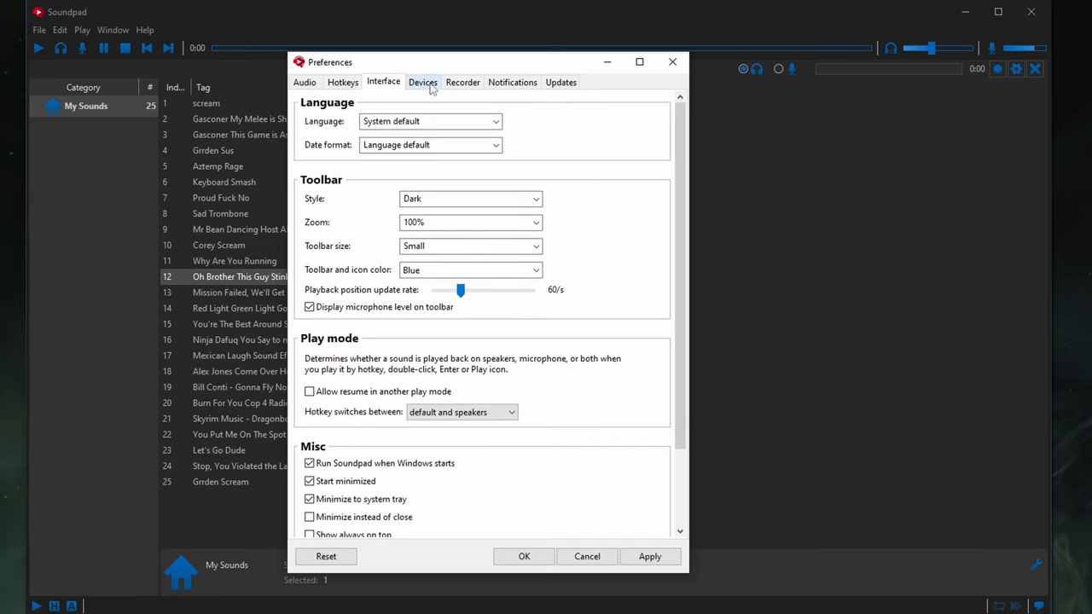
# - In Devices, tick Line (BLUE Yeti PRO) as the recording device
pyautogui.click(423, 82)
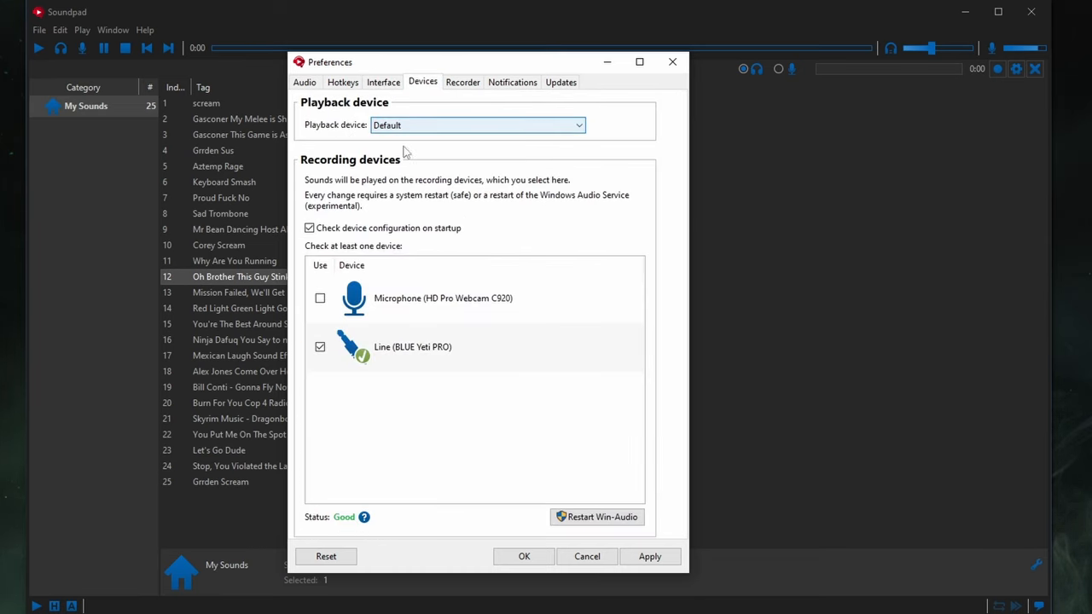
pyautogui.click(430, 346)
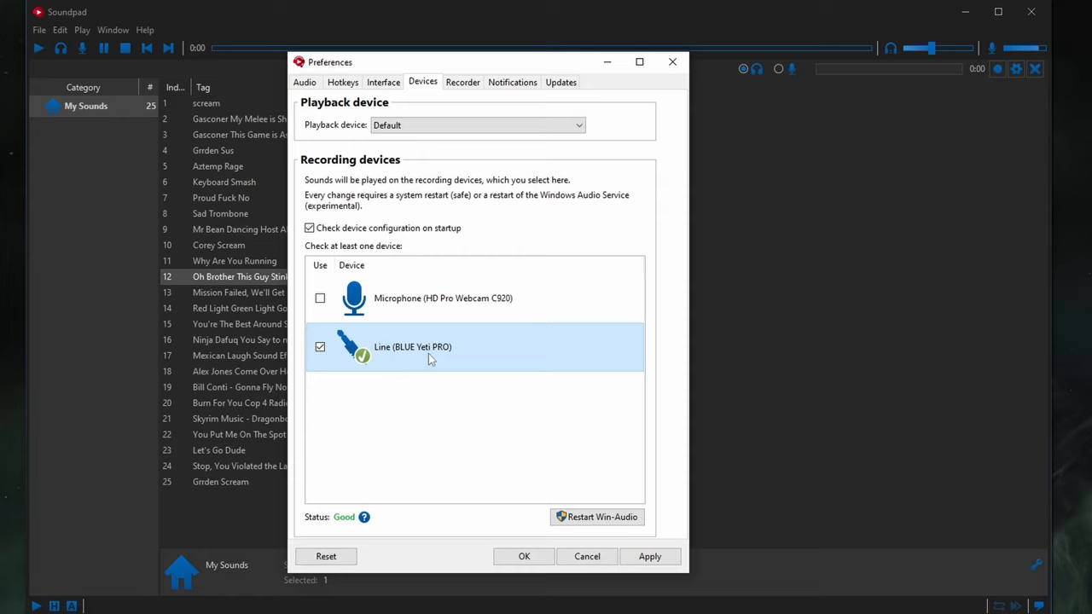
pyautogui.moveTo(481, 101)
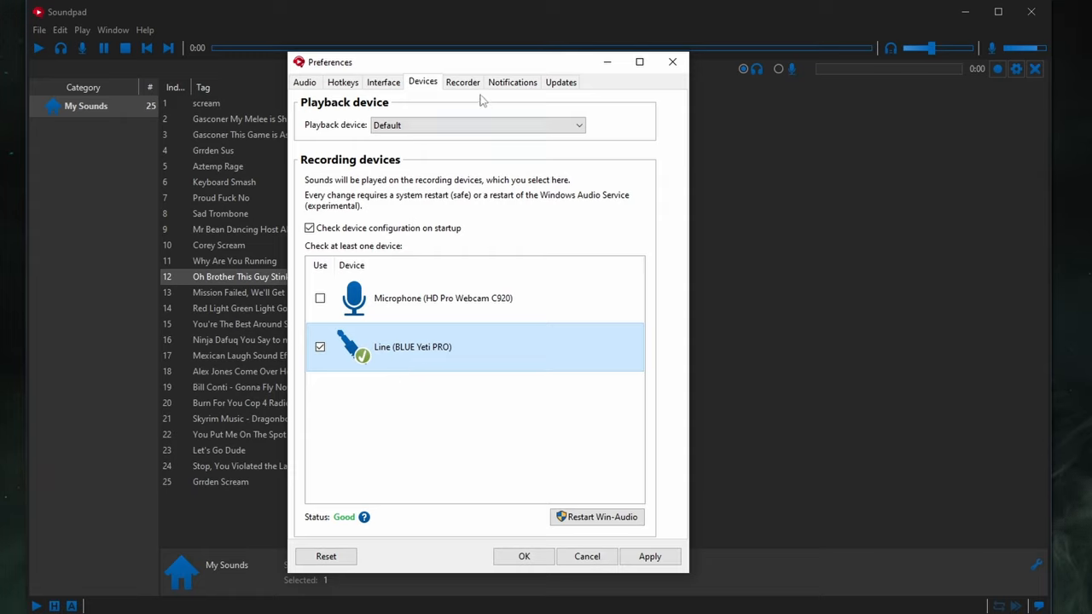
# - Review the Recorder preferences, checking the recordings save folder, M4A format and silence trimming
pyautogui.click(462, 82)
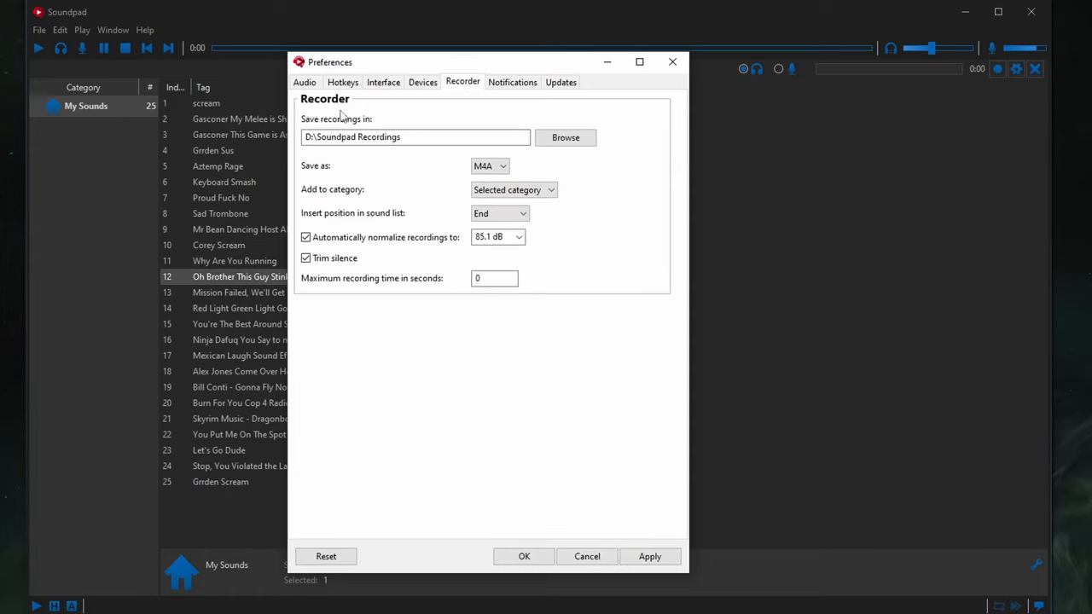
pyautogui.click(416, 137)
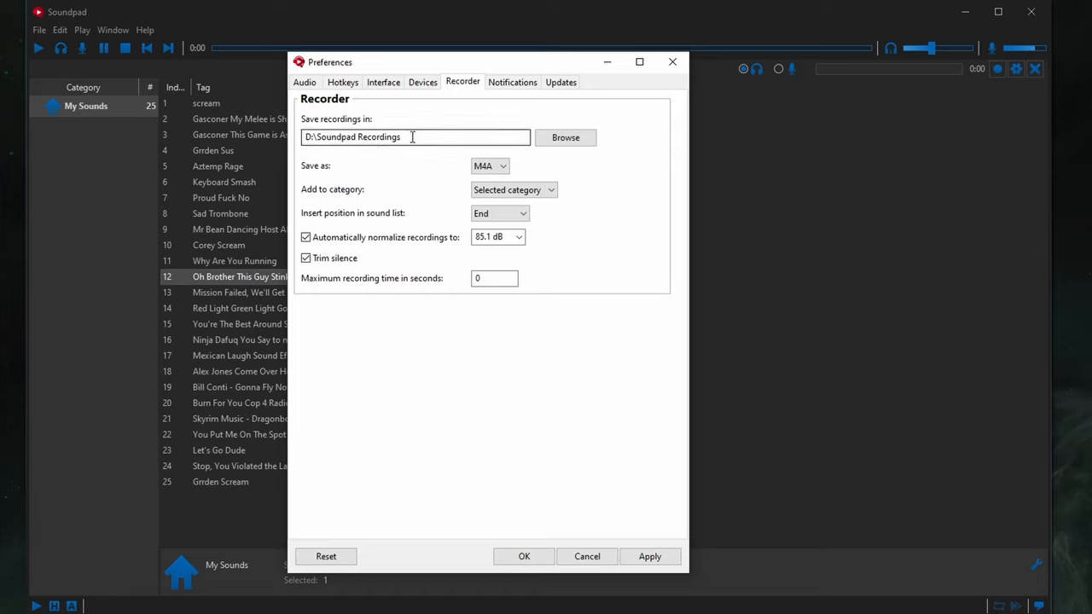
pyautogui.moveTo(621, 116)
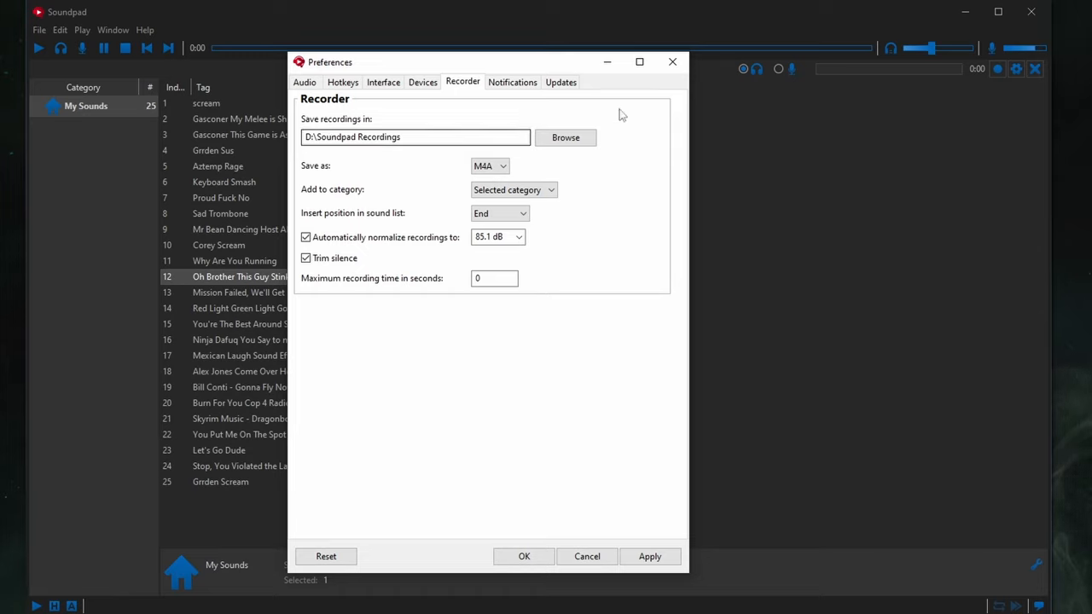
pyautogui.moveTo(776, 95)
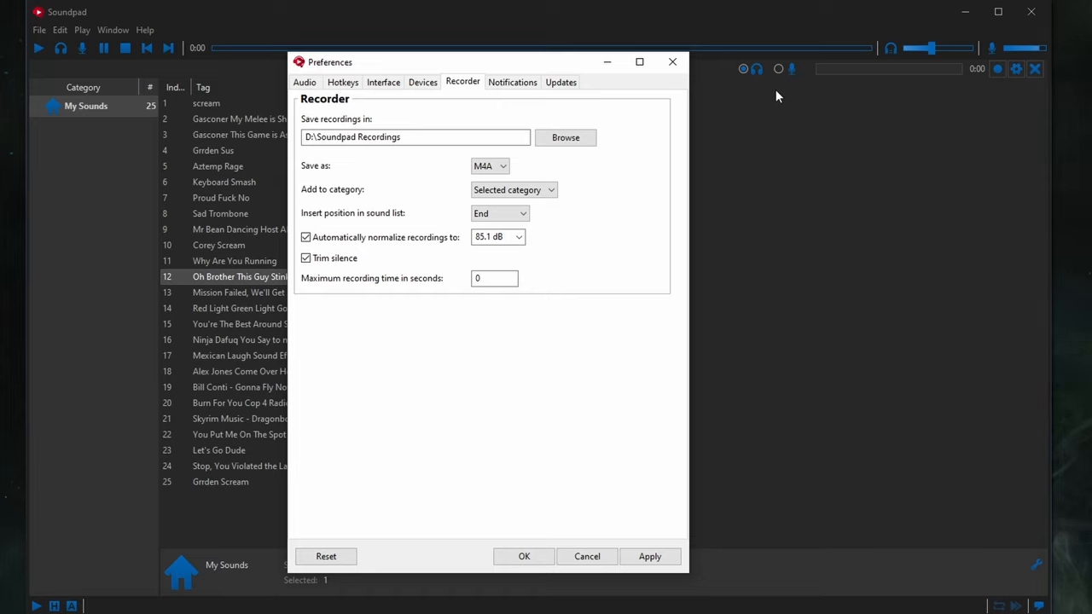
pyautogui.click(416, 136)
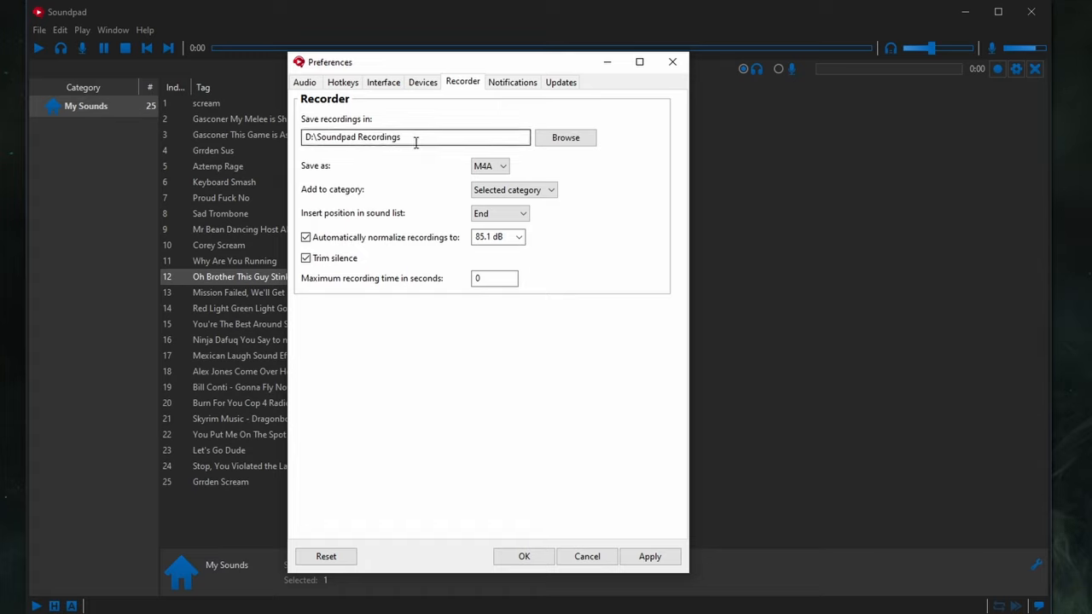
pyautogui.moveTo(416, 141)
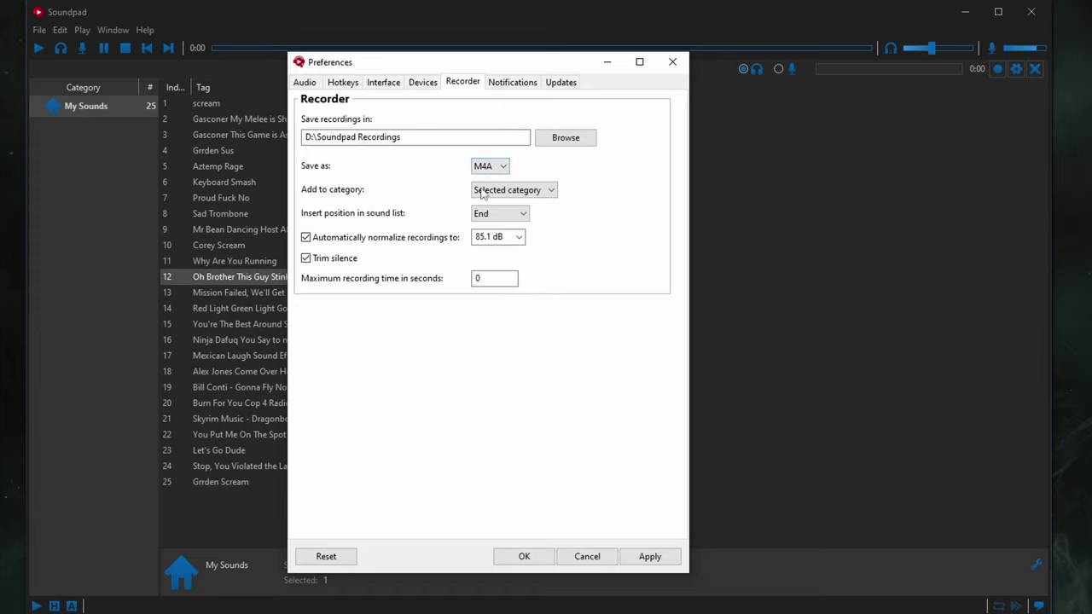
pyautogui.moveTo(372, 232)
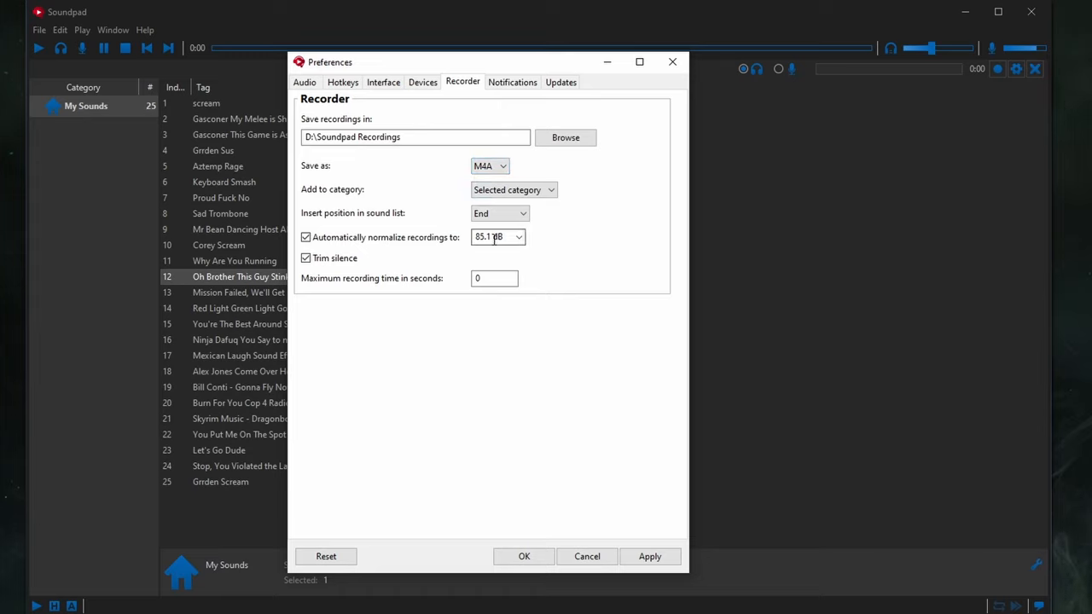
# - Check the 85.1 dB voice normalization under Audio, return to Recorder, then show the Updates settings
pyautogui.click(304, 82)
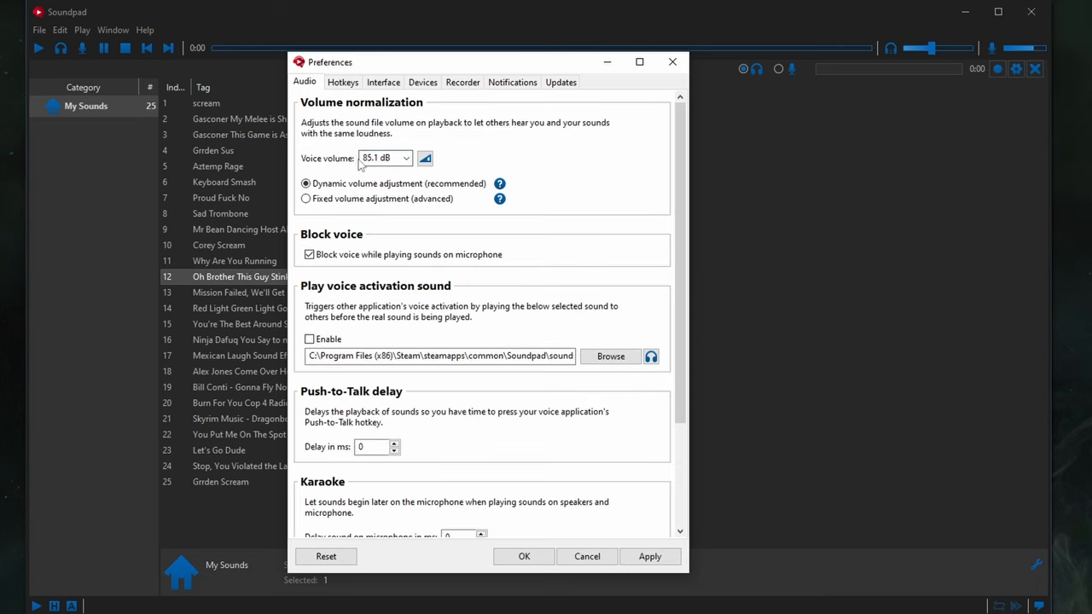
pyautogui.click(462, 82)
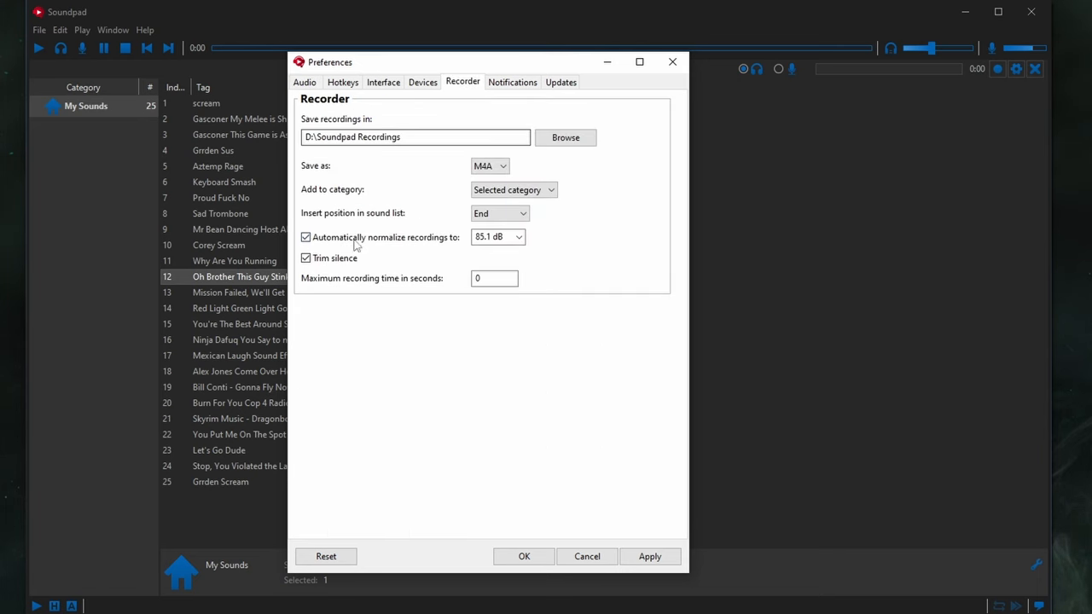
pyautogui.moveTo(327, 270)
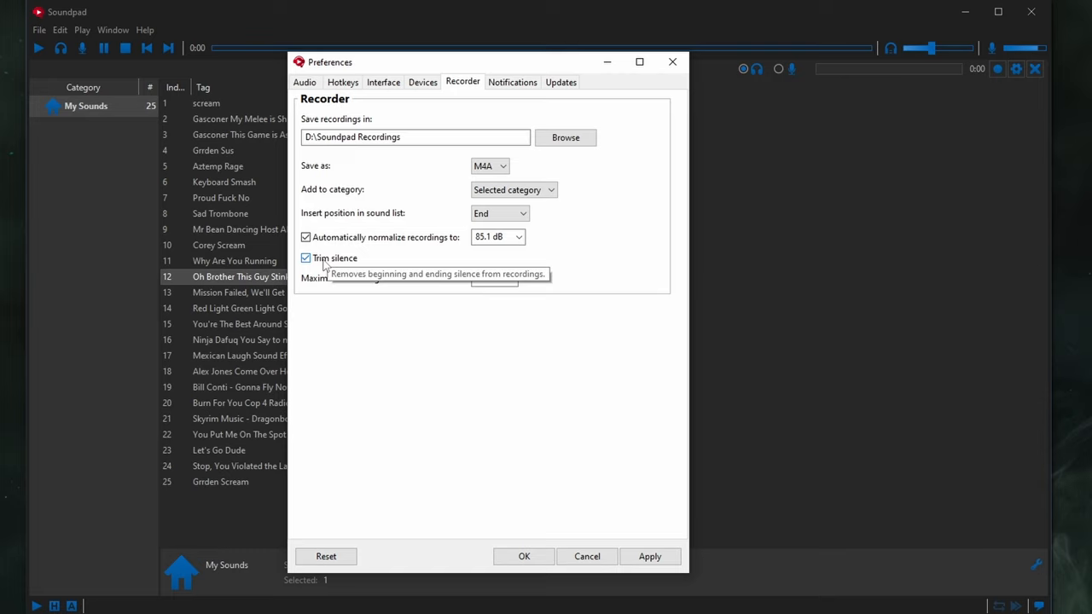
pyautogui.moveTo(362, 288)
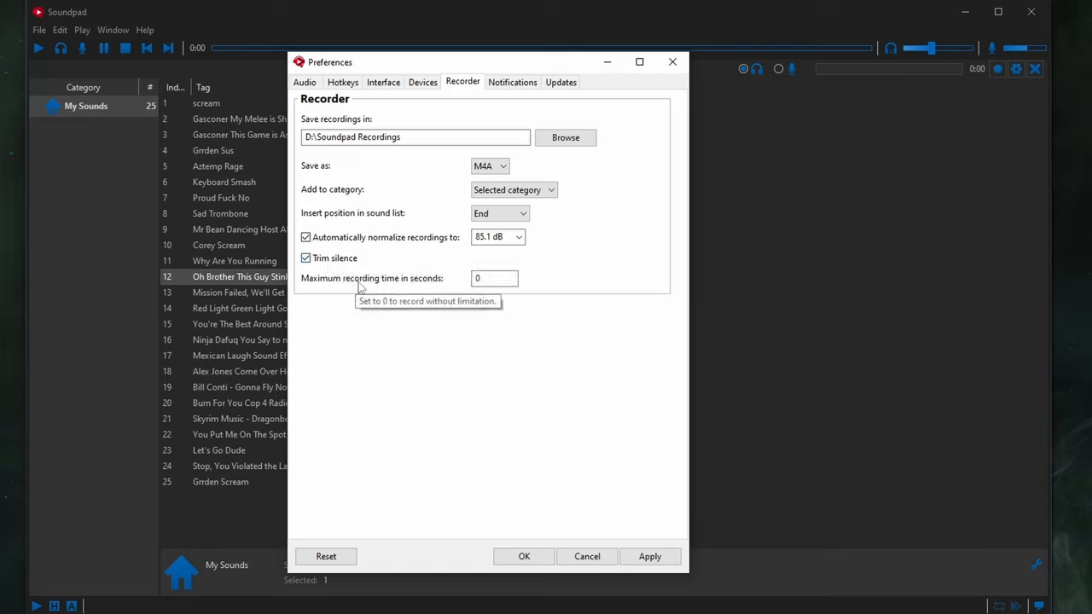
pyautogui.moveTo(317, 265)
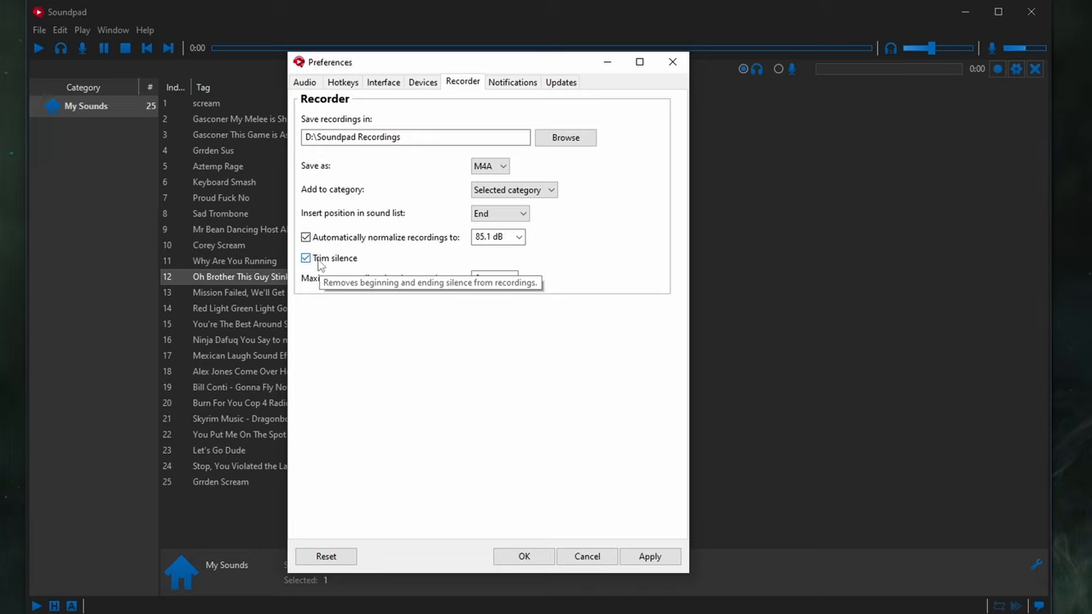
pyautogui.moveTo(477, 109)
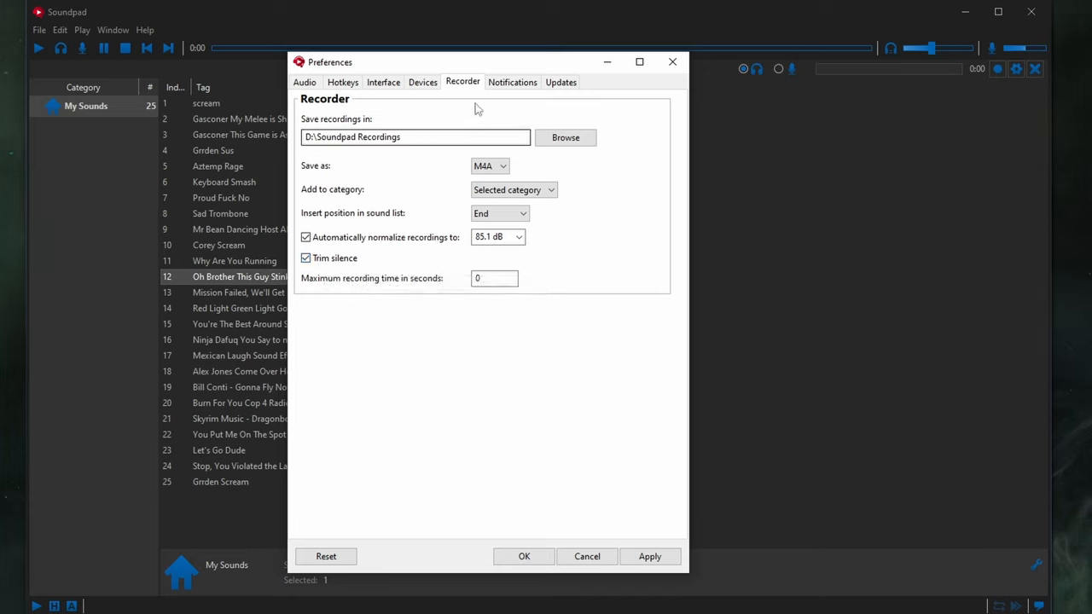
pyautogui.click(560, 82)
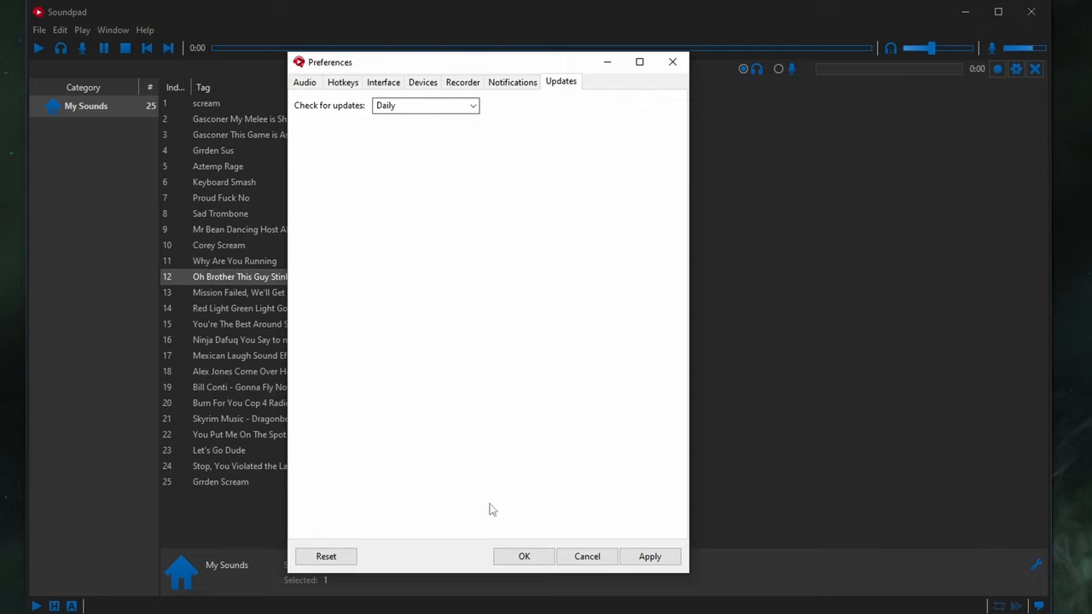
# - Close Preferences with OK and toggle the Sound recorder toolbar from the Window menu
pyautogui.click(524, 556)
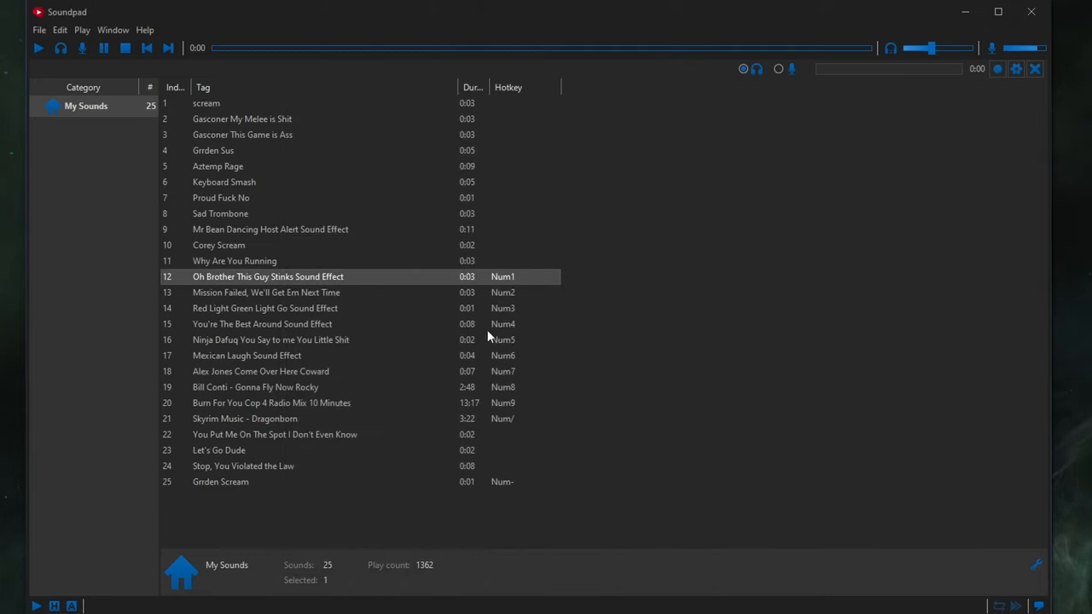
pyautogui.moveTo(378, 178)
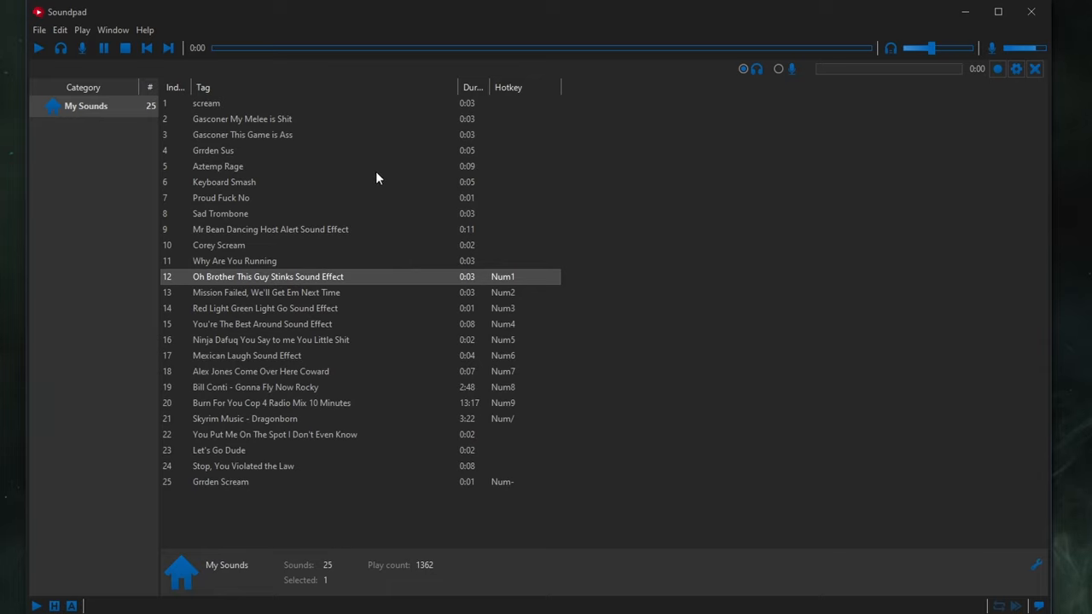
pyautogui.click(113, 29)
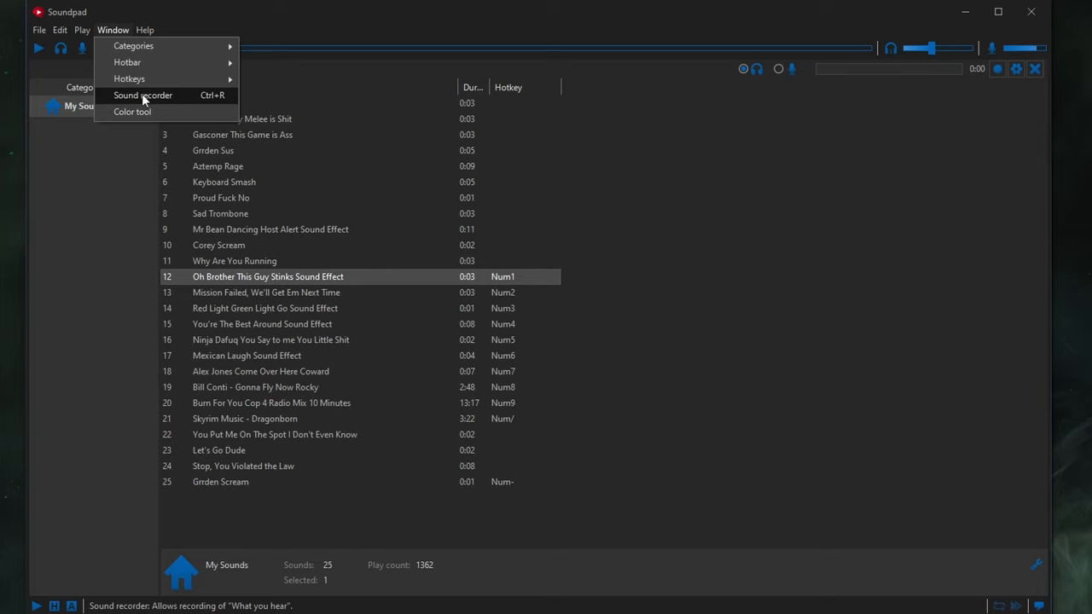
pyautogui.click(143, 96)
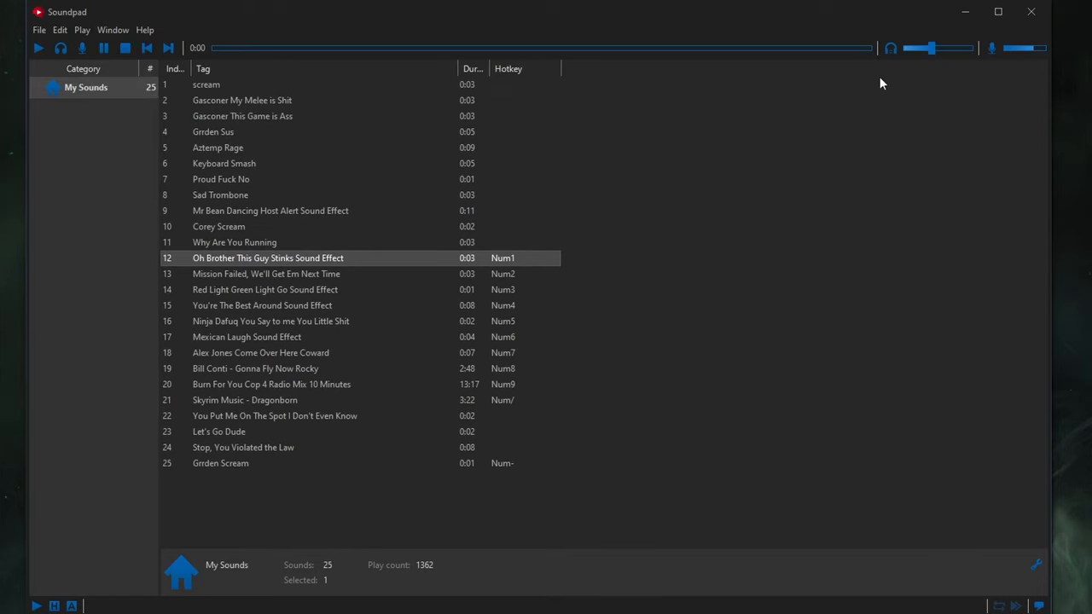
pyautogui.click(113, 31)
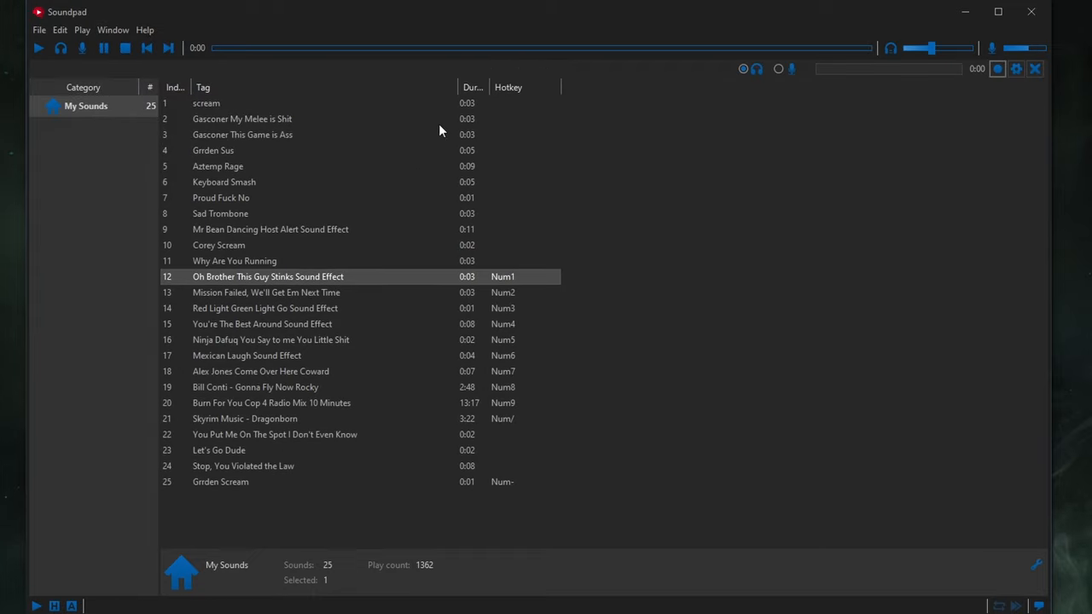
pyautogui.moveTo(744, 68)
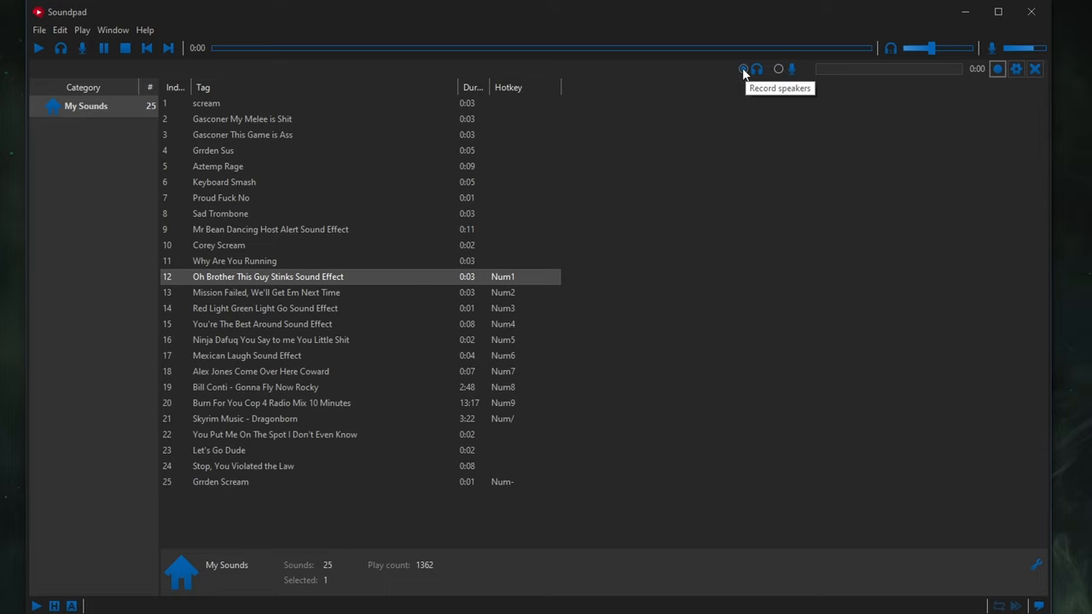
pyautogui.moveTo(778, 68)
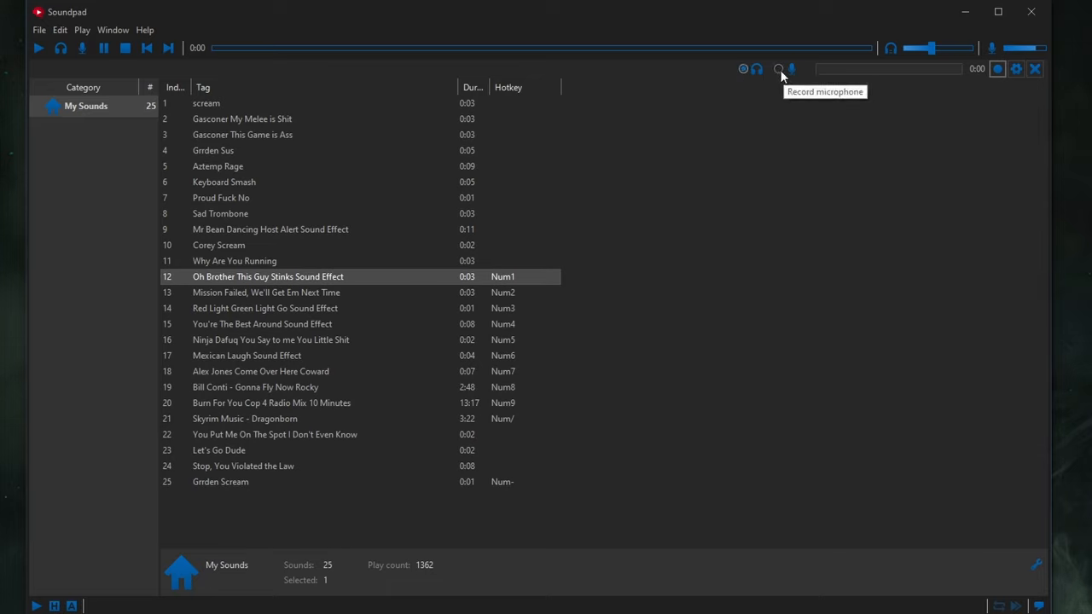
pyautogui.moveTo(672, 80)
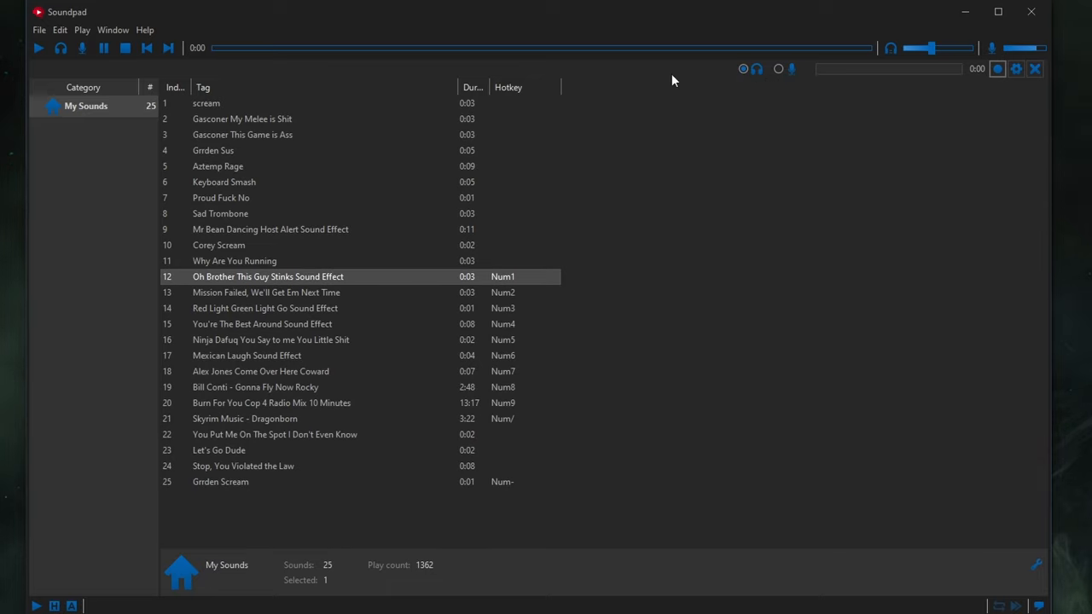
pyautogui.moveTo(778, 68)
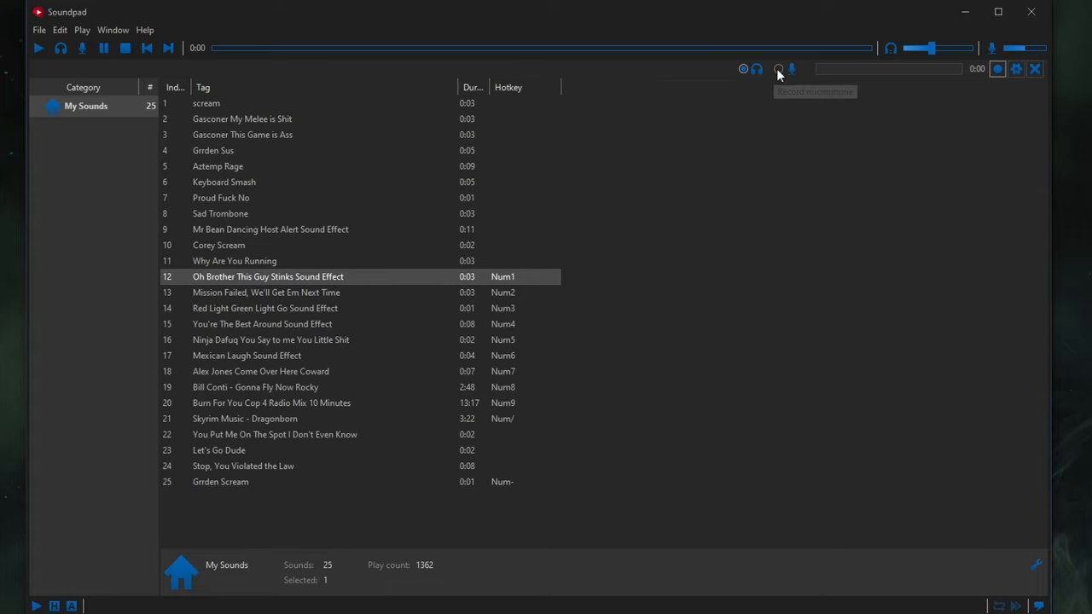
pyautogui.moveTo(778, 69)
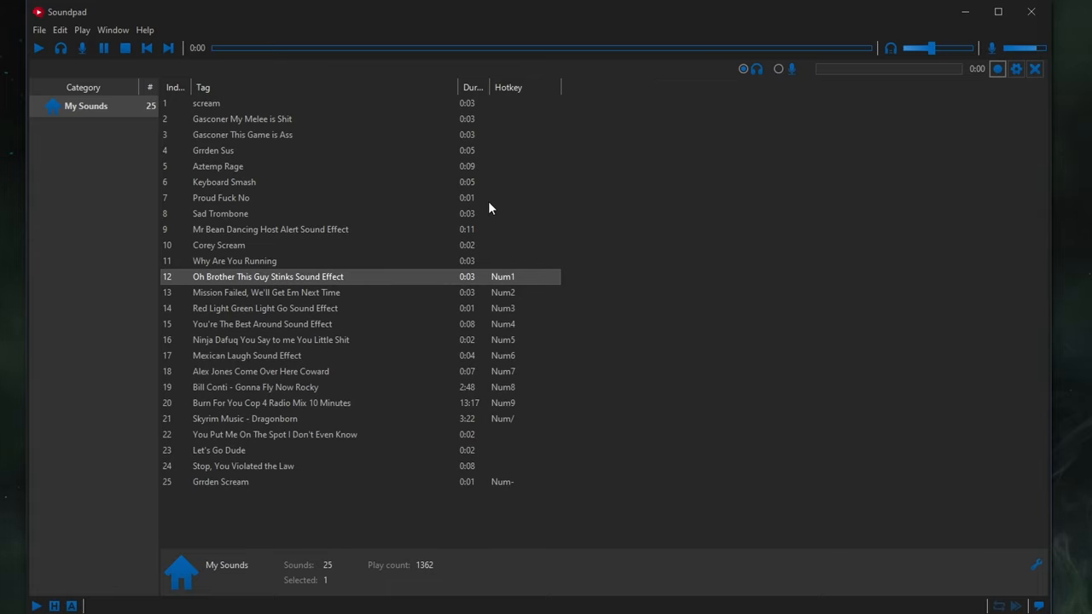
pyautogui.moveTo(360, 264)
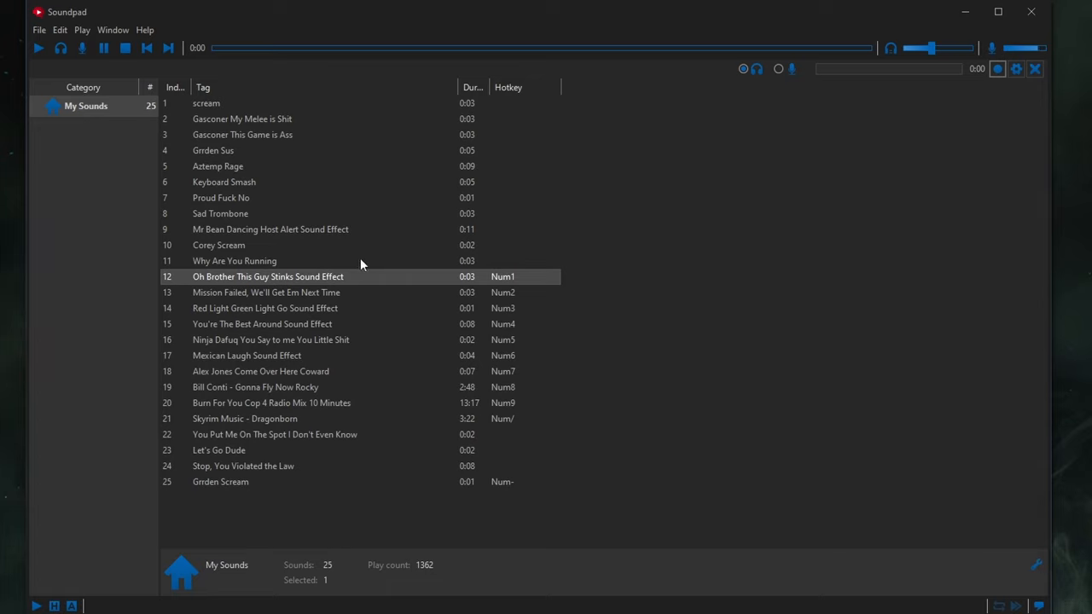
pyautogui.moveTo(351, 269)
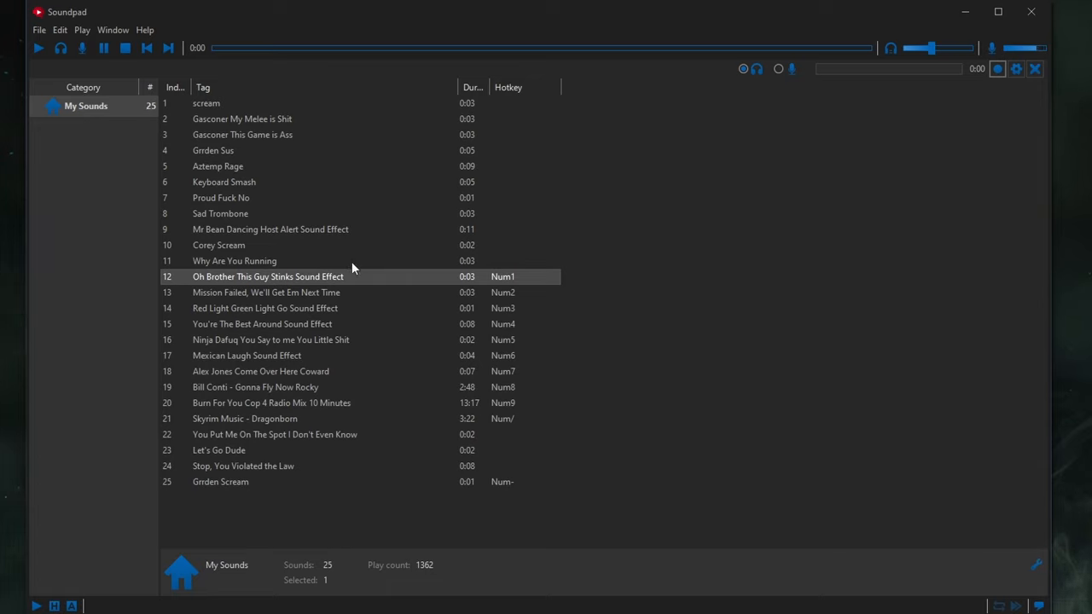
pyautogui.moveTo(277, 314)
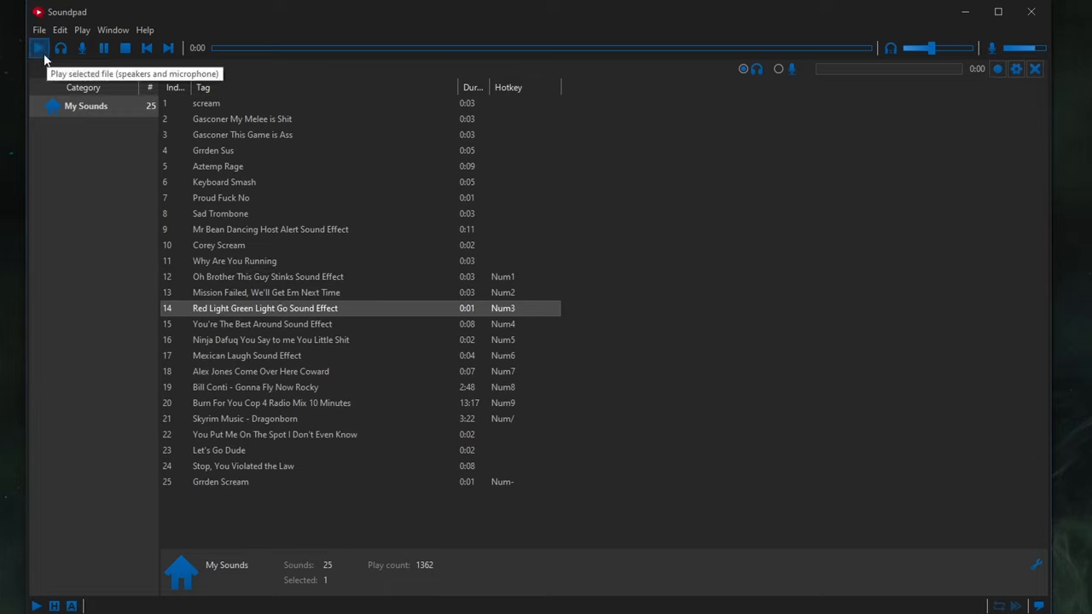
pyautogui.click(37, 48)
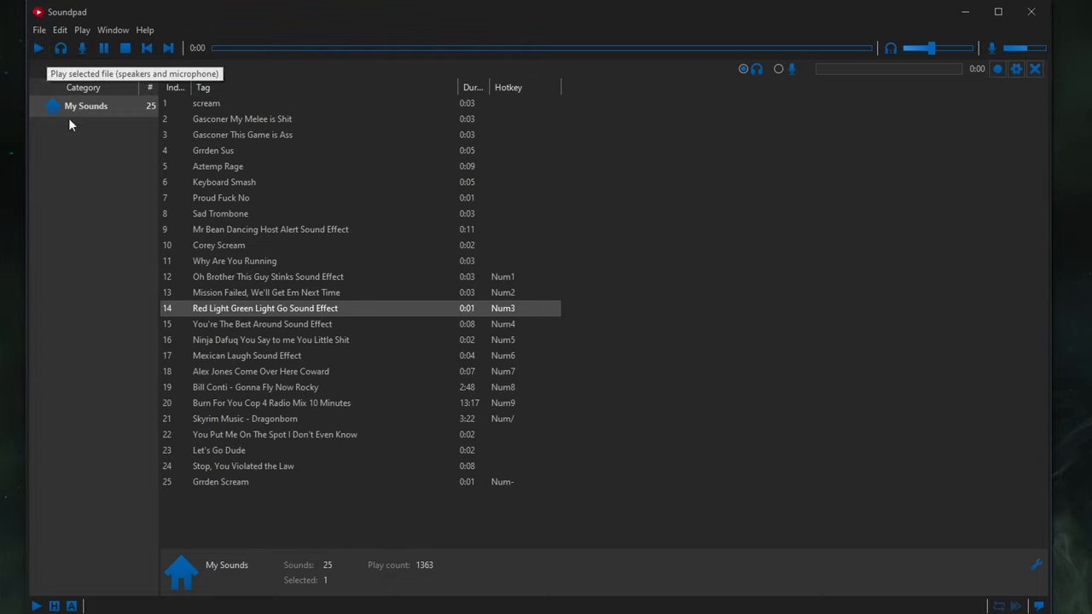
pyautogui.moveTo(270, 319)
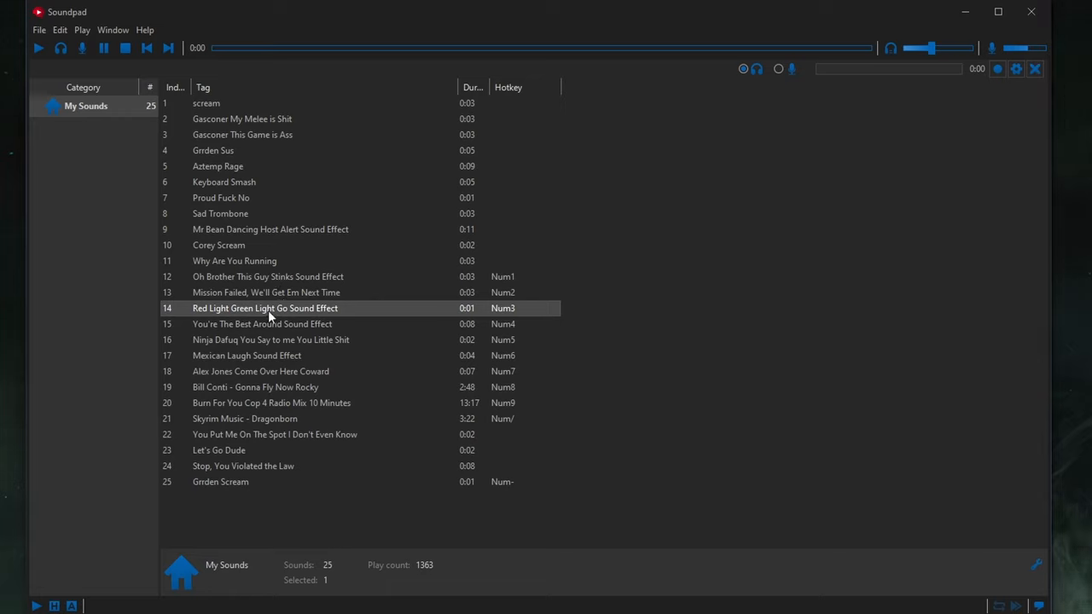
pyautogui.moveTo(260, 315)
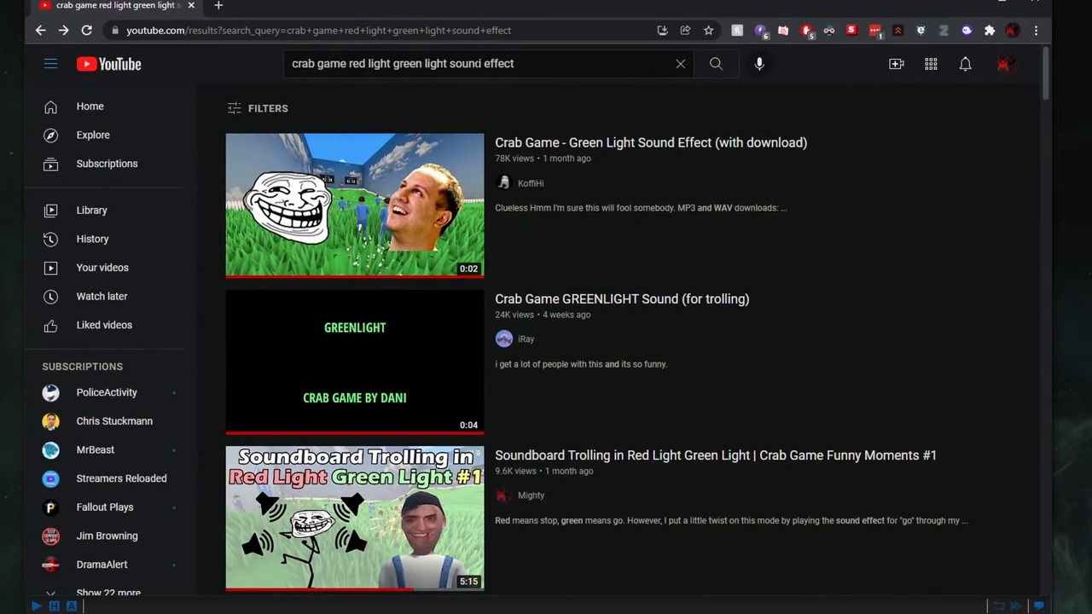
pyautogui.moveTo(580, 145)
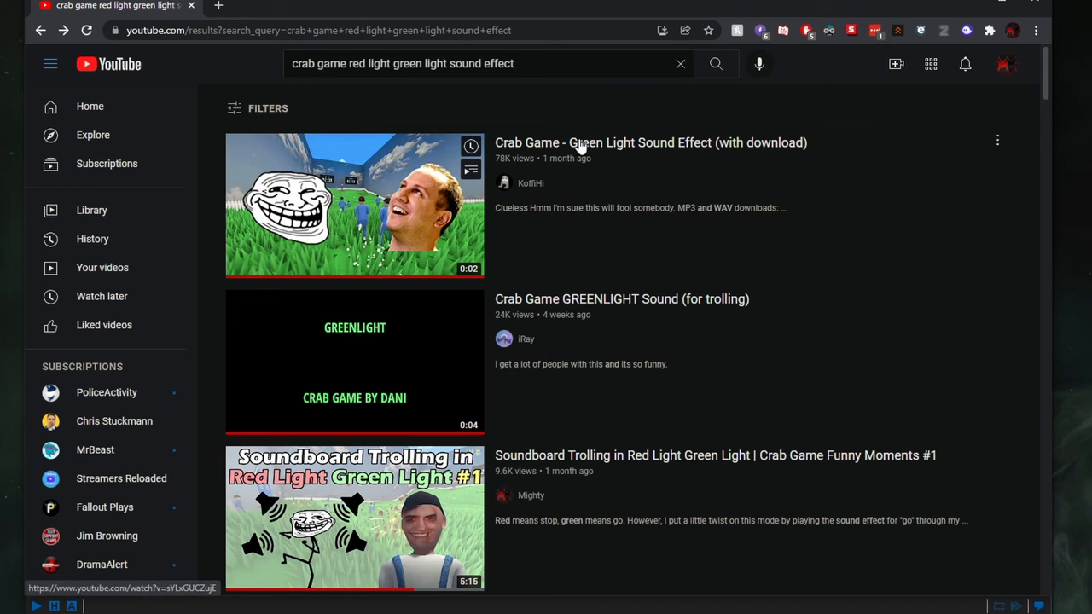
pyautogui.moveTo(710, 153)
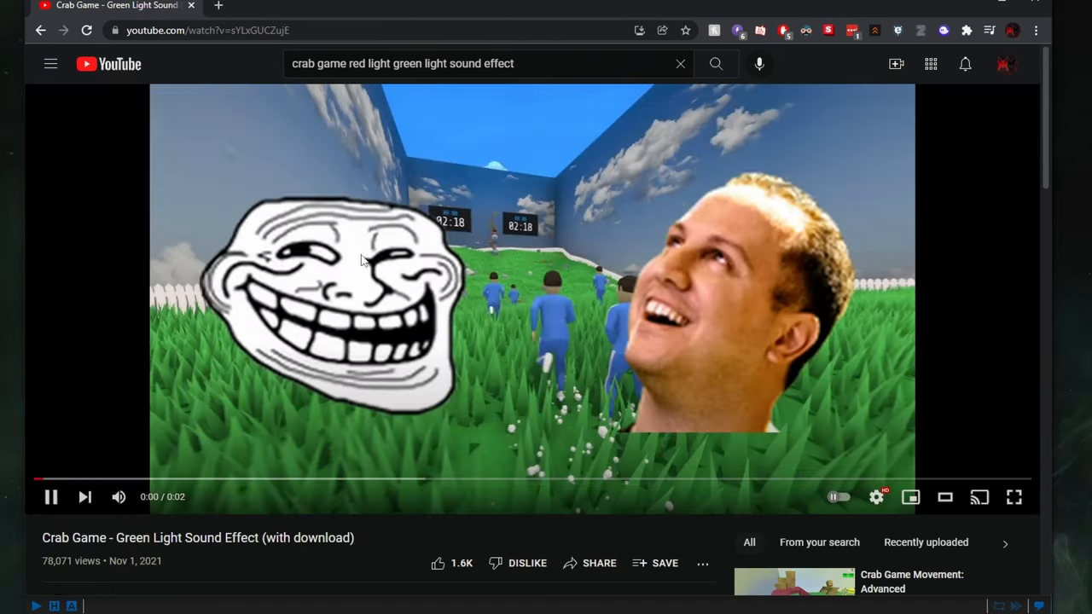
# - Open the 'Crab Game - Green Light Sound Effect (with download)' video from the results
pyautogui.click(133, 479)
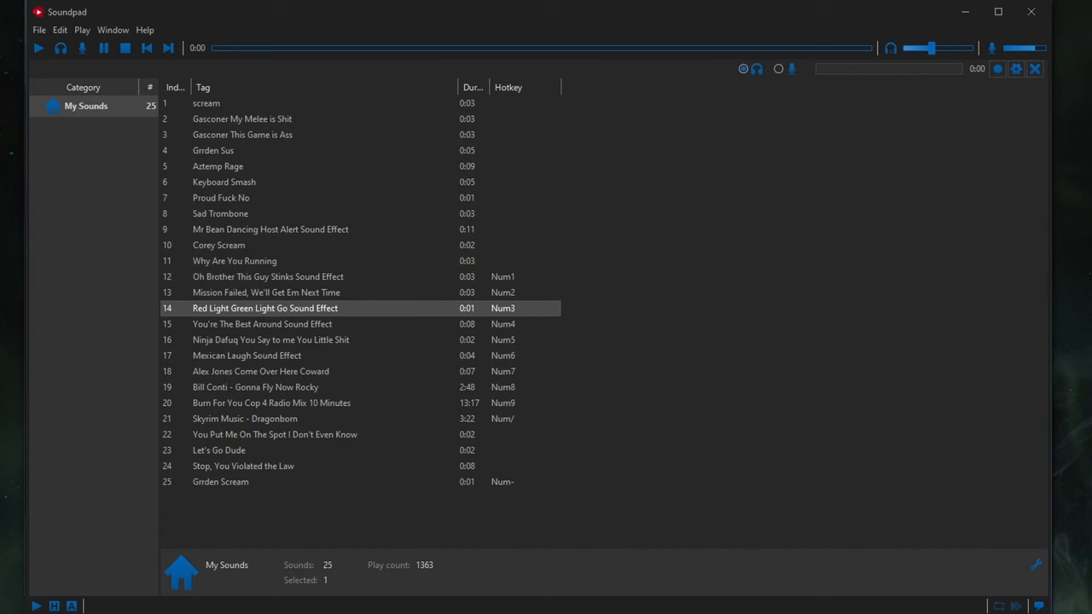
pyautogui.moveTo(743, 68)
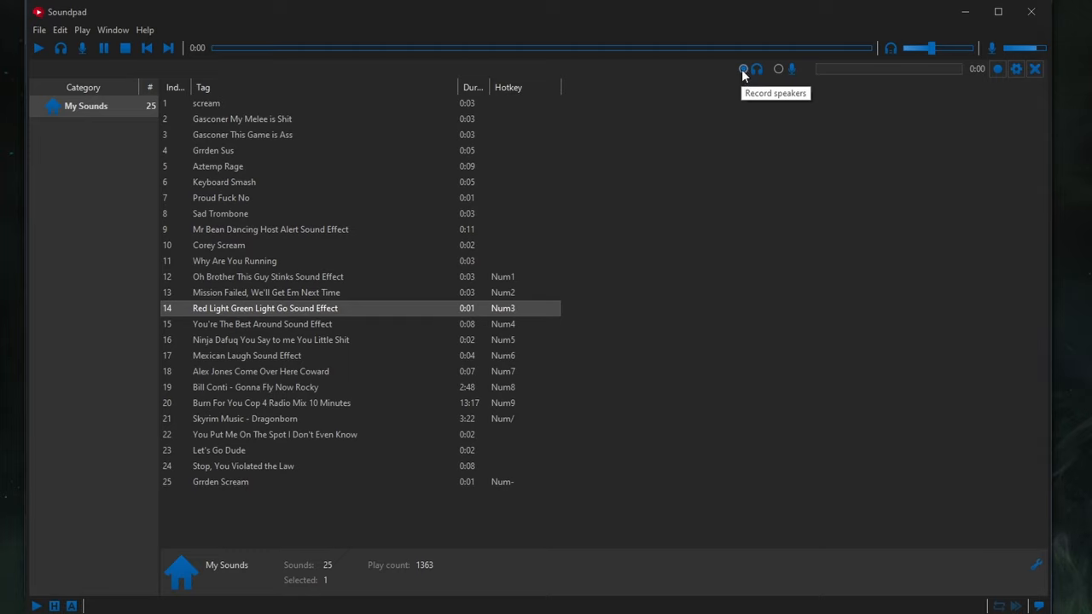
pyautogui.moveTo(998, 70)
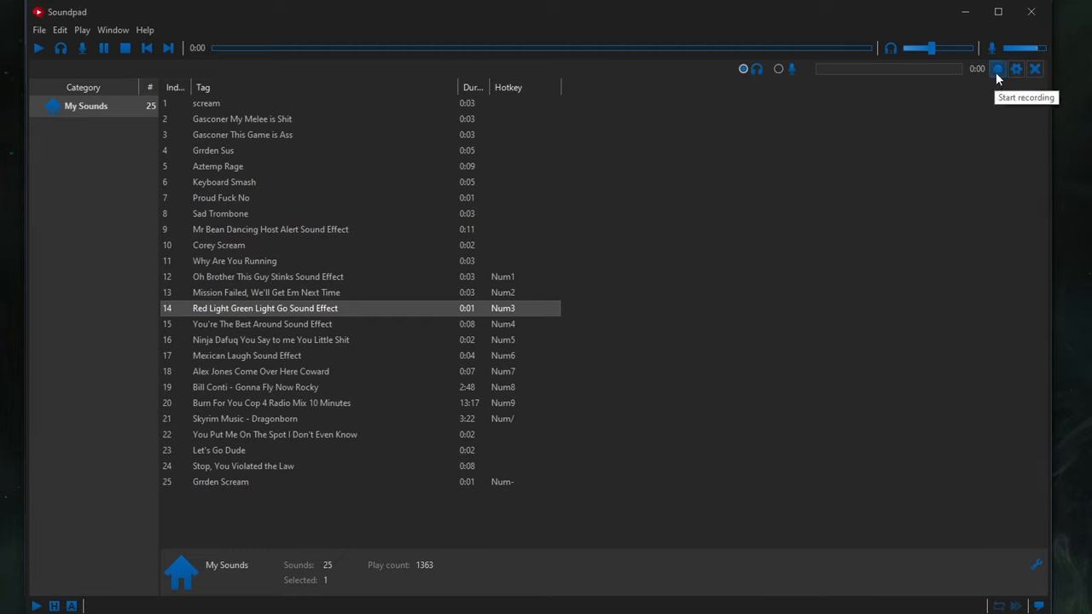
# - Start recording the speaker audio in Soundpad
pyautogui.click(996, 68)
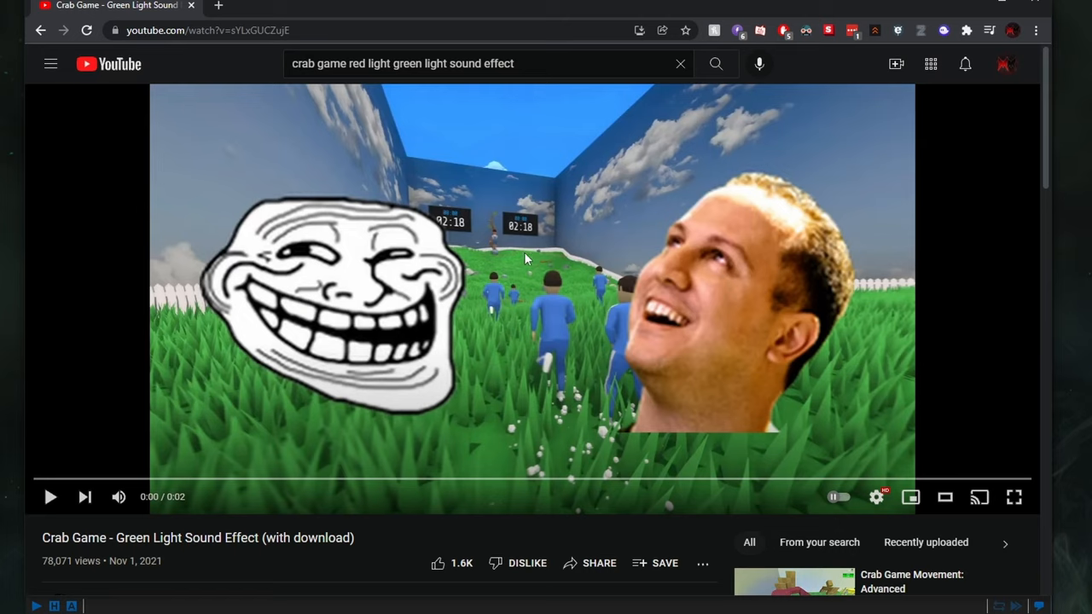
pyautogui.moveTo(420, 280)
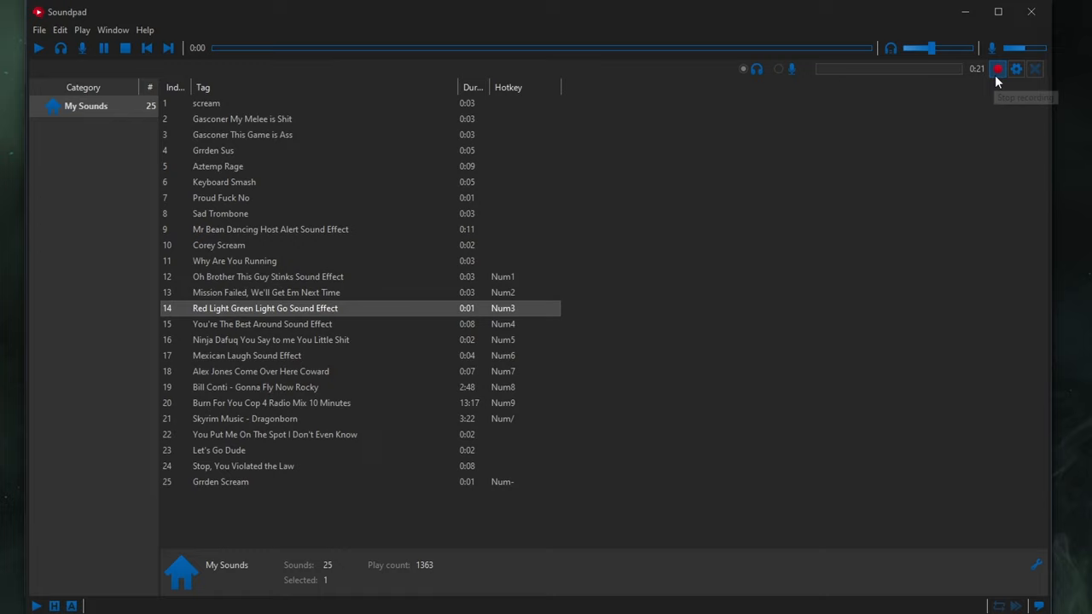
# - Stop recording to save Recording (1), open it in the Sound Editor and boost it to 95 dB
pyautogui.click(996, 68)
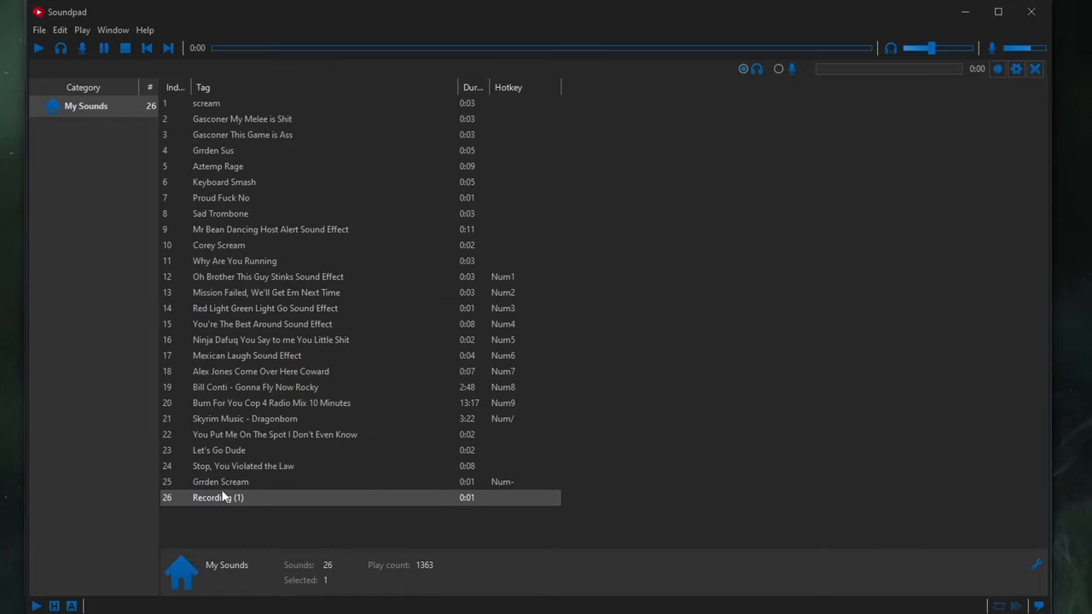
pyautogui.moveTo(220, 505)
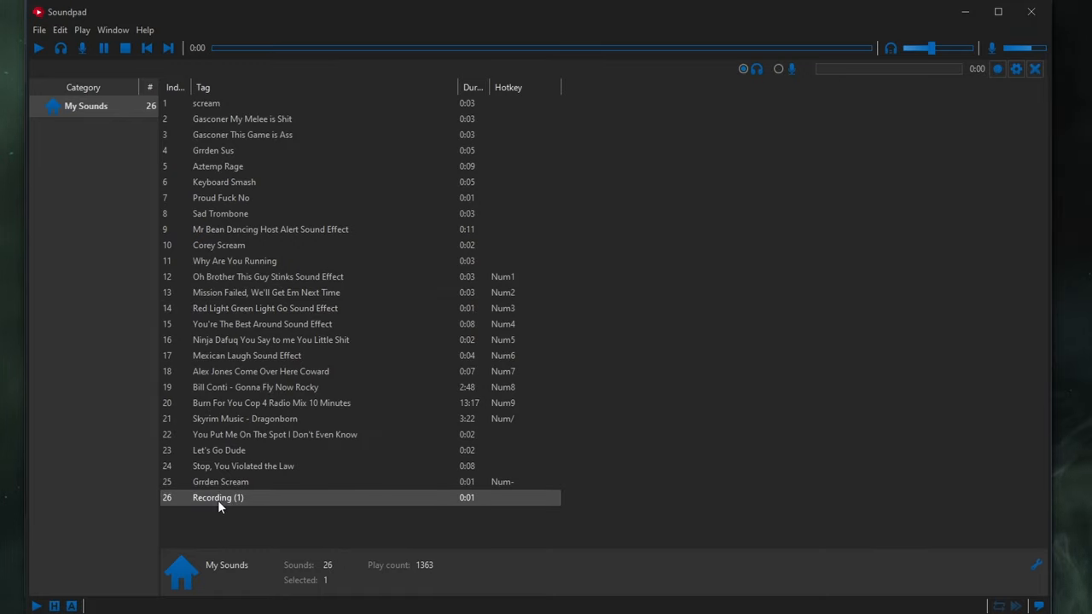
pyautogui.rightClick(218, 498)
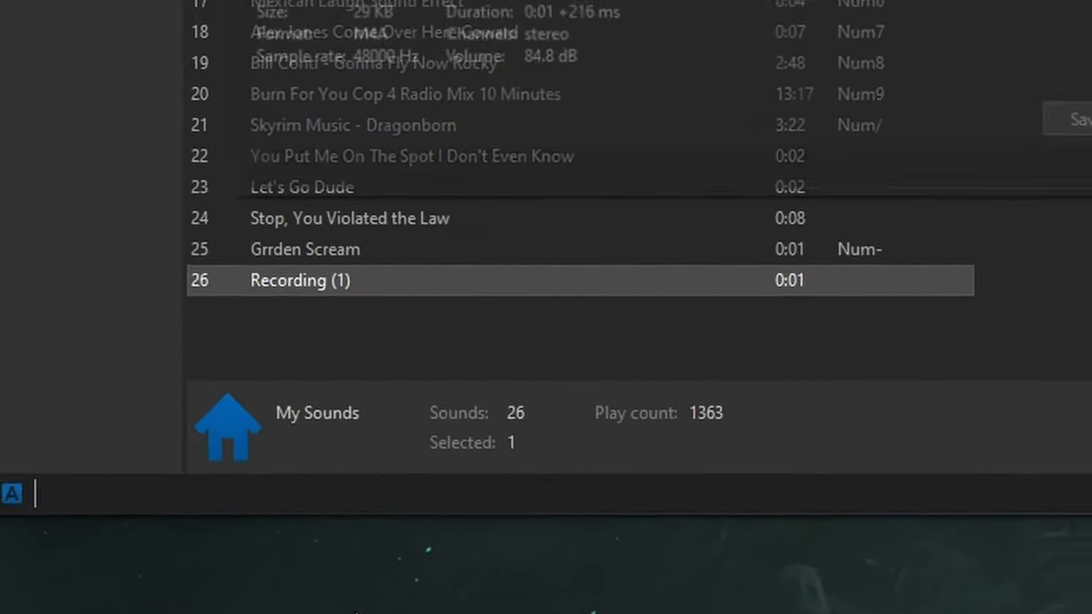
pyautogui.doubleClick(300, 279)
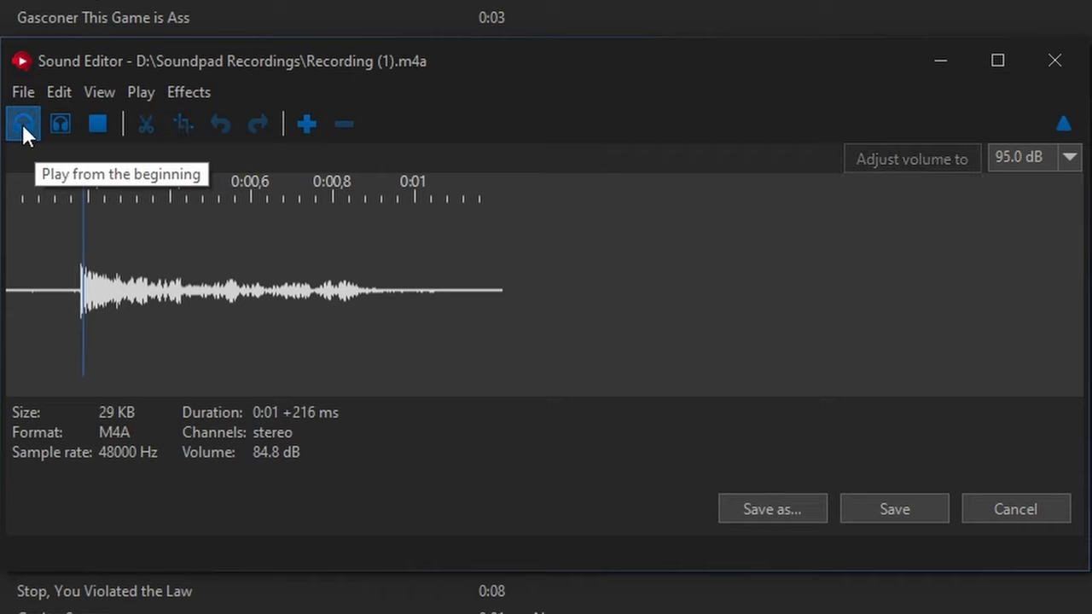
pyautogui.moveTo(143, 205)
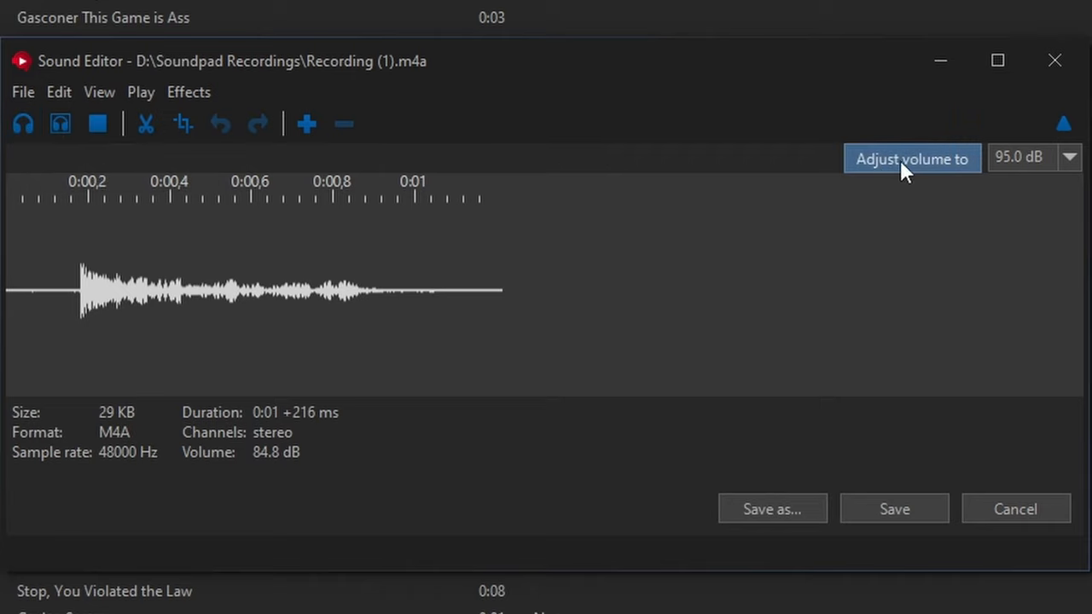
pyautogui.moveTo(1015, 167)
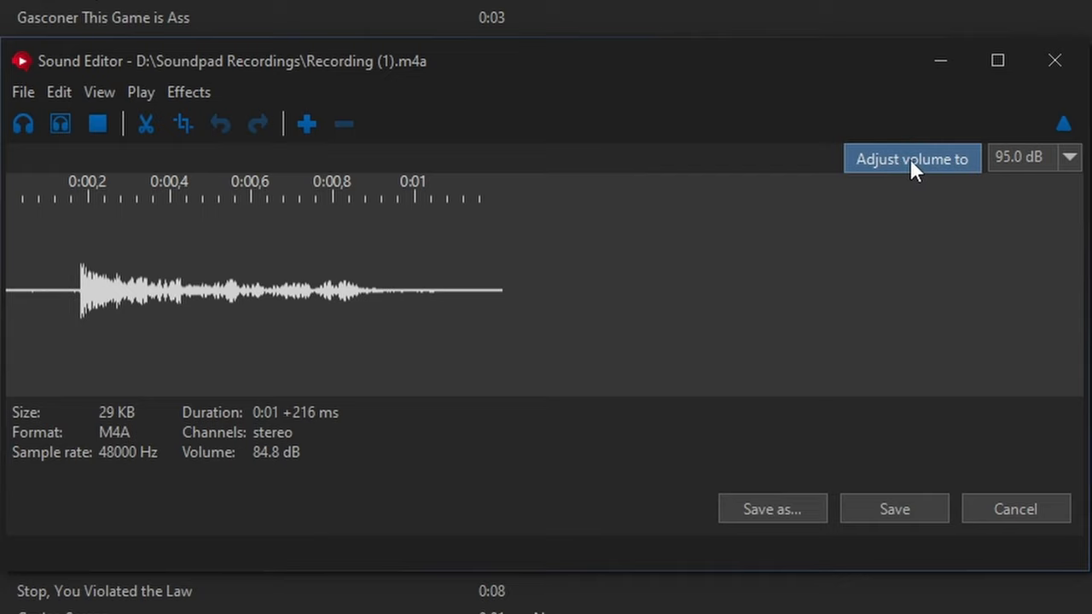
pyautogui.click(911, 159)
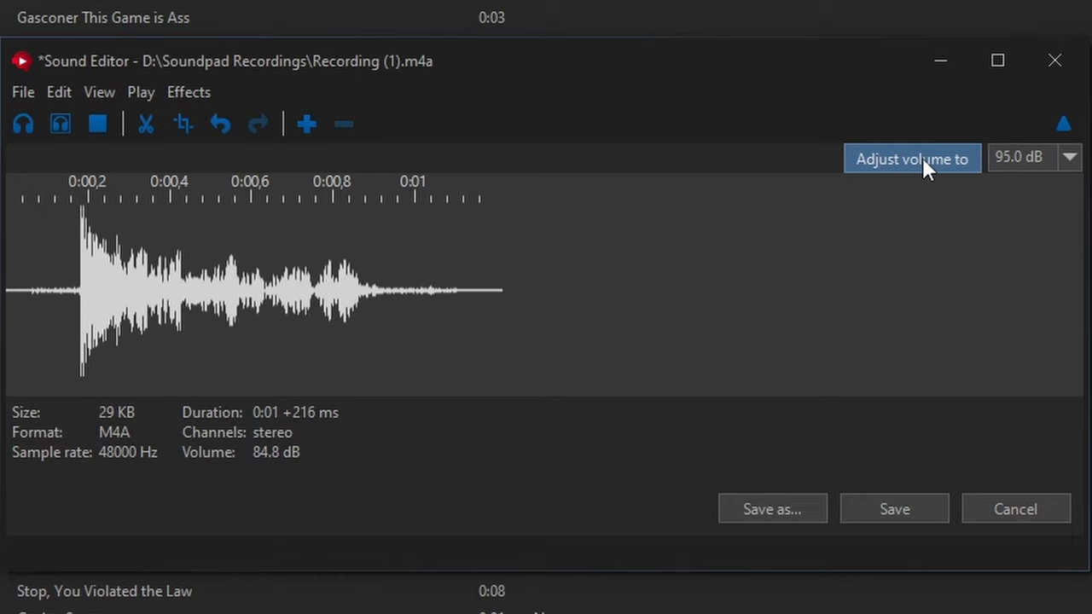
pyautogui.moveTo(53, 154)
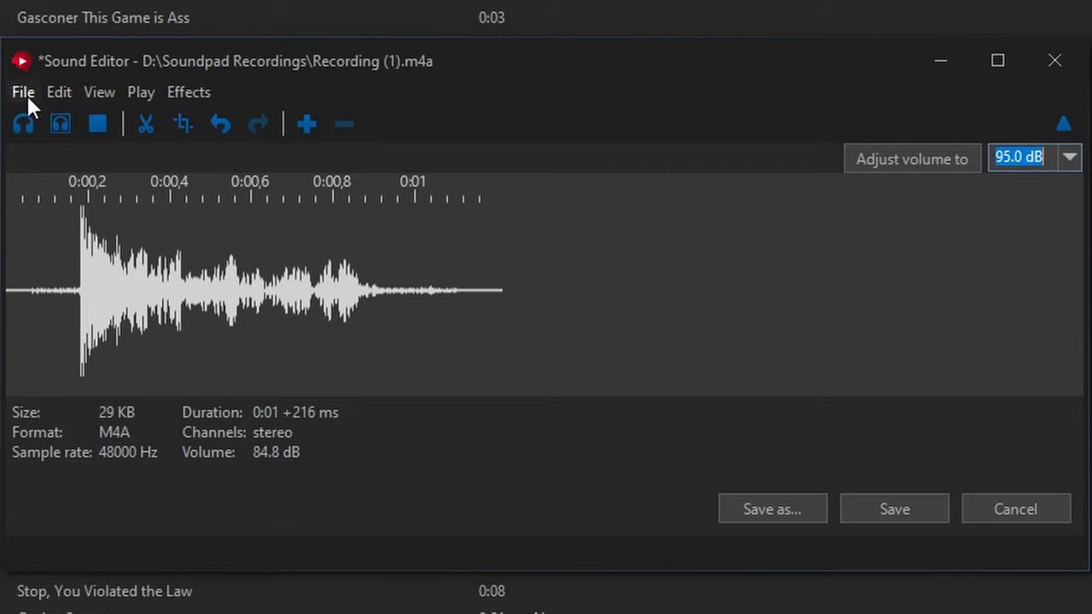
# - Try cutting a middle portion of the waveform, then undo to restore the full clip
pyautogui.click(99, 92)
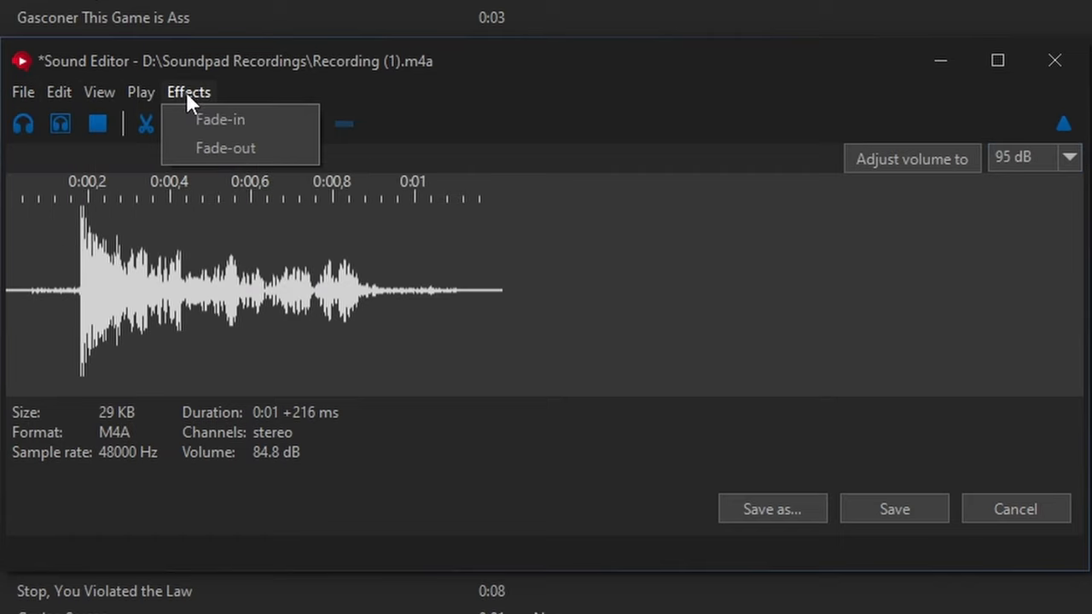
pyautogui.click(150, 116)
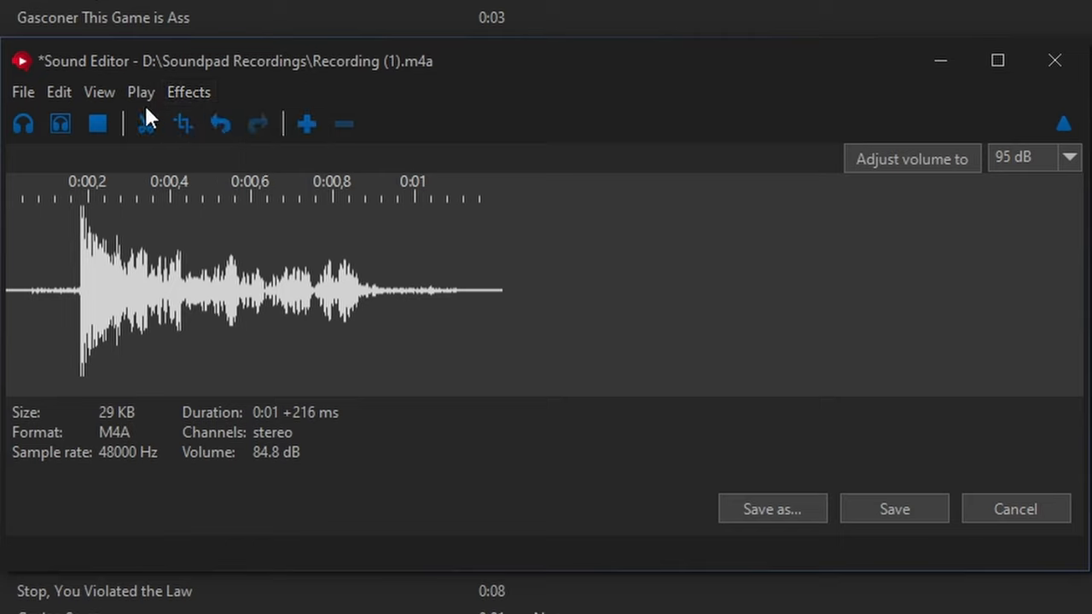
pyautogui.moveTo(203, 290); pyautogui.dragTo(361, 290)
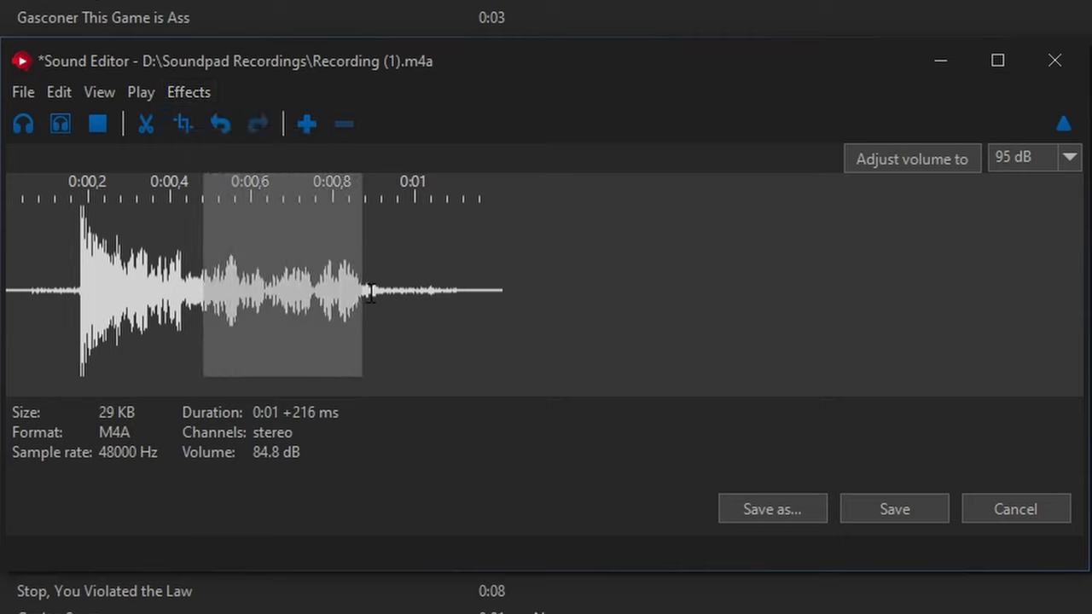
pyautogui.click(164, 287)
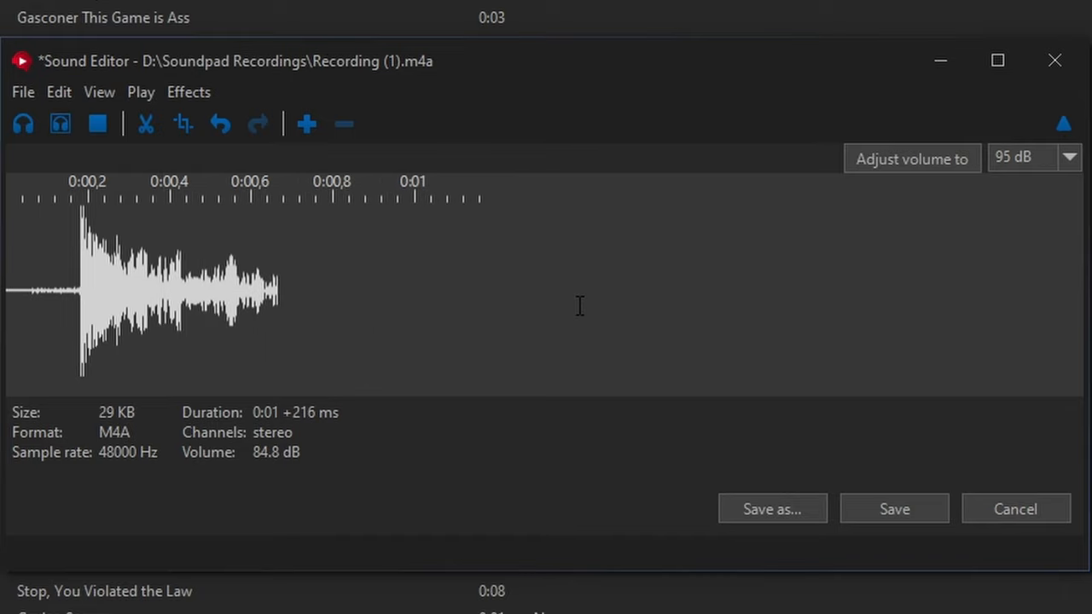
pyautogui.moveTo(309, 285)
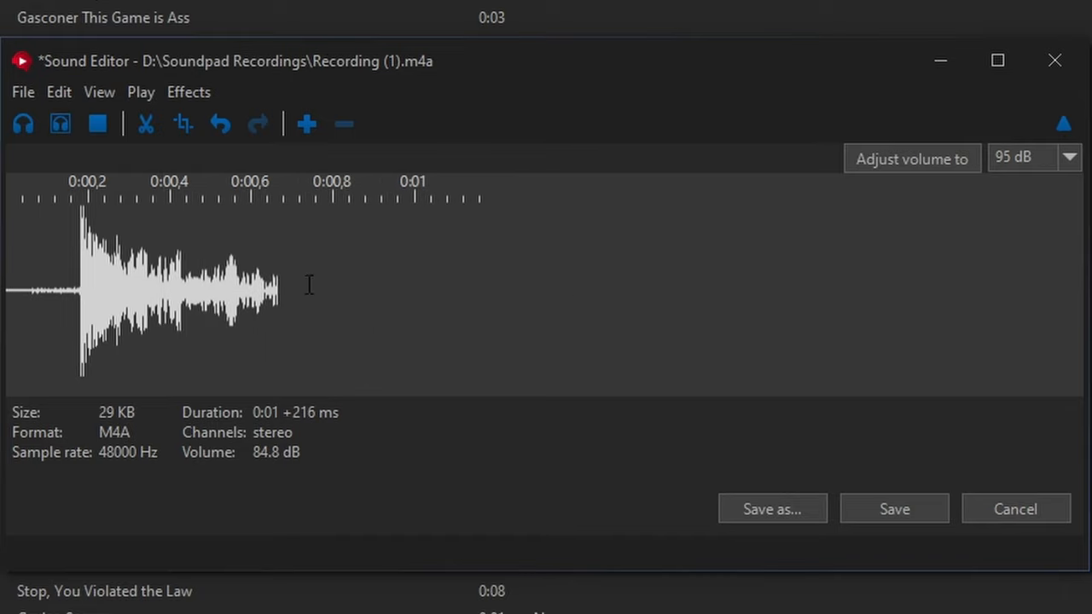
pyautogui.click(58, 92)
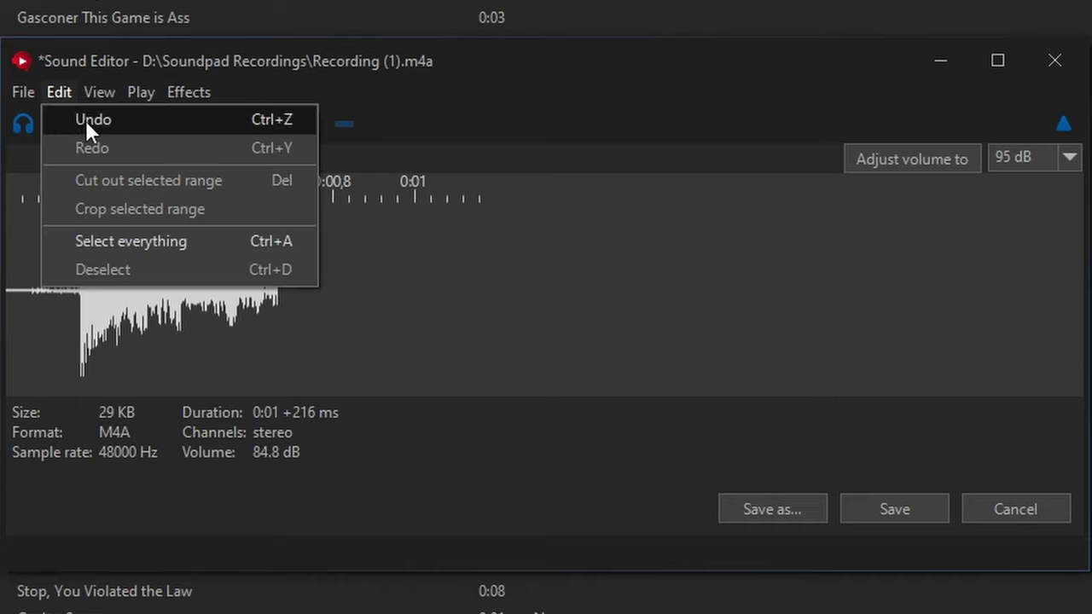
pyautogui.click(92, 119)
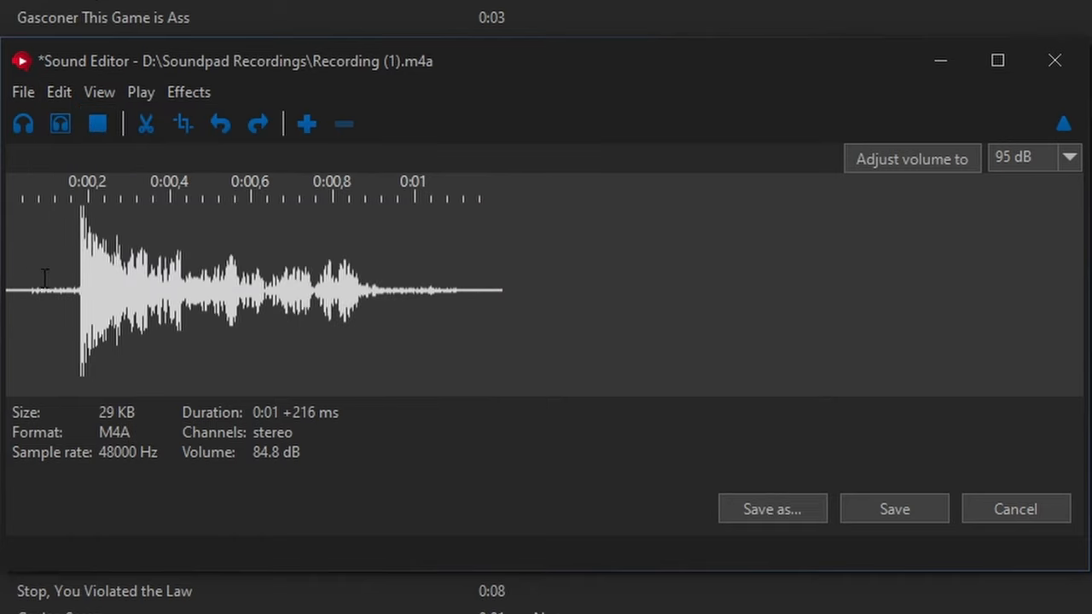
# - Clear the selection, zoom the waveform, save the boosted Recording (1) and close the editor
pyautogui.click(187, 93)
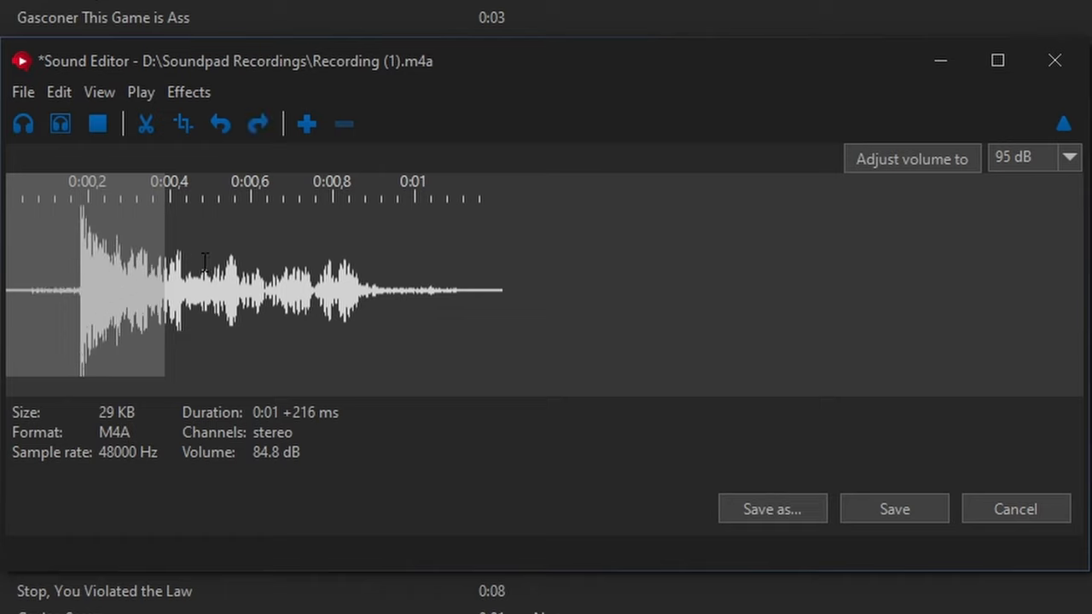
pyautogui.click(305, 122)
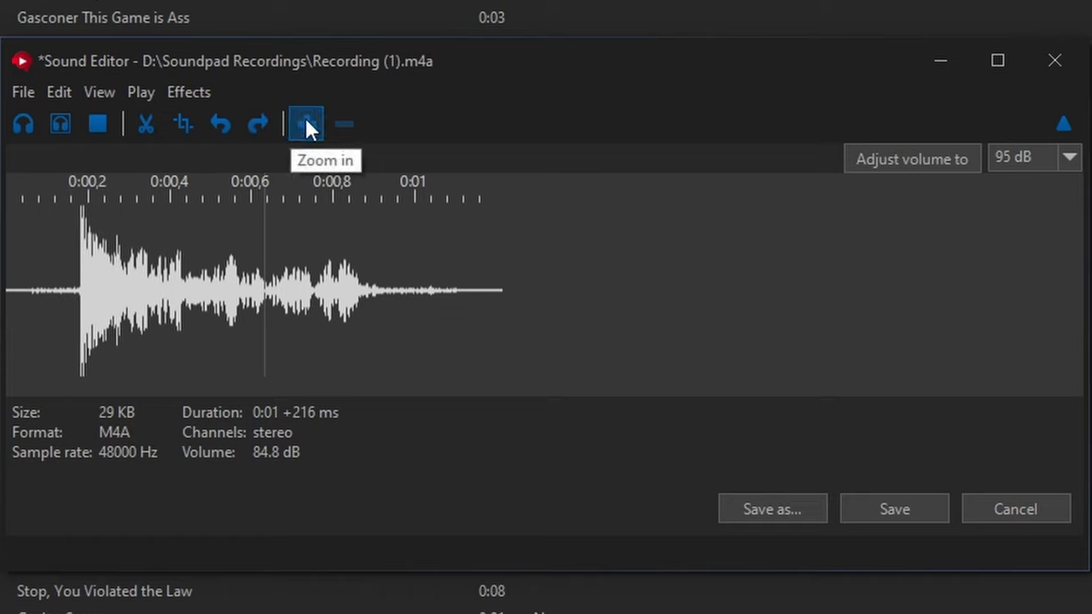
pyautogui.click(305, 122)
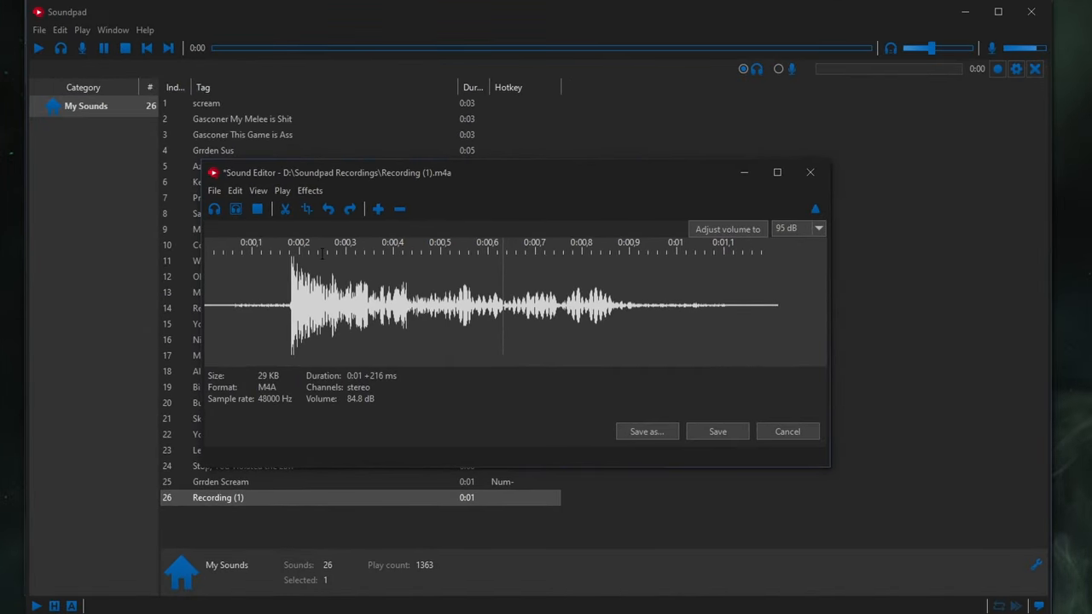
pyautogui.moveTo(214, 208)
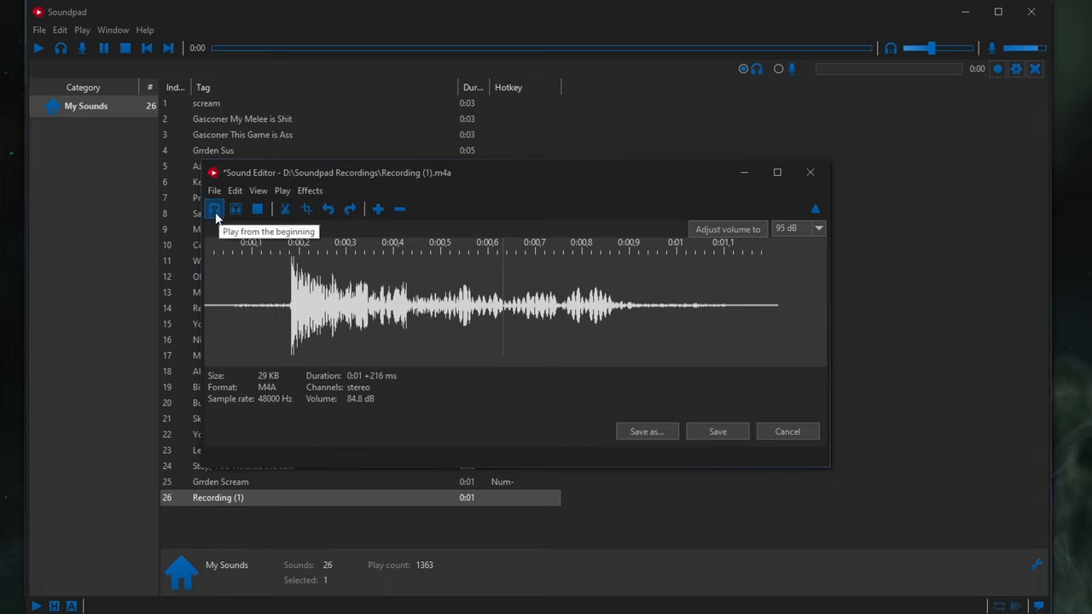
pyautogui.moveTo(719, 416)
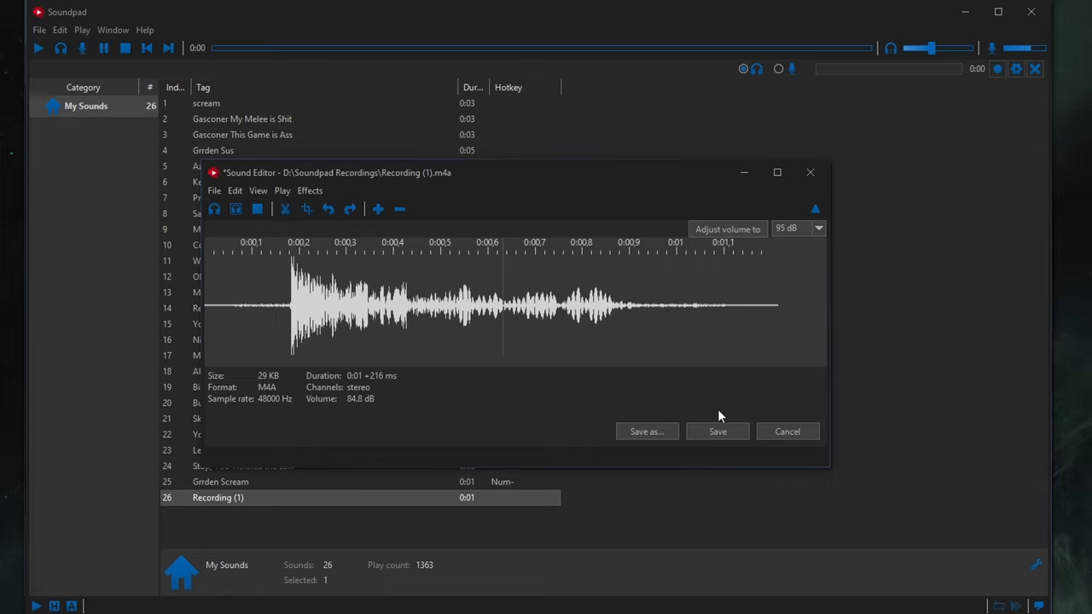
pyautogui.click(716, 430)
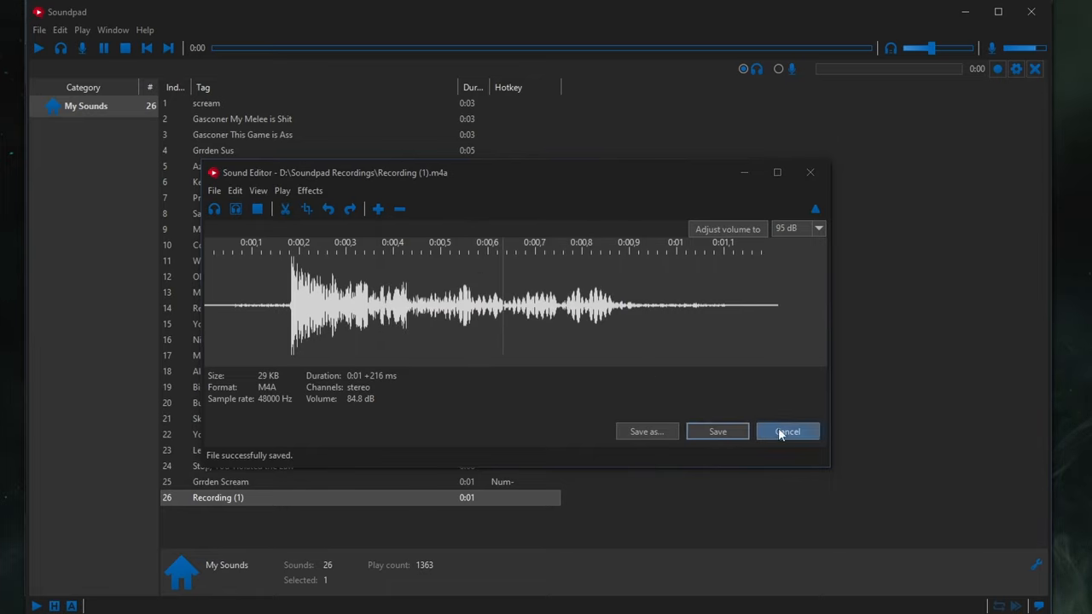
pyautogui.click(786, 430)
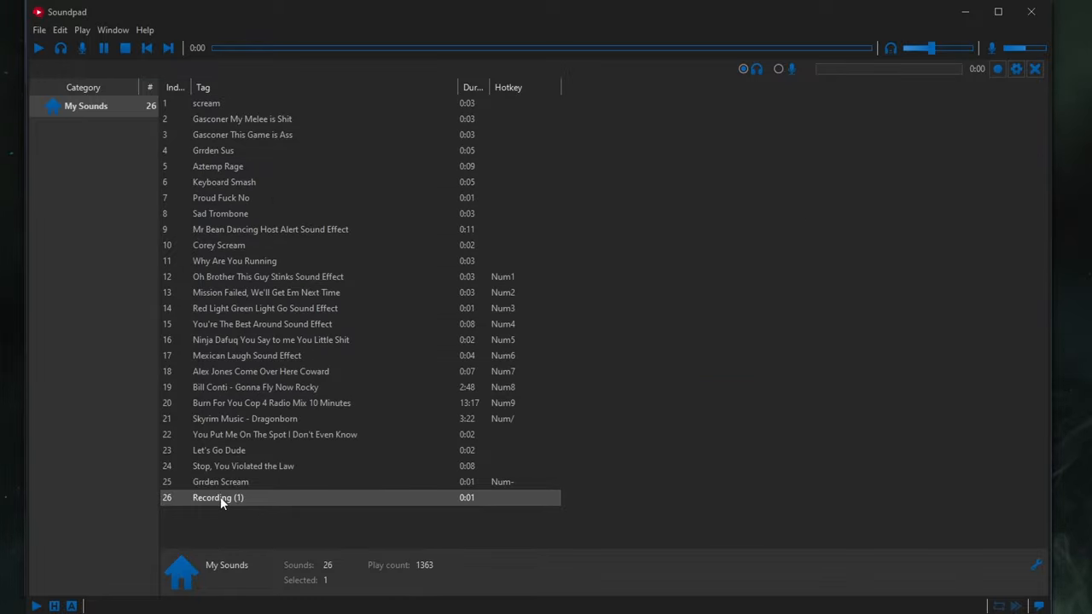
# - Rename the new recording's file to 'Crab Game Sound LOL'
pyautogui.rightClick(218, 498)
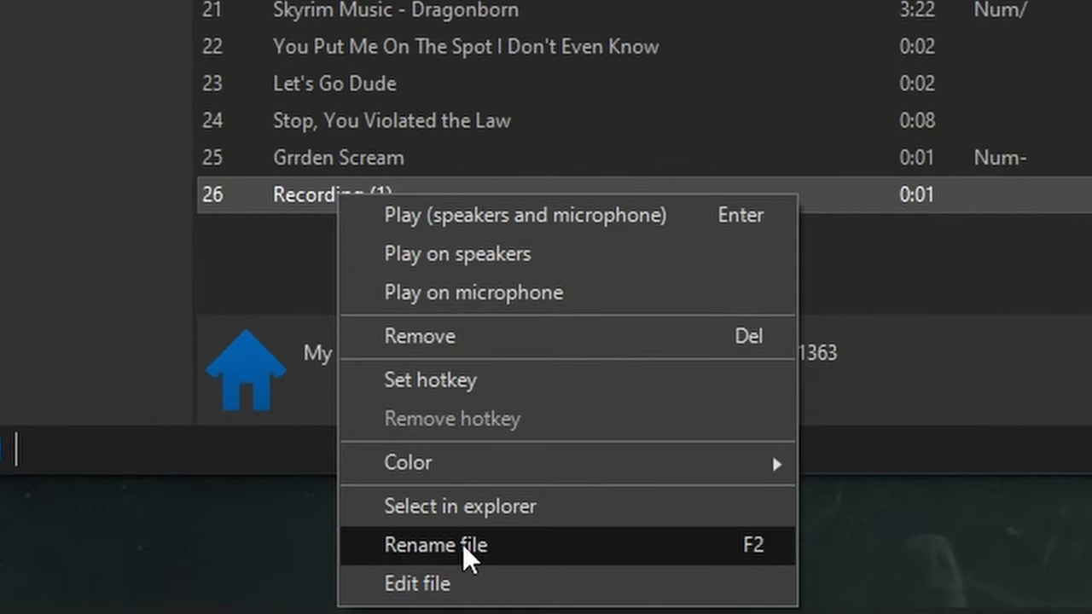
pyautogui.click(435, 544)
pyautogui.write('Crab Game Sound LO')
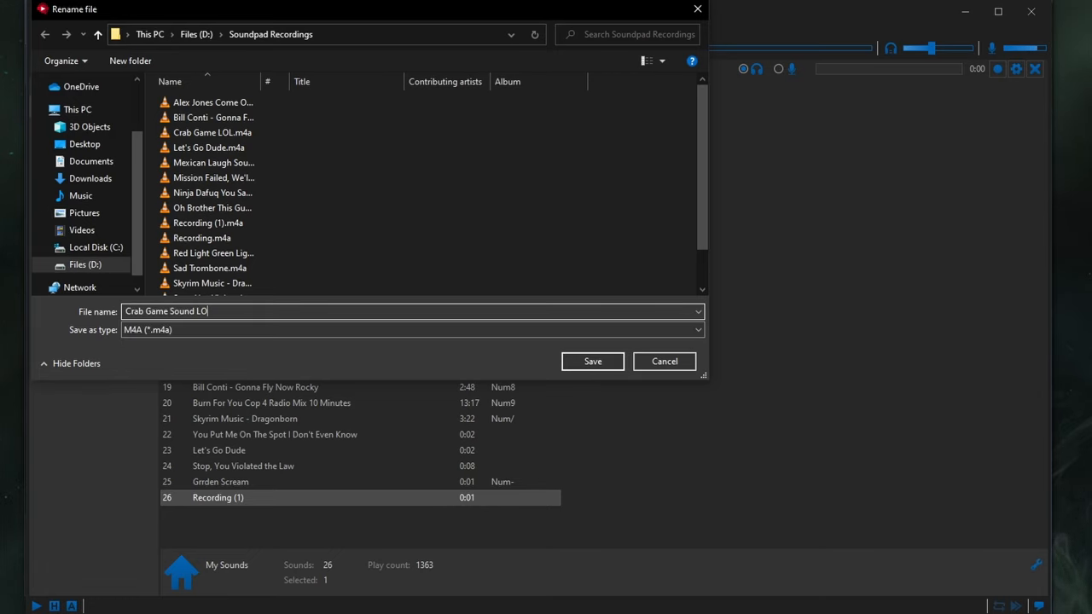
pyautogui.click(592, 362)
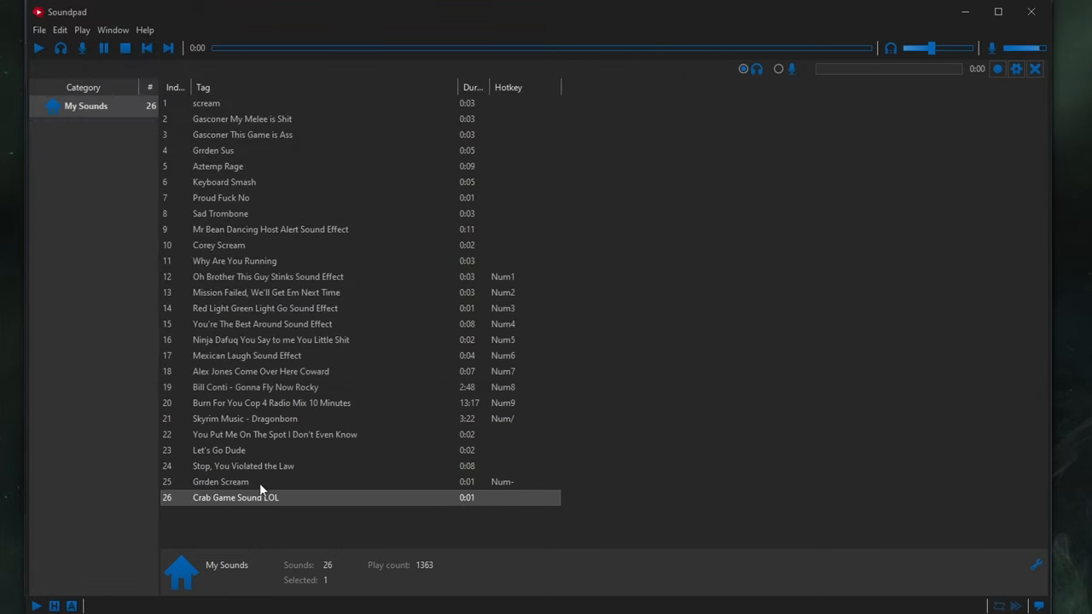
# - Assign the hotkey P to the Crab Game Sound LOL clip
pyautogui.rightClick(235, 498)
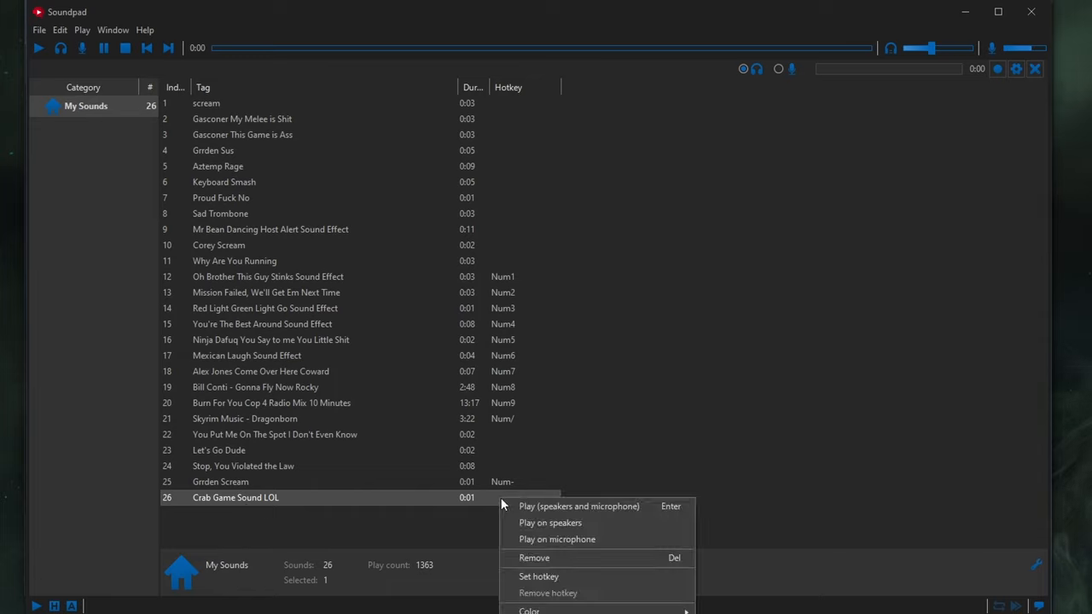
pyautogui.click(539, 576)
pyautogui.write('P')
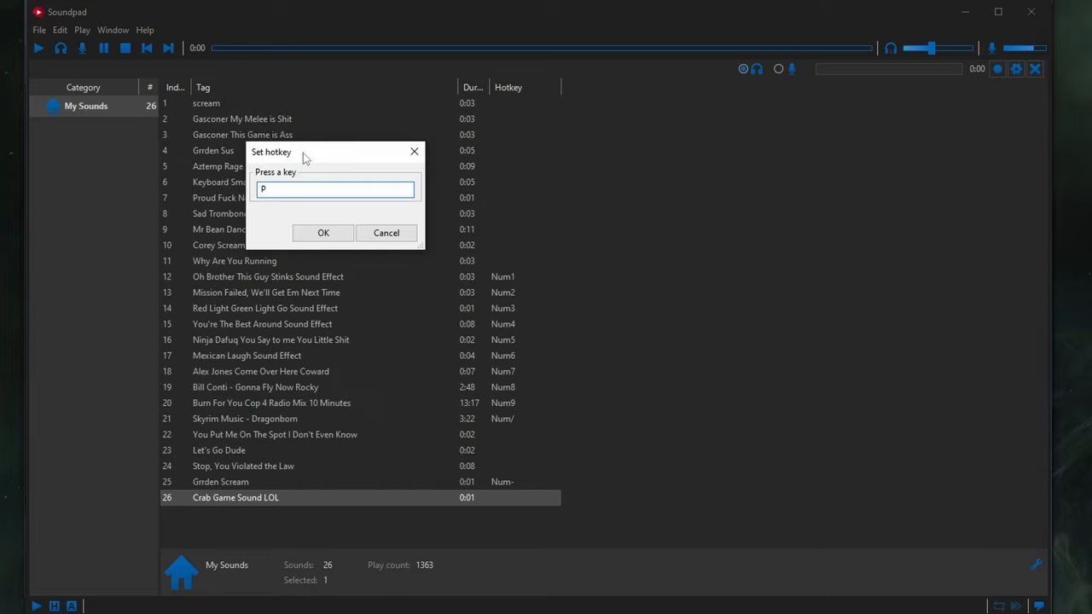
pyautogui.moveTo(324, 232)
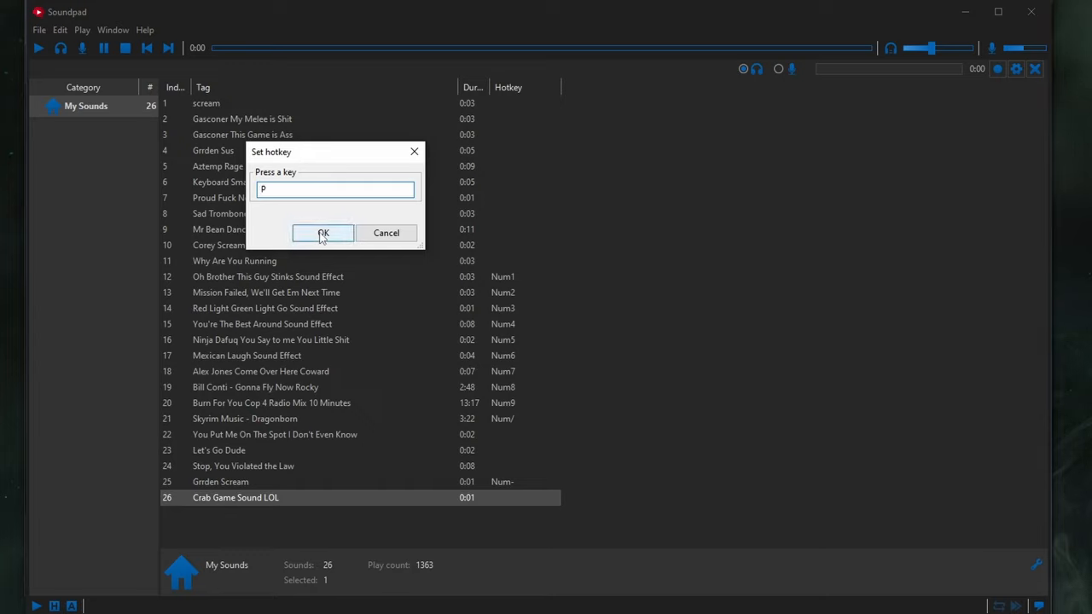
pyautogui.click(324, 232)
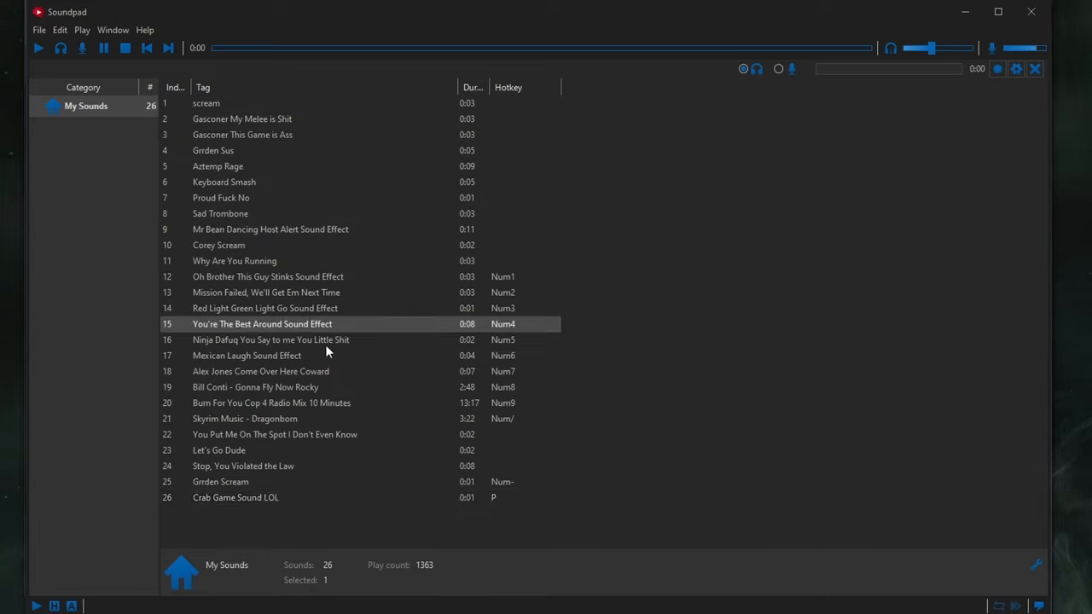
# - Restore the Soundpad window to a smaller size so the desktop shows around it
pyautogui.click(220, 481)
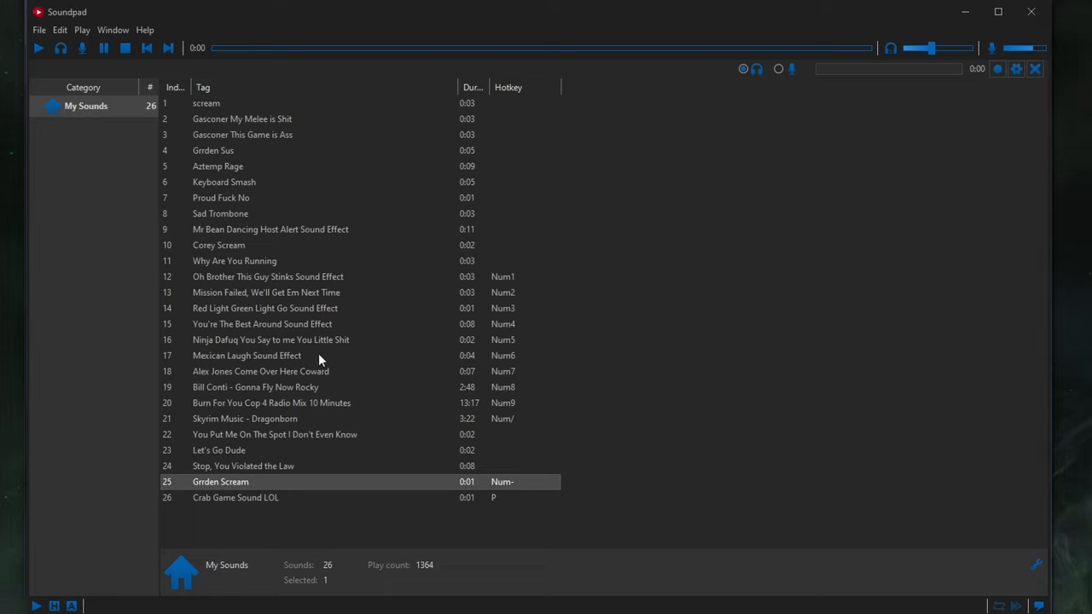
pyautogui.moveTo(181, 406)
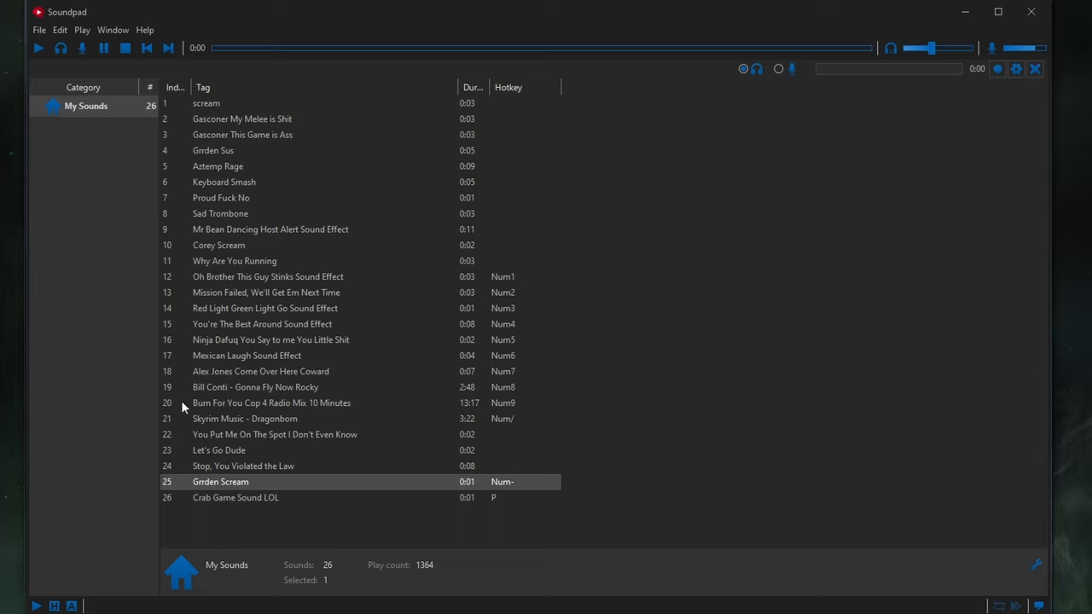
pyautogui.moveTo(822, 75)
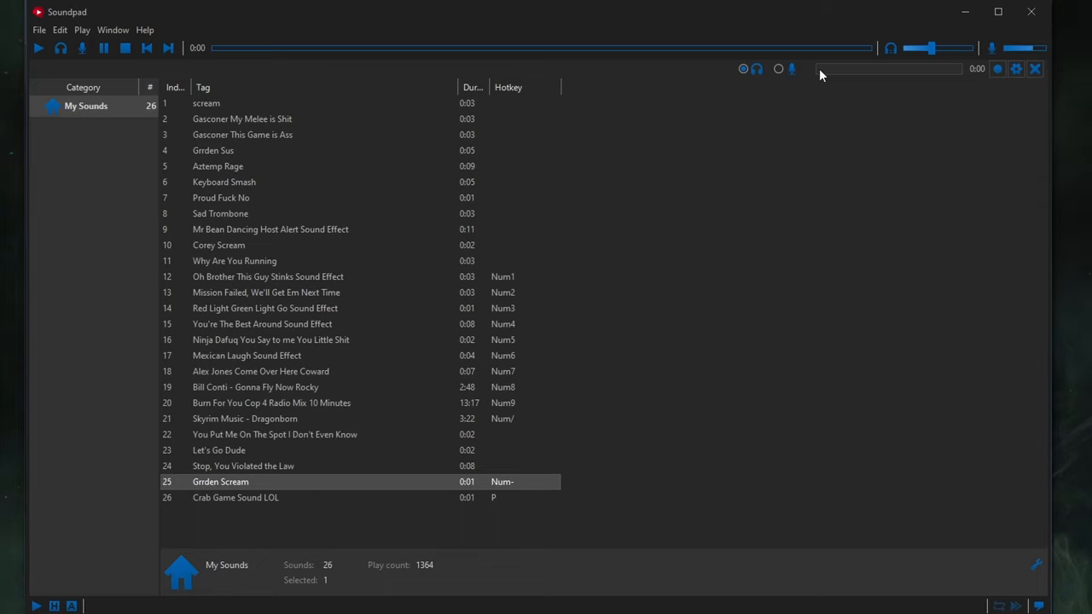
pyautogui.moveTo(205, 62)
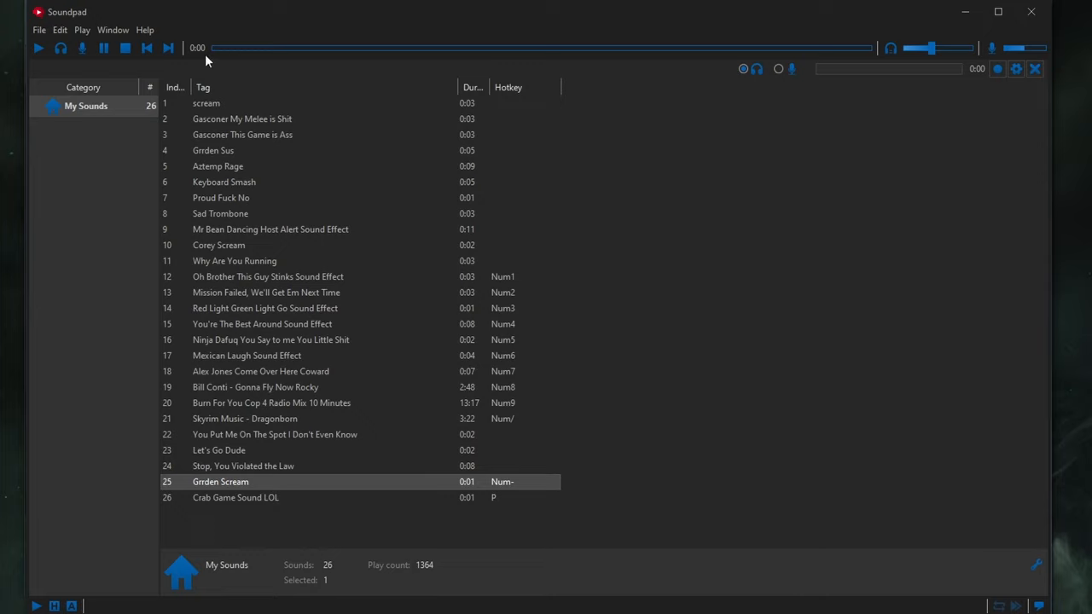
pyautogui.moveTo(218, 150)
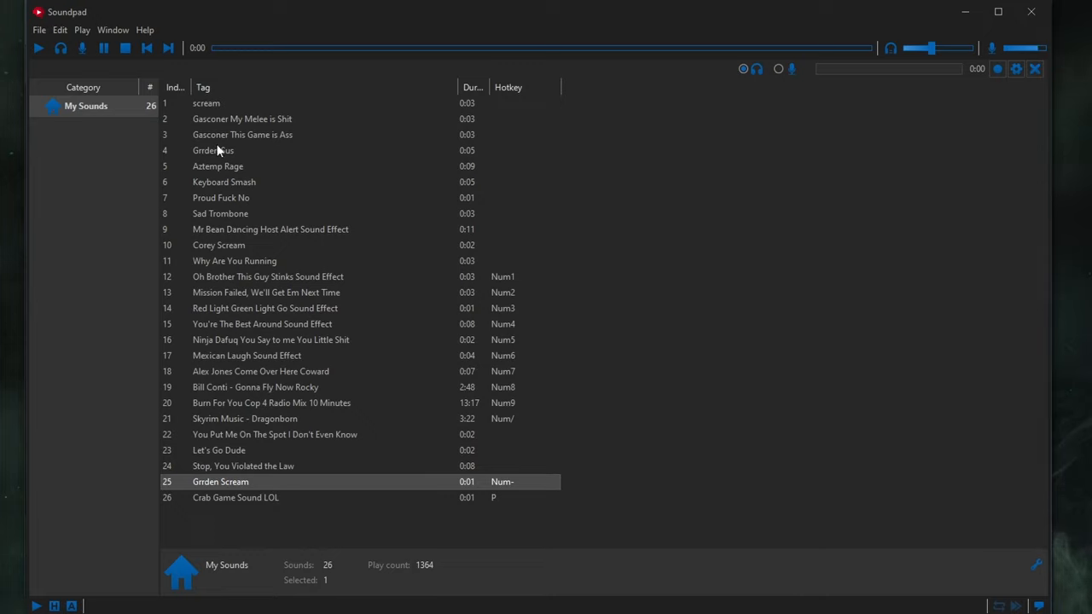
pyautogui.rightClick(235, 498)
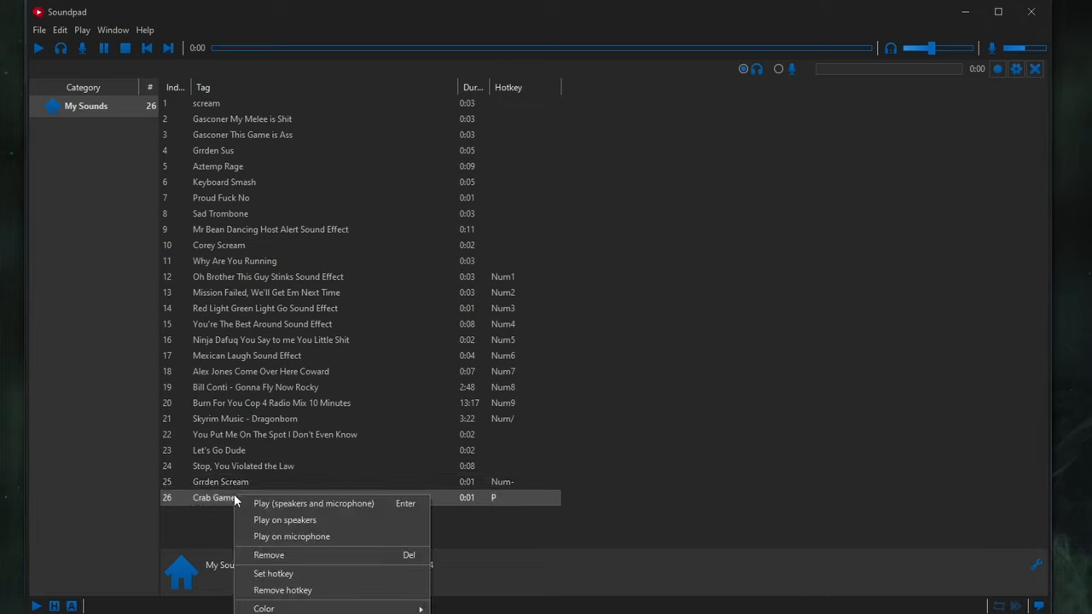
pyautogui.moveTo(241, 498)
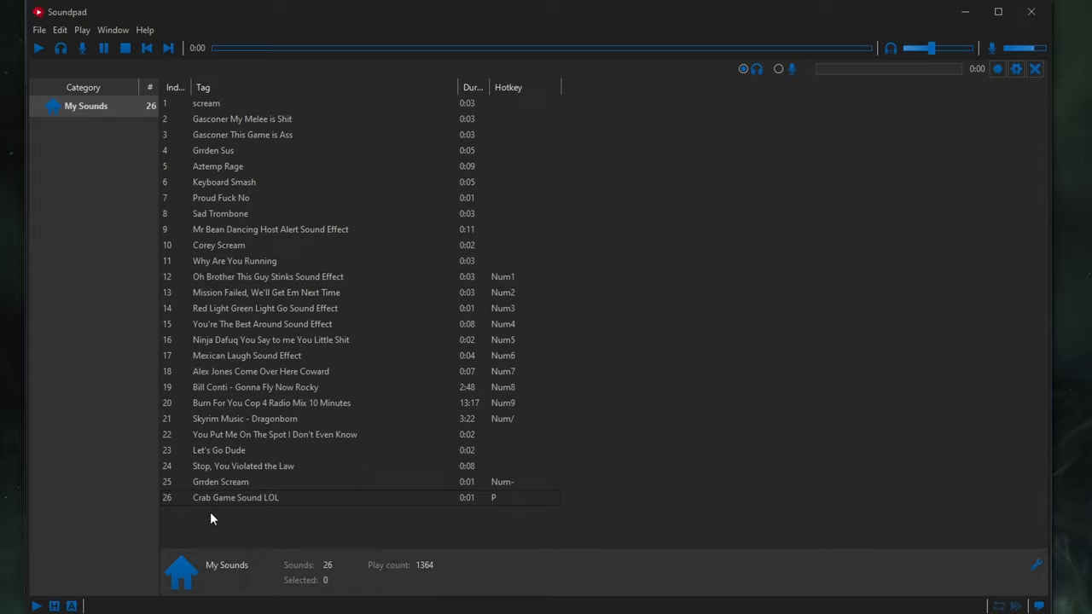
pyautogui.moveTo(219, 491)
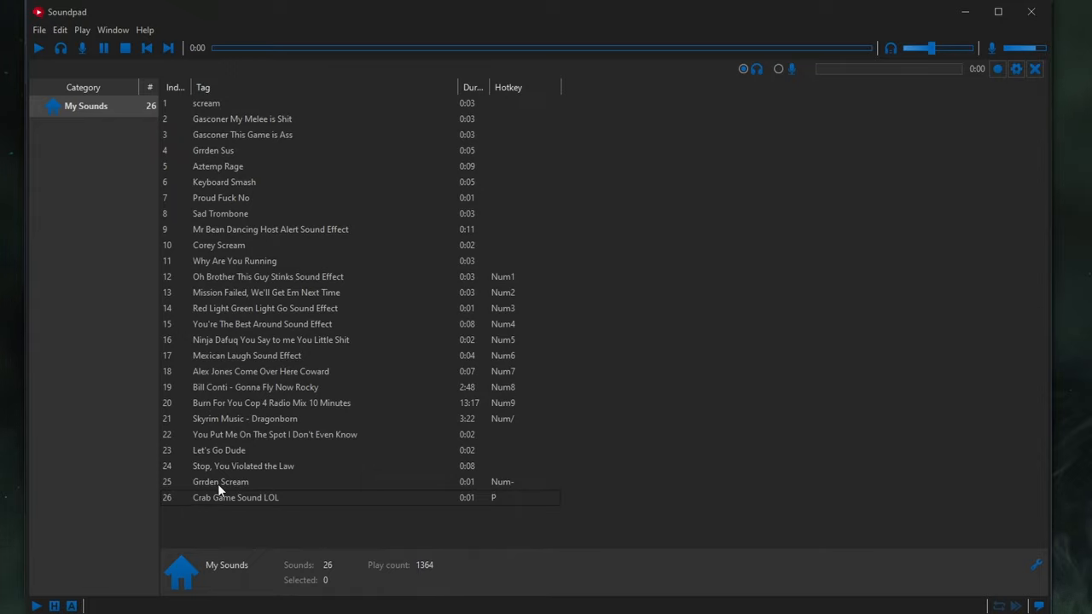
pyautogui.click(996, 10)
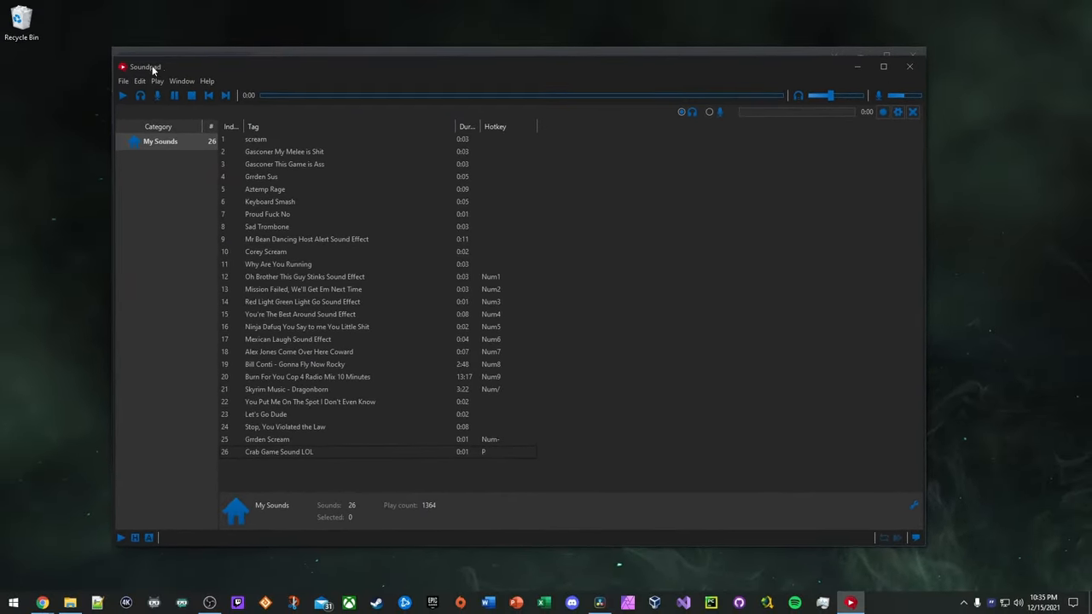
pyautogui.moveTo(198, 70)
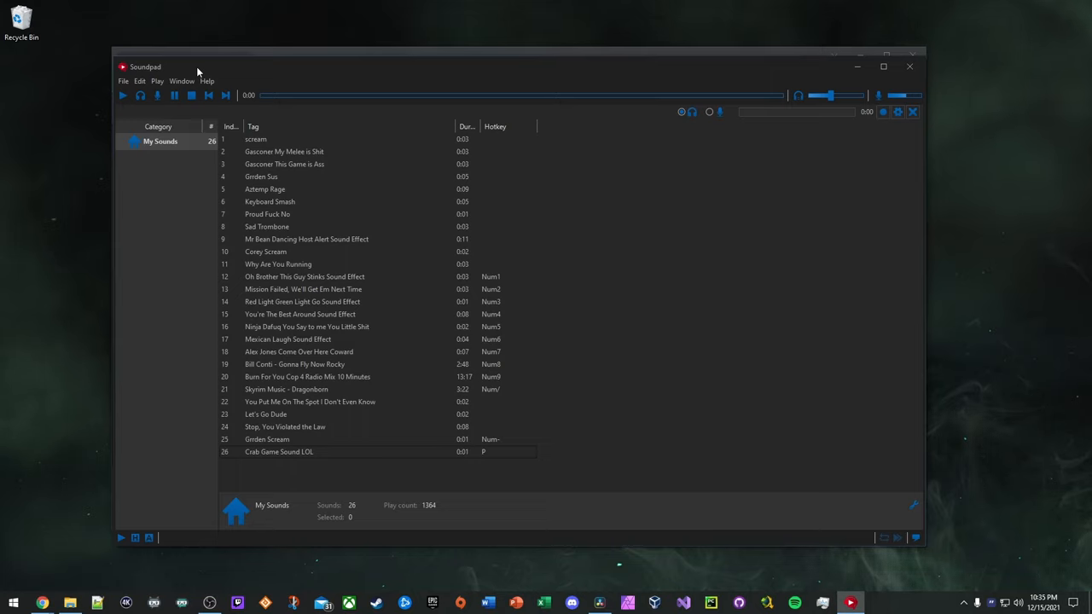
pyautogui.moveTo(512, 71)
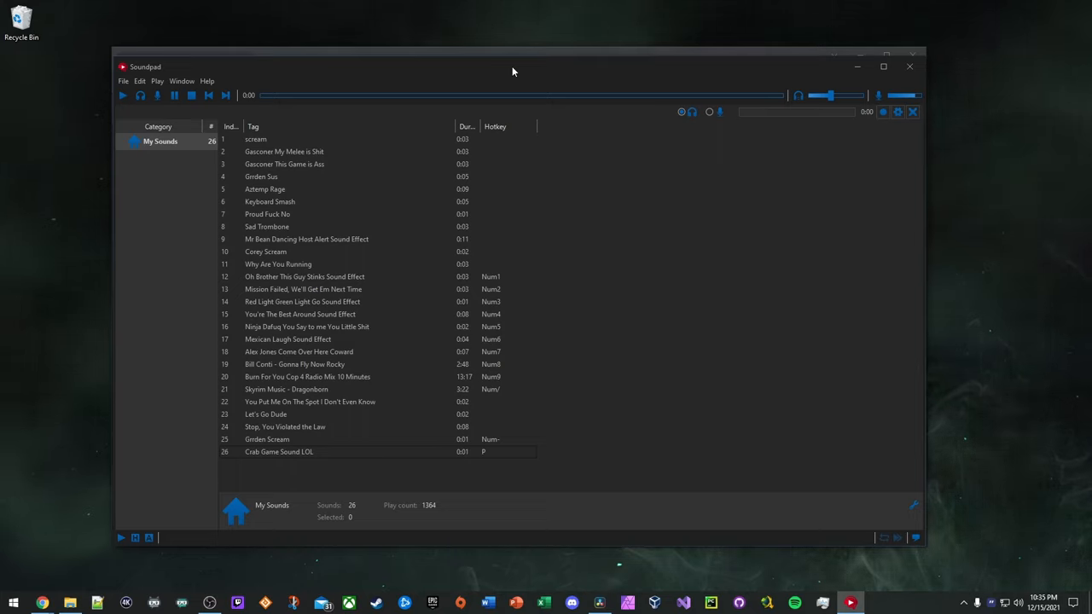
pyautogui.moveTo(459, 259)
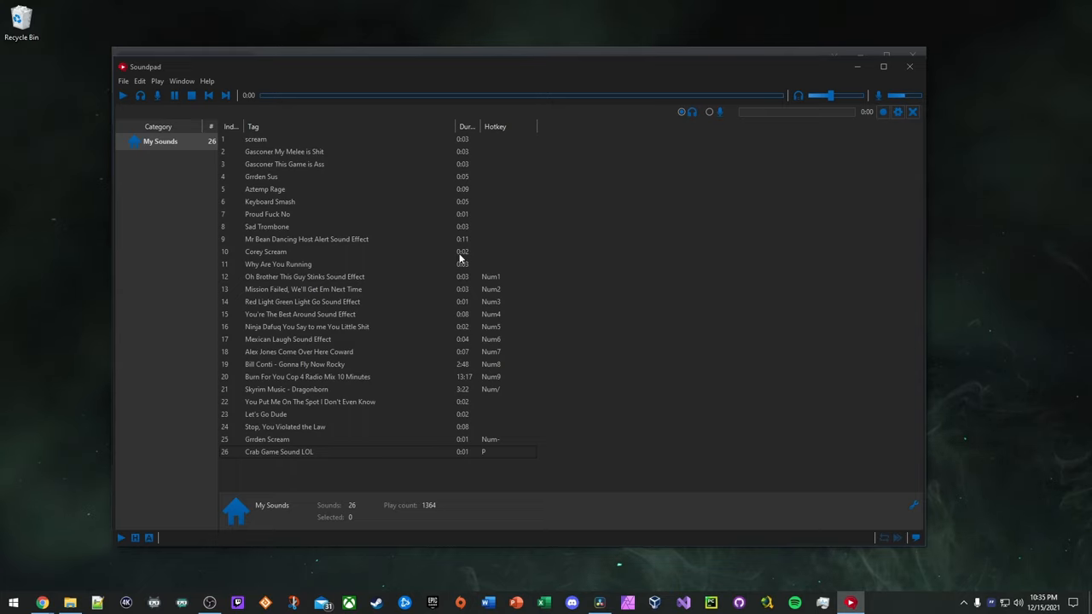
pyautogui.moveTo(426, 259)
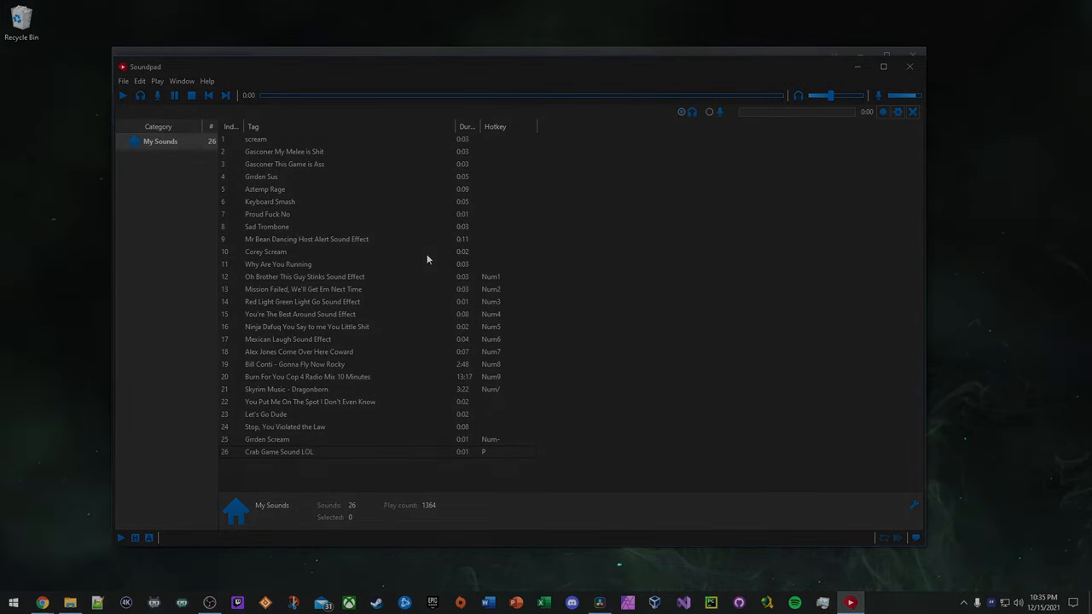